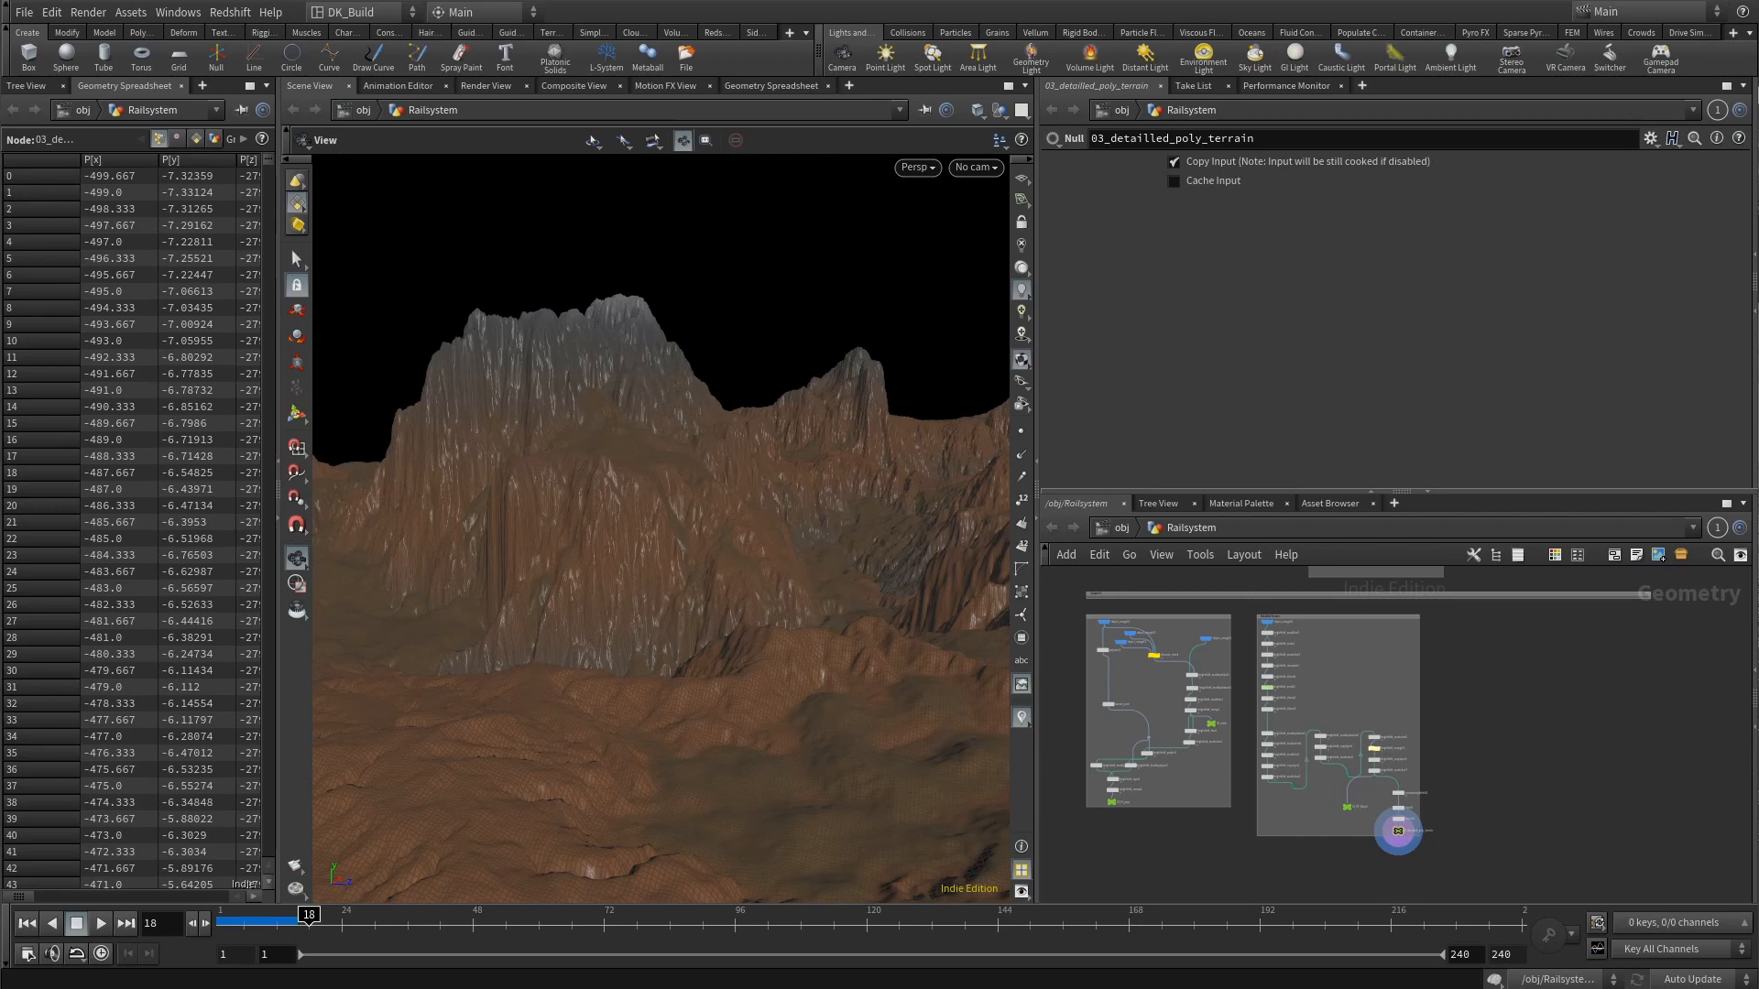
pyautogui.moveTo(1579, 780)
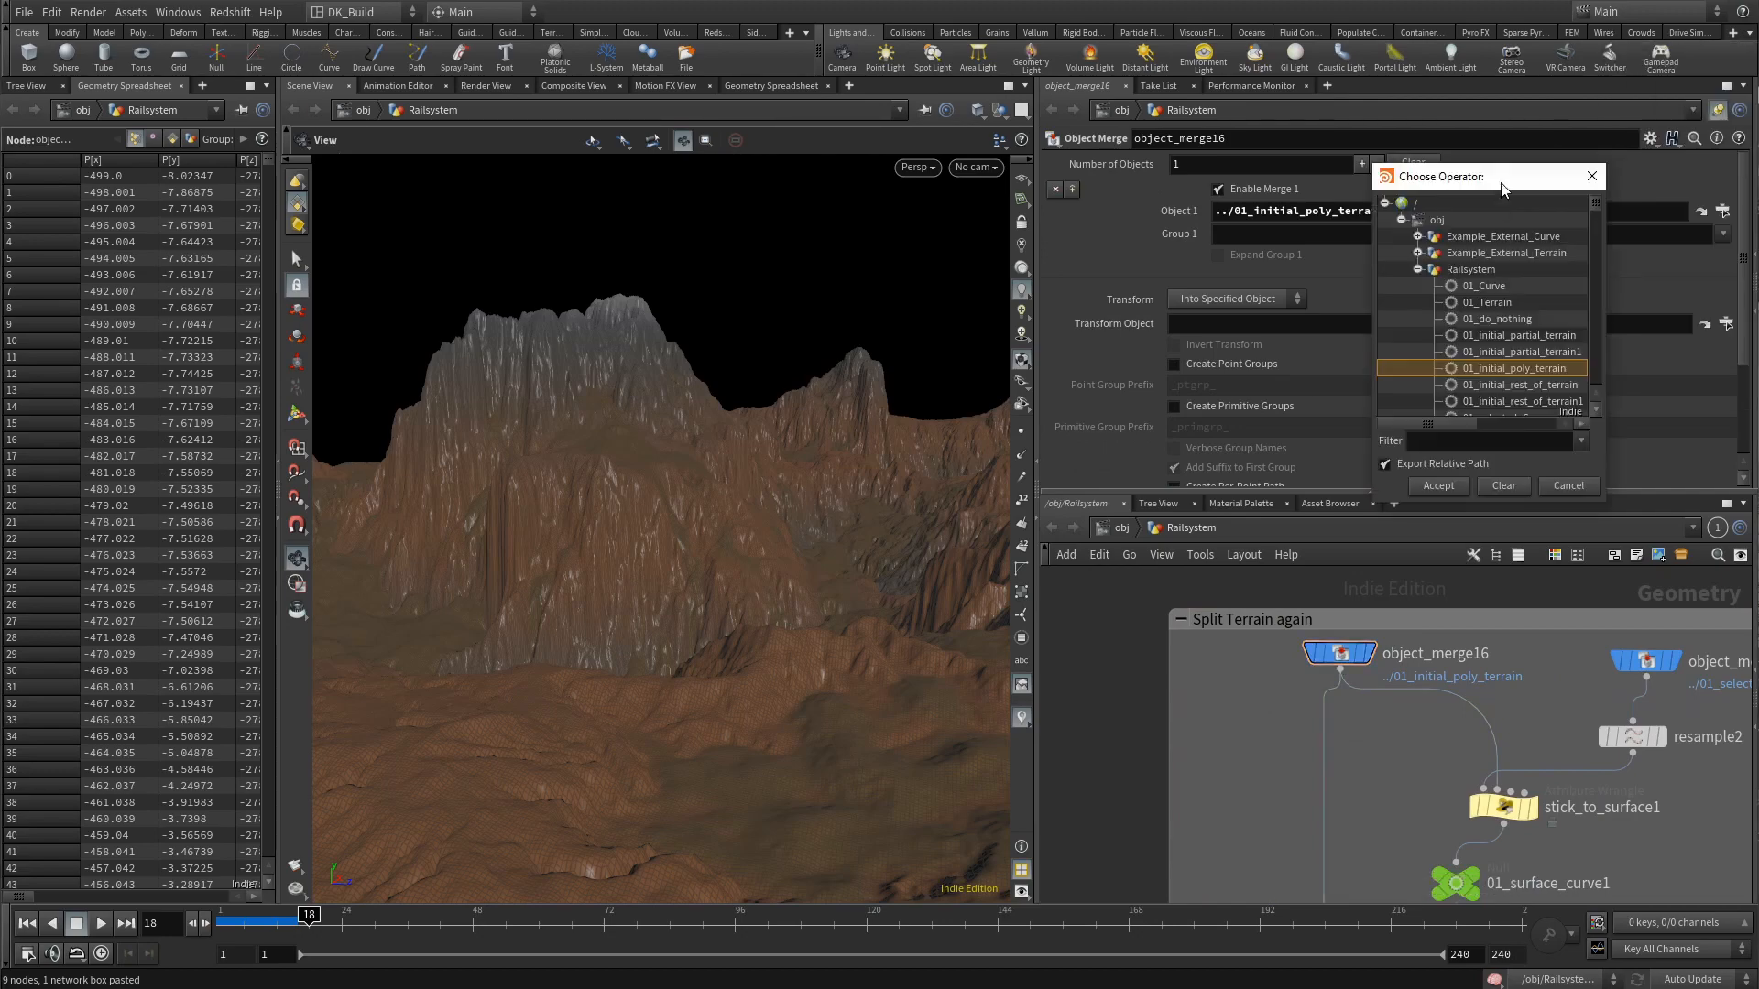
# Step: Scroll the network to the pasted terrain-splitting group reading 03_detailled_poly_terrain
pyautogui.scroll(-3)
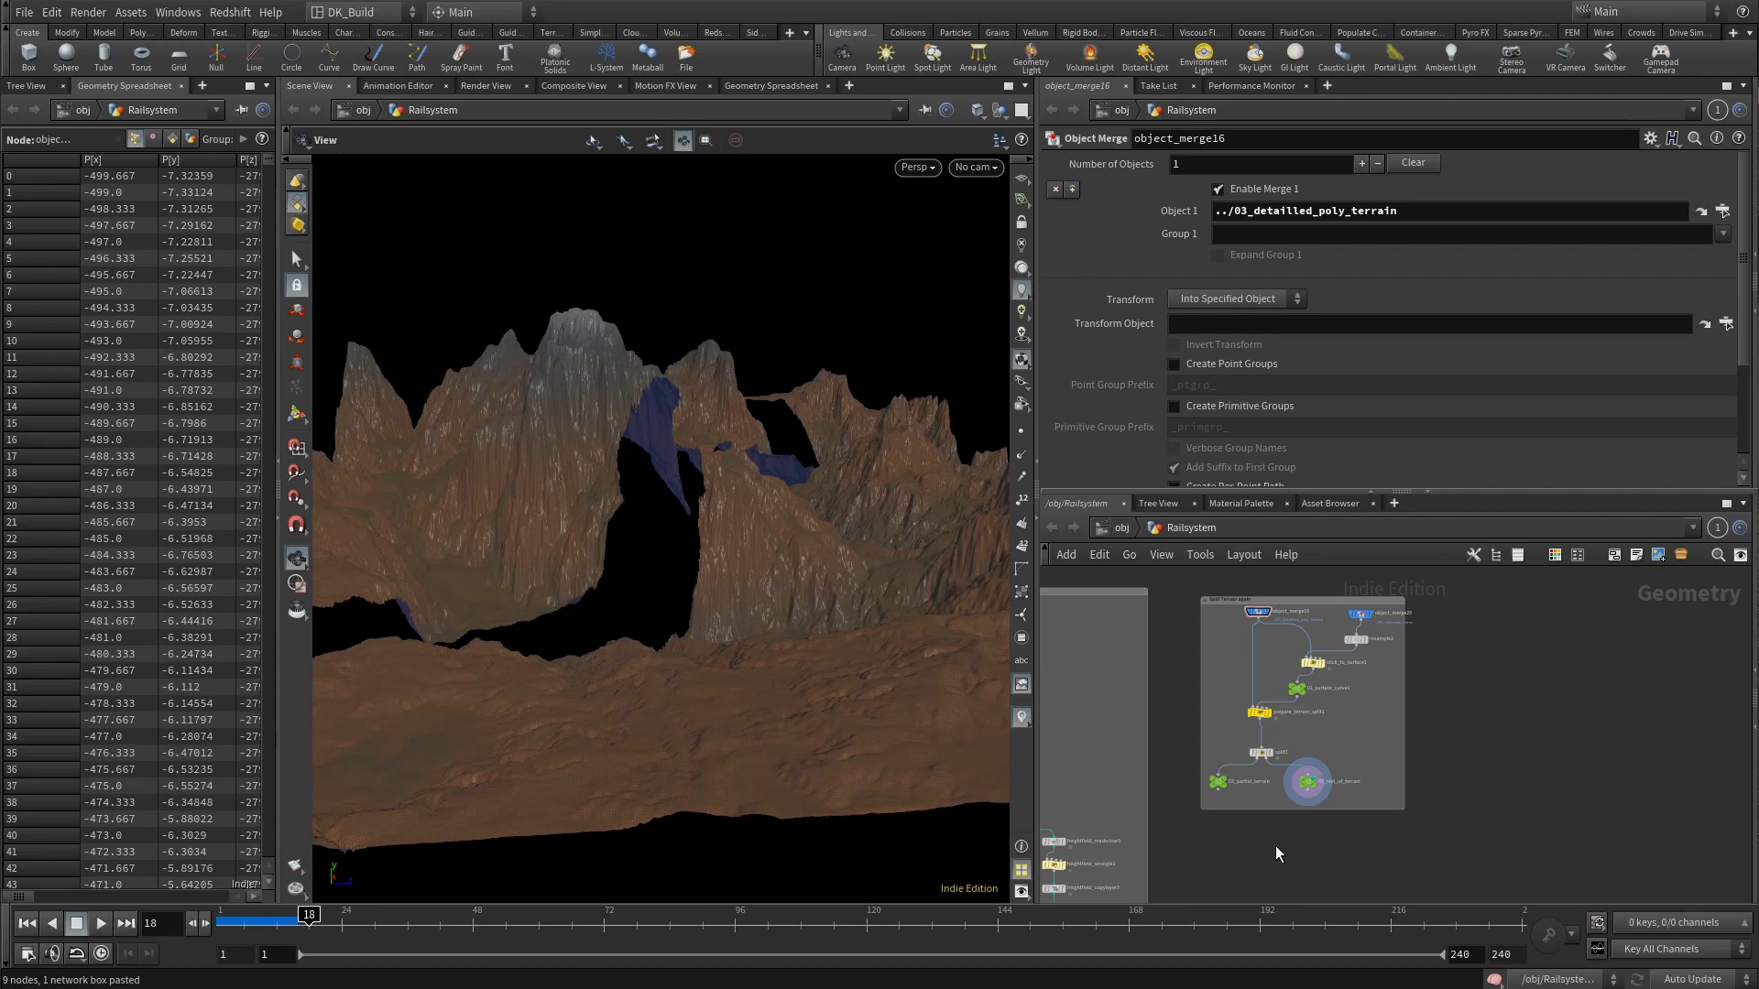
pyautogui.moveTo(1288, 798)
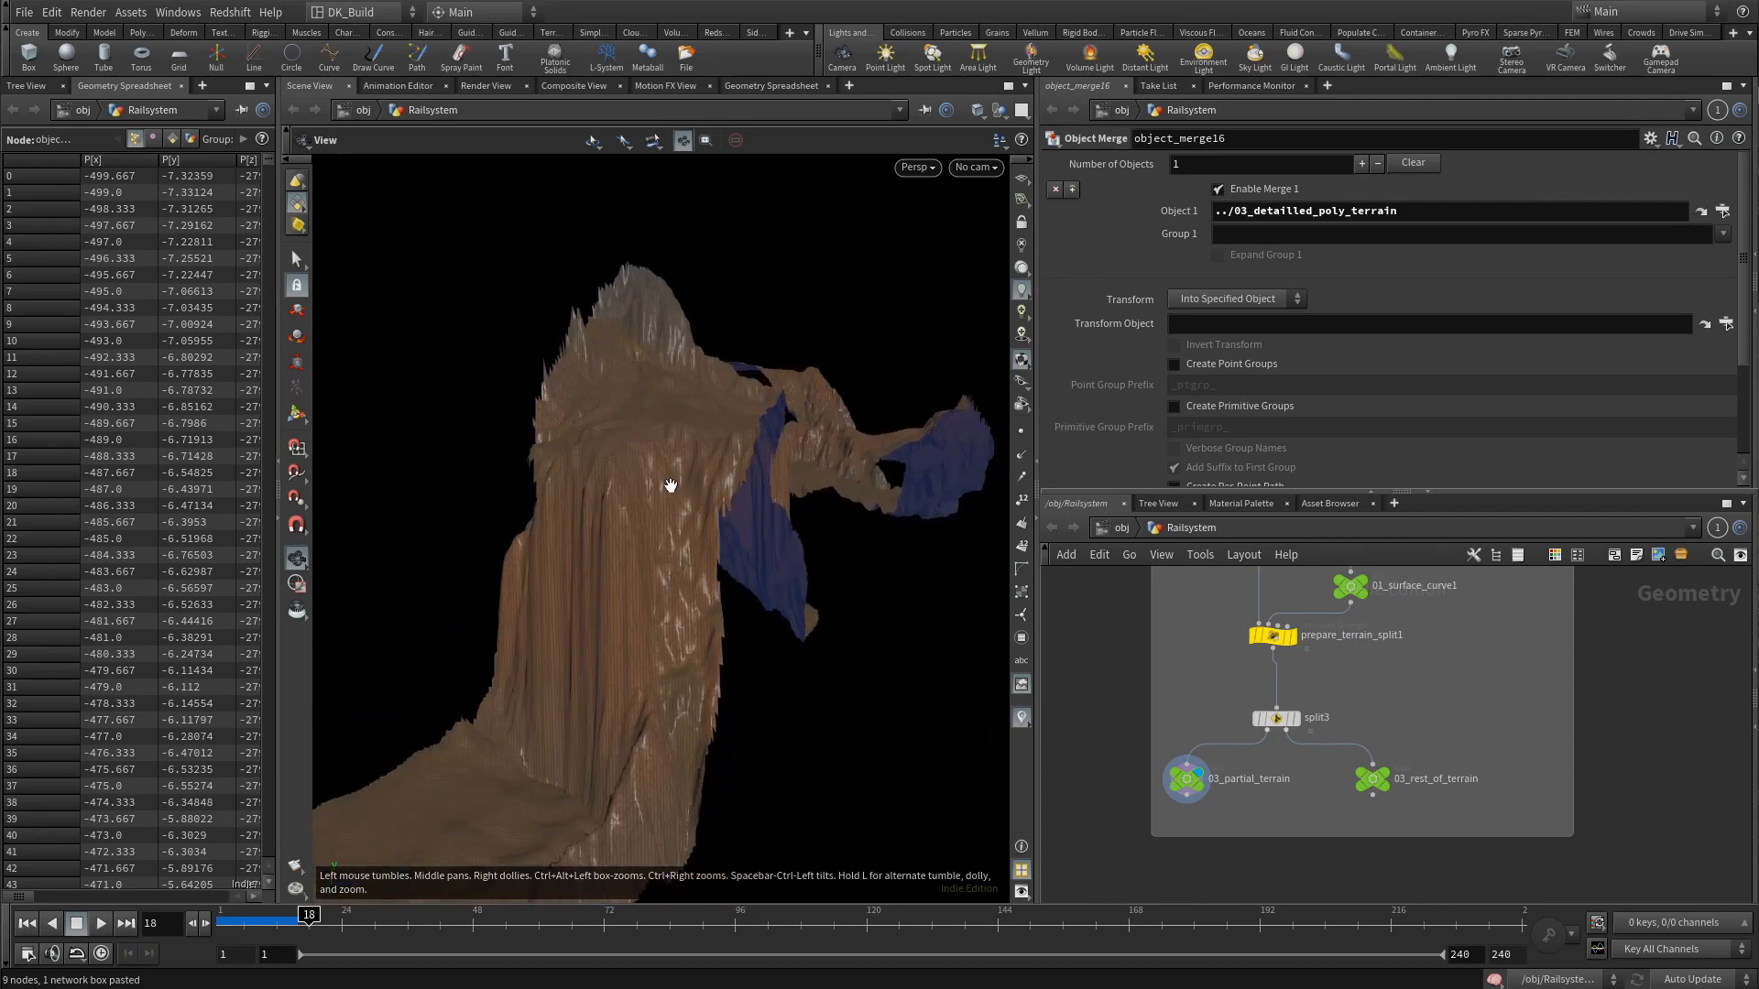
# Step: Select convertheightfield2 to show its heightfield-to-polygon conversion parameters
pyautogui.moveTo(671, 485); pyautogui.dragTo(863, 533)
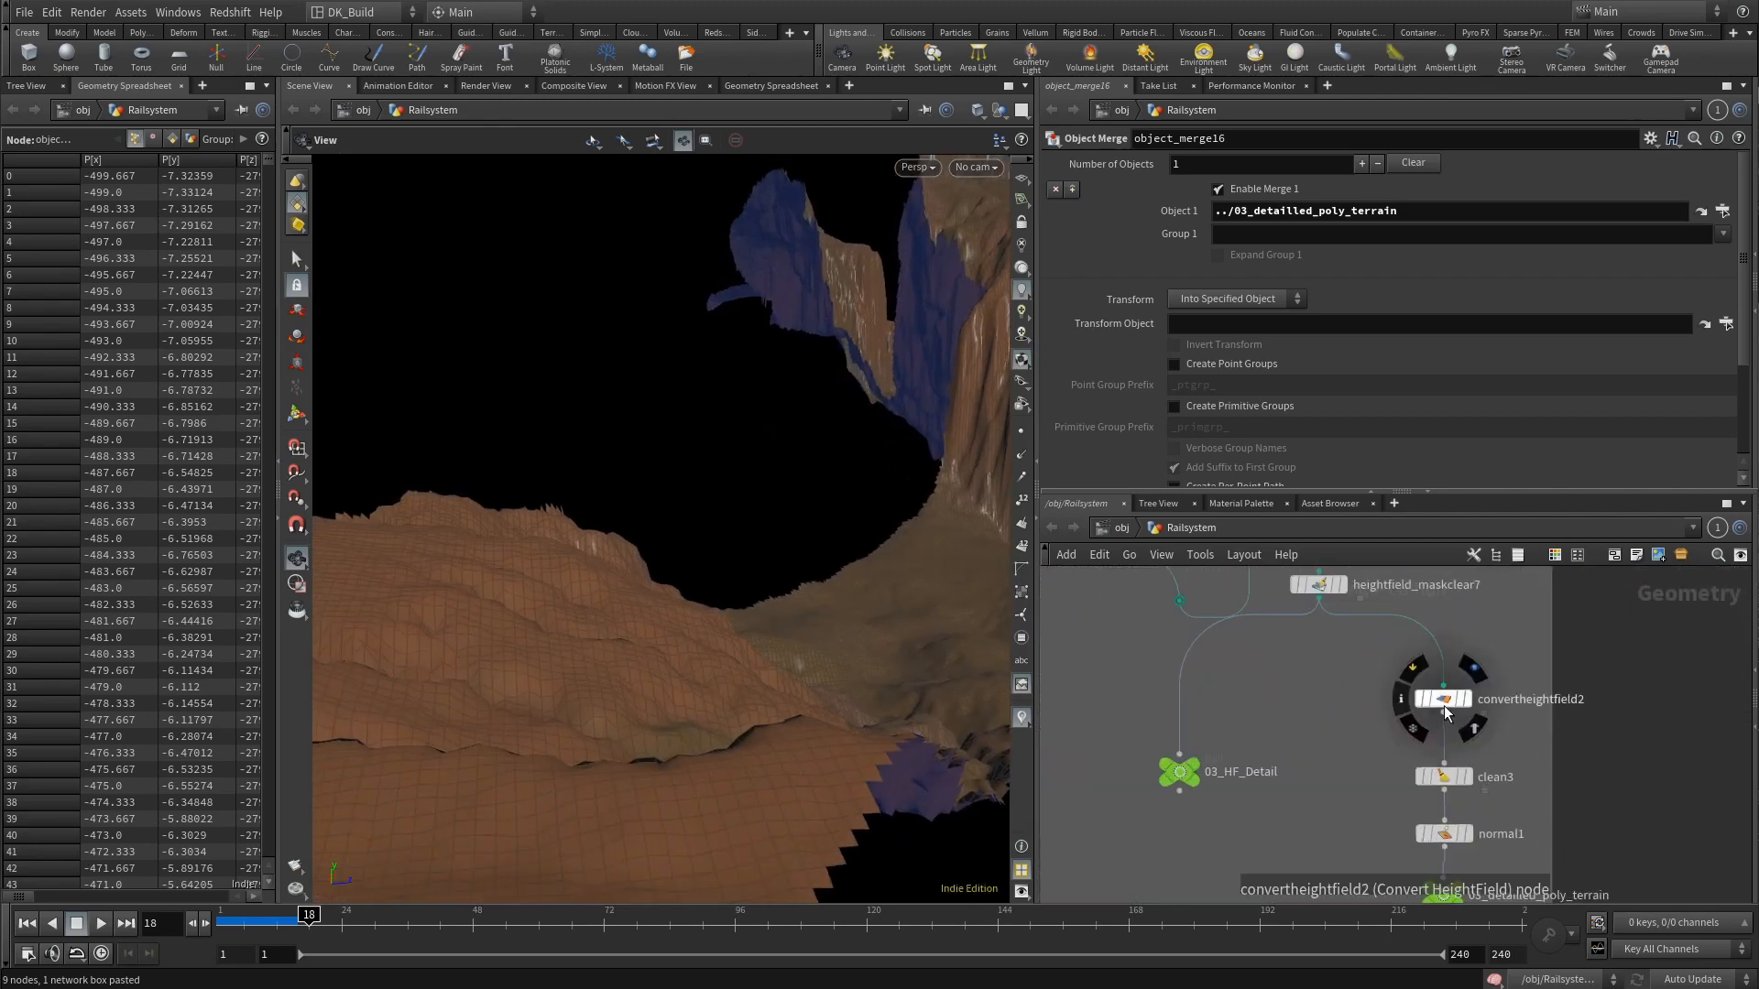
pyautogui.click(1441, 698)
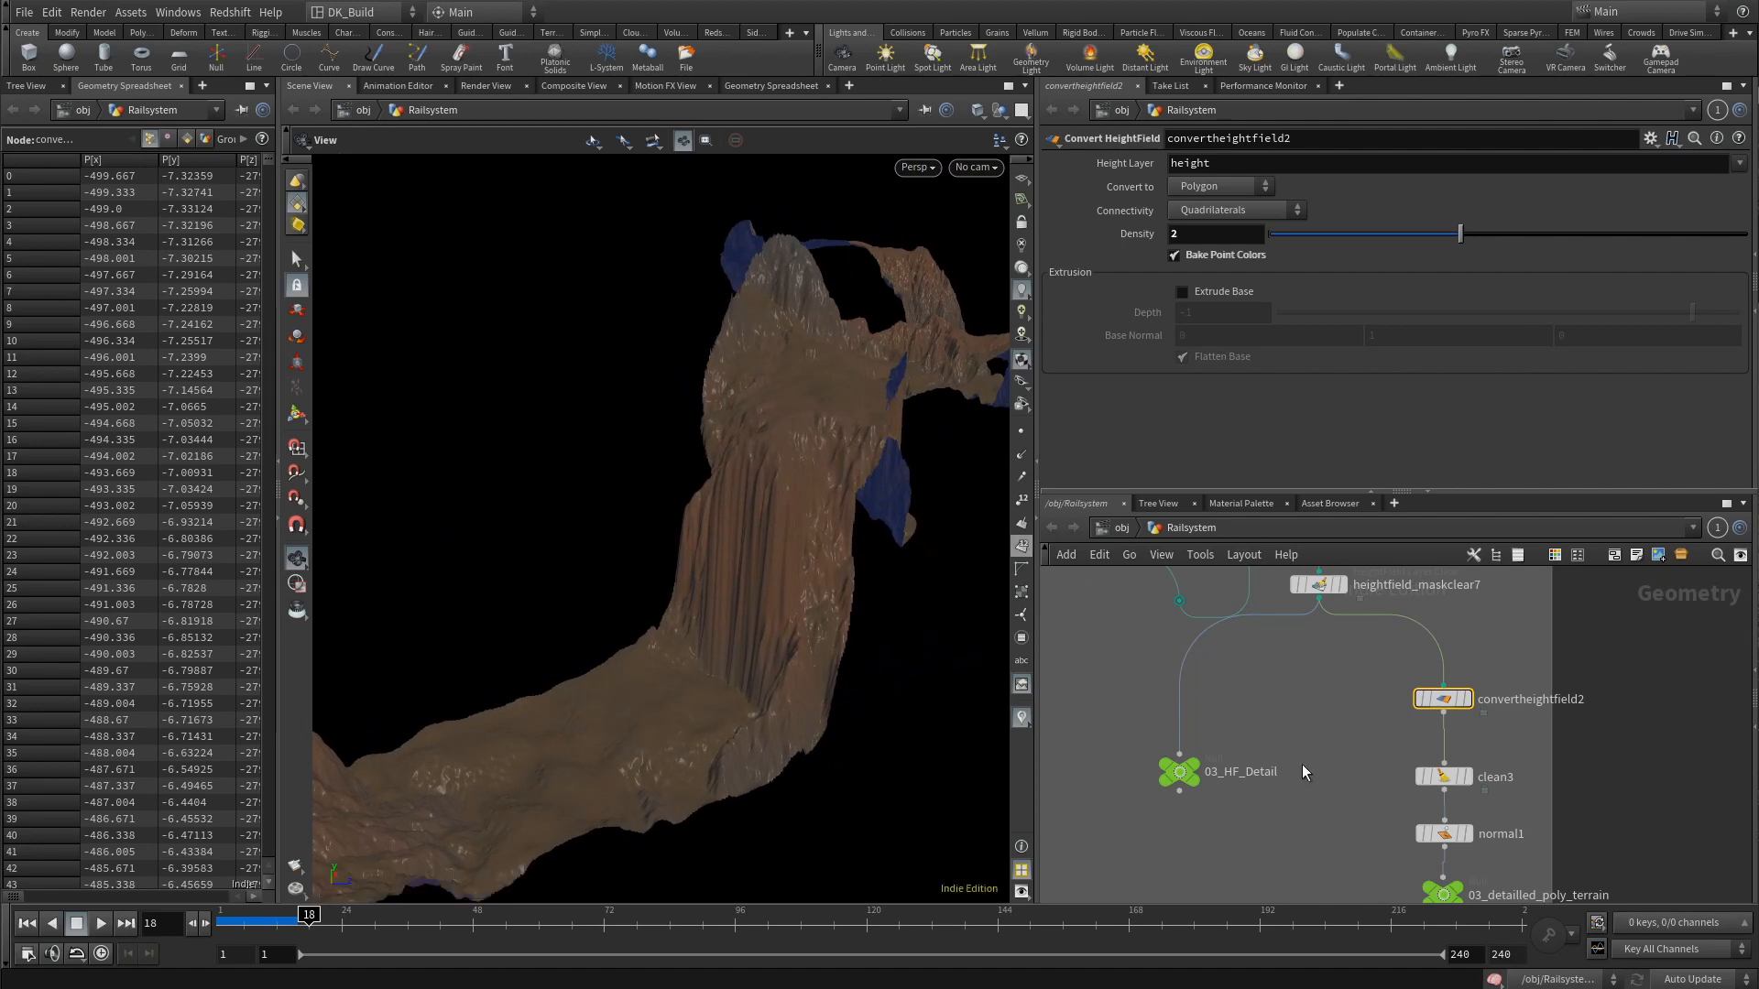
pyautogui.scroll(-3)
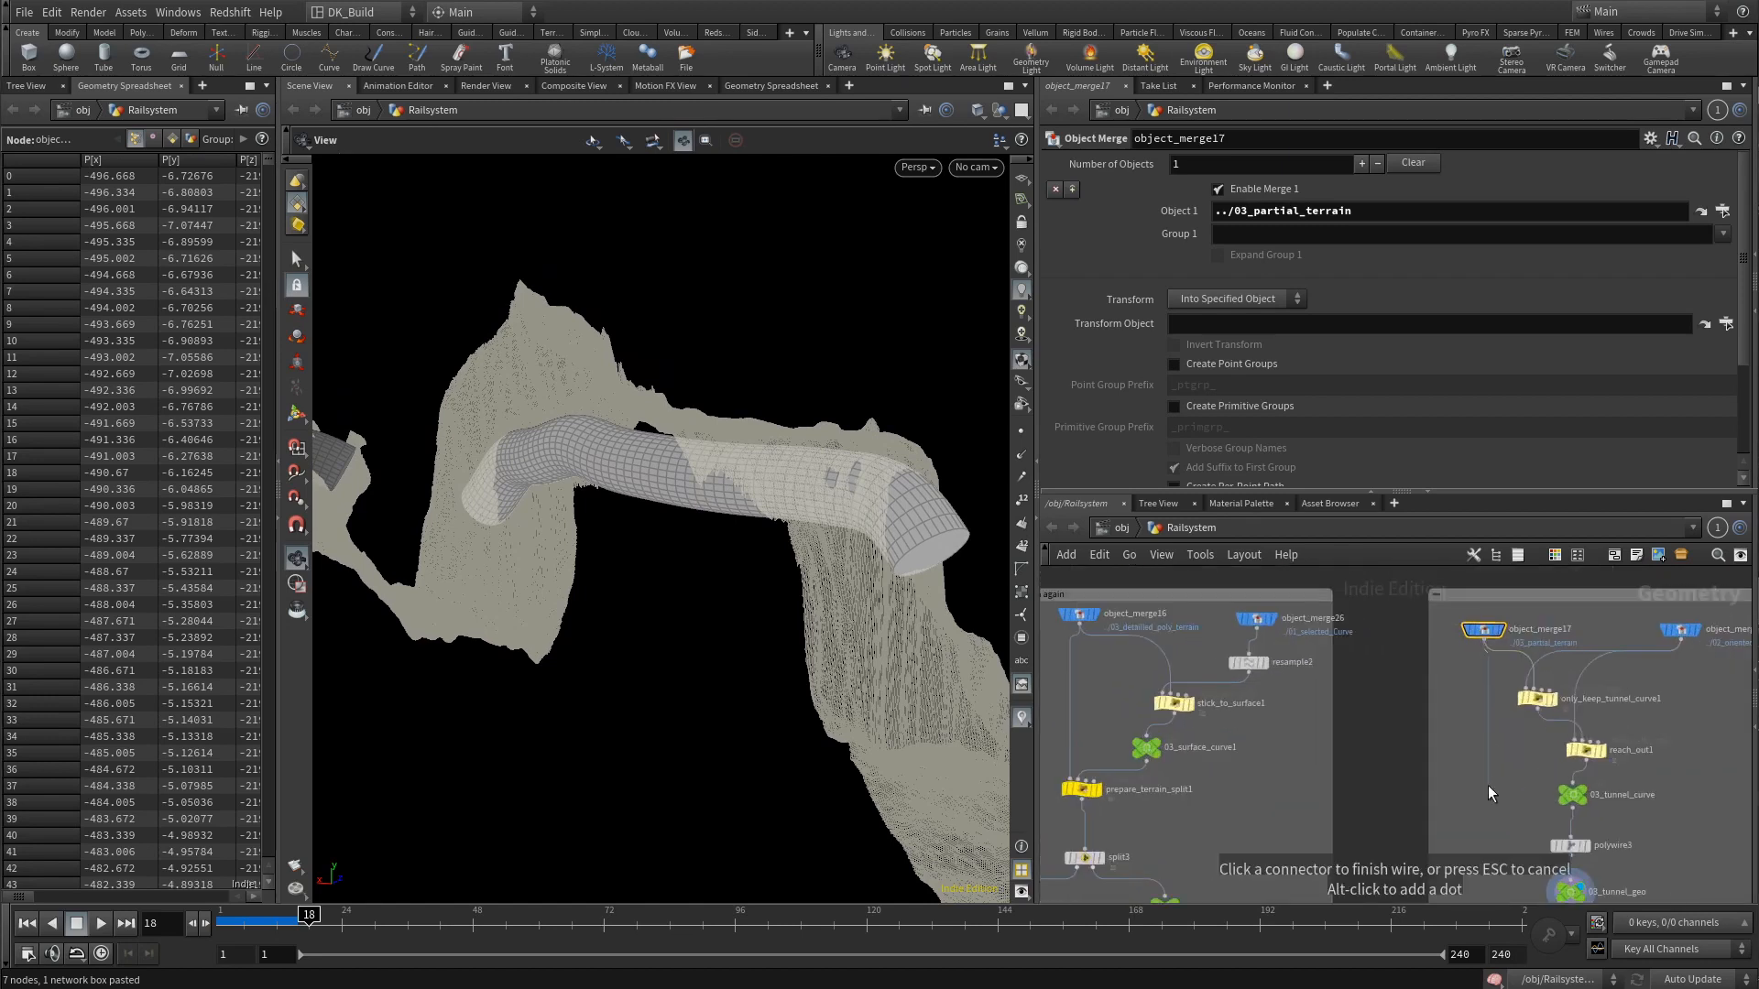
# Step: Add a Boolean SOP subtracting 03_tunnel_geo from the partial terrain (A - B)
pyautogui.press('Tab')
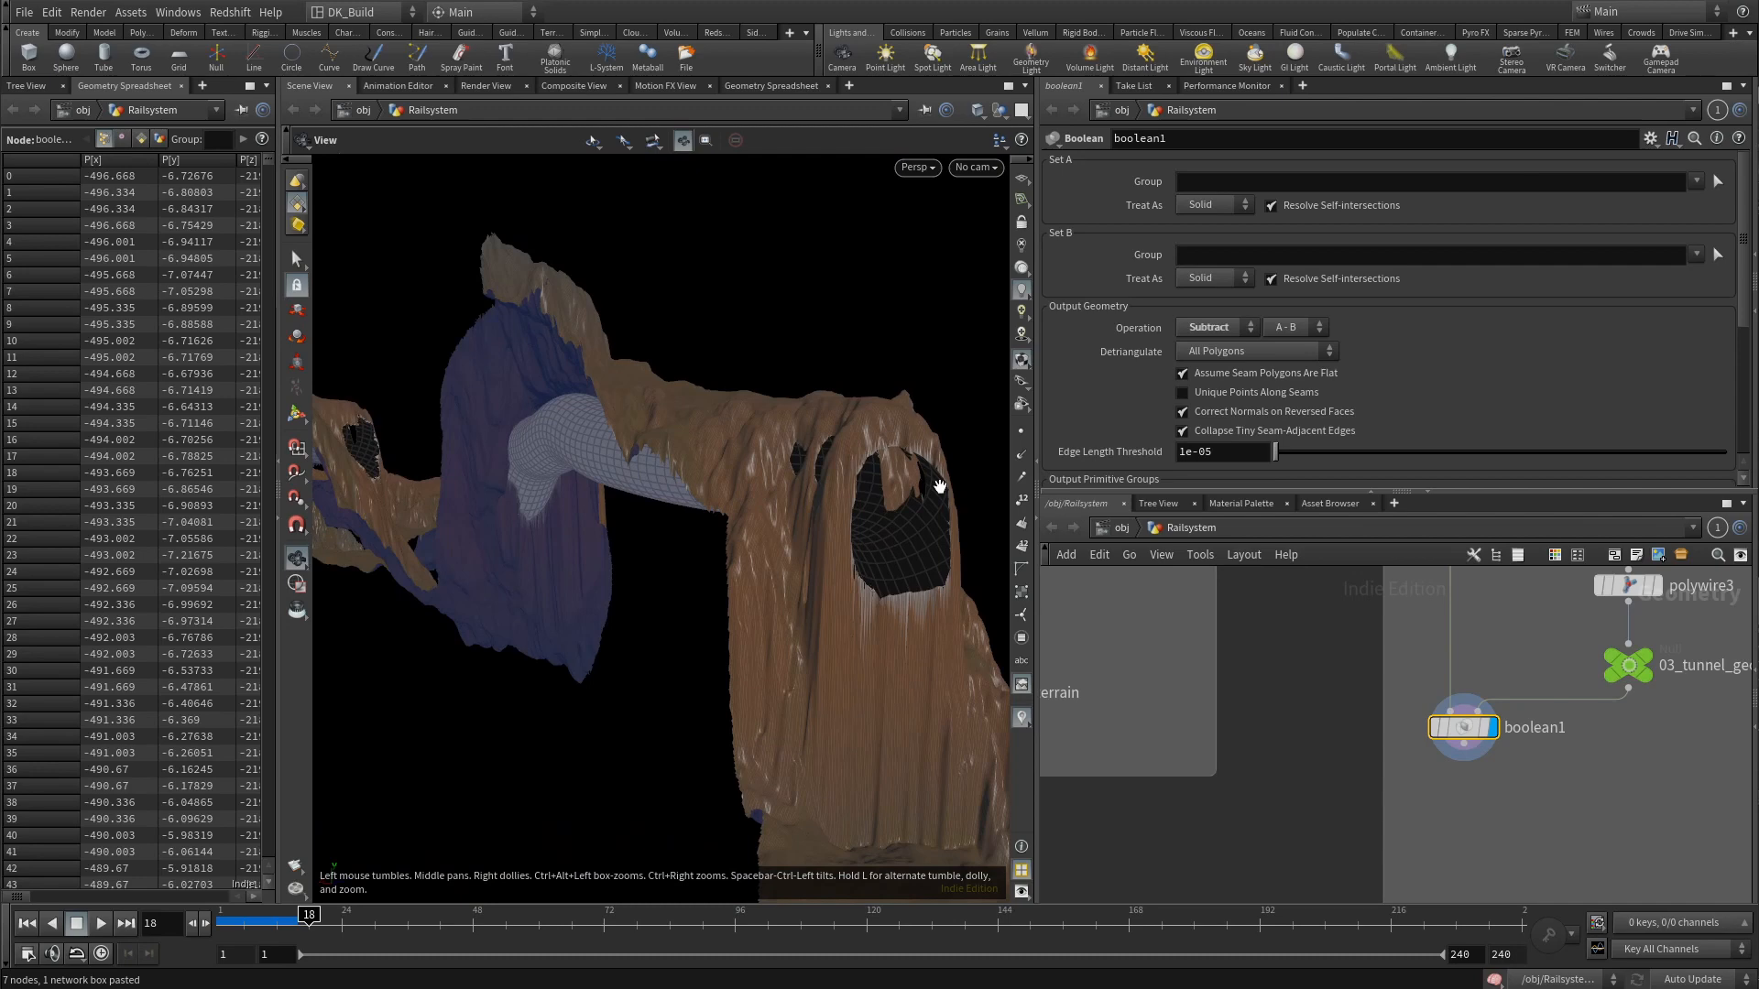
# Step: Set boolean1's Set A Treat As to Surface and inspect the open tunnel holes
pyautogui.click(1211, 205)
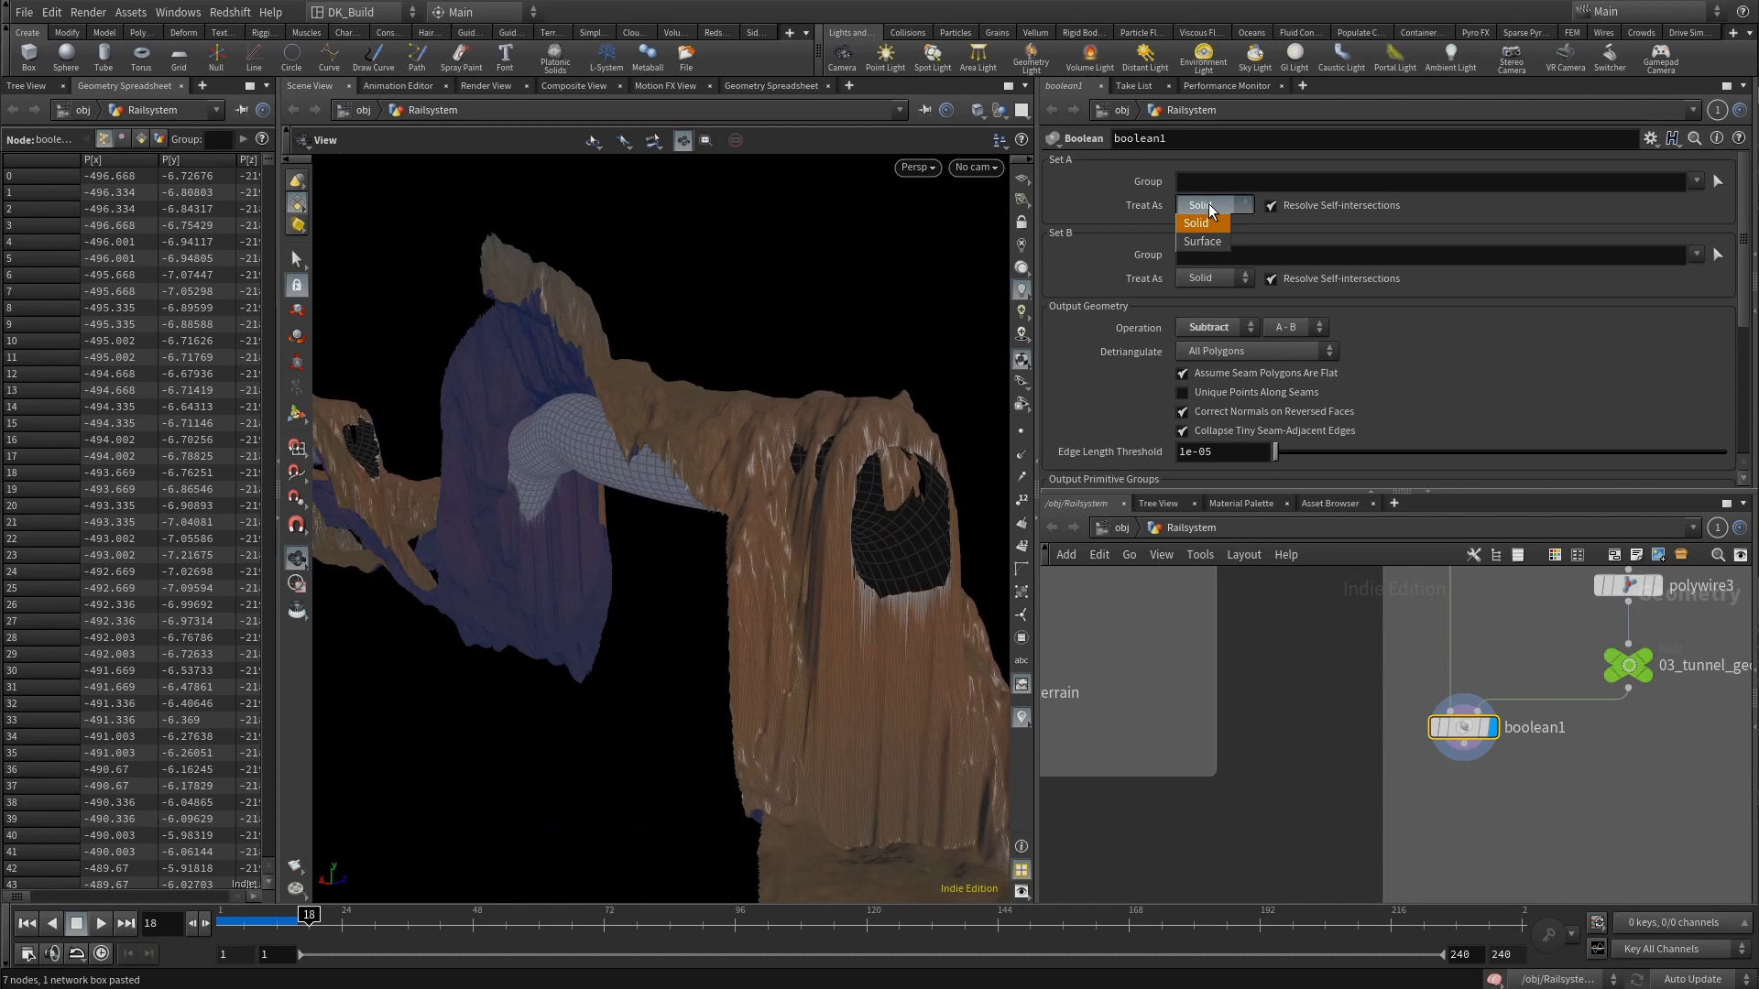
pyautogui.click(1200, 242)
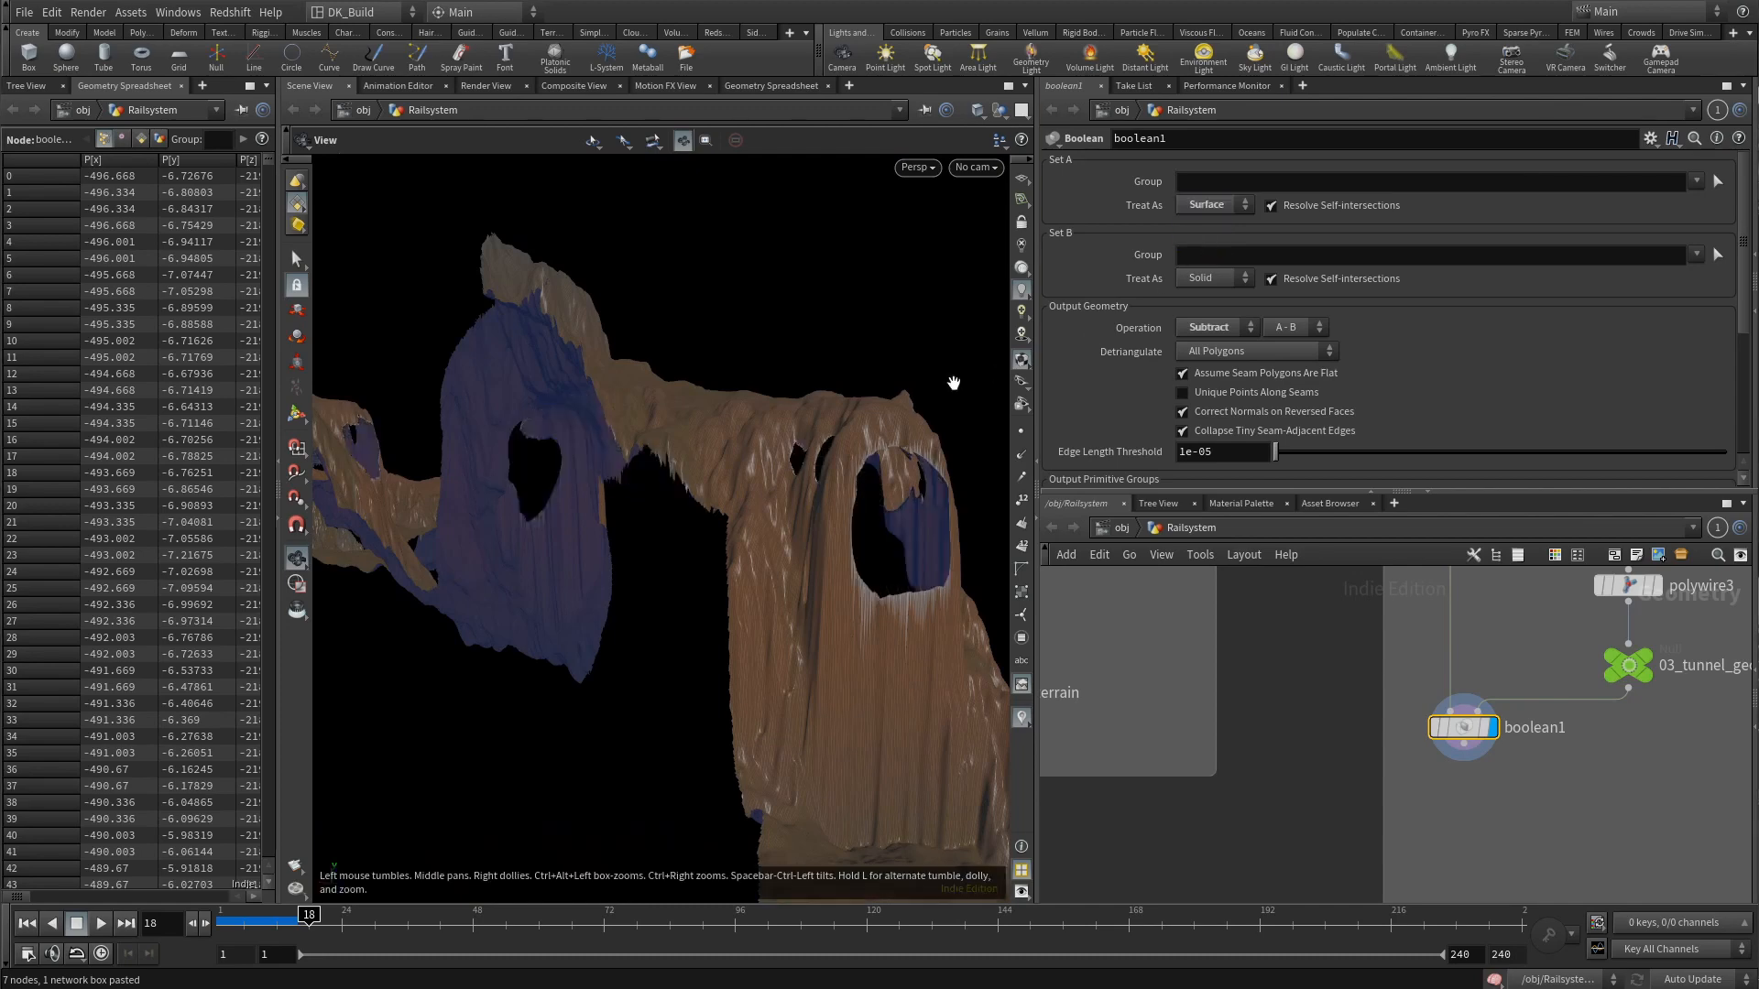
pyautogui.moveTo(953, 383); pyautogui.dragTo(846, 405)
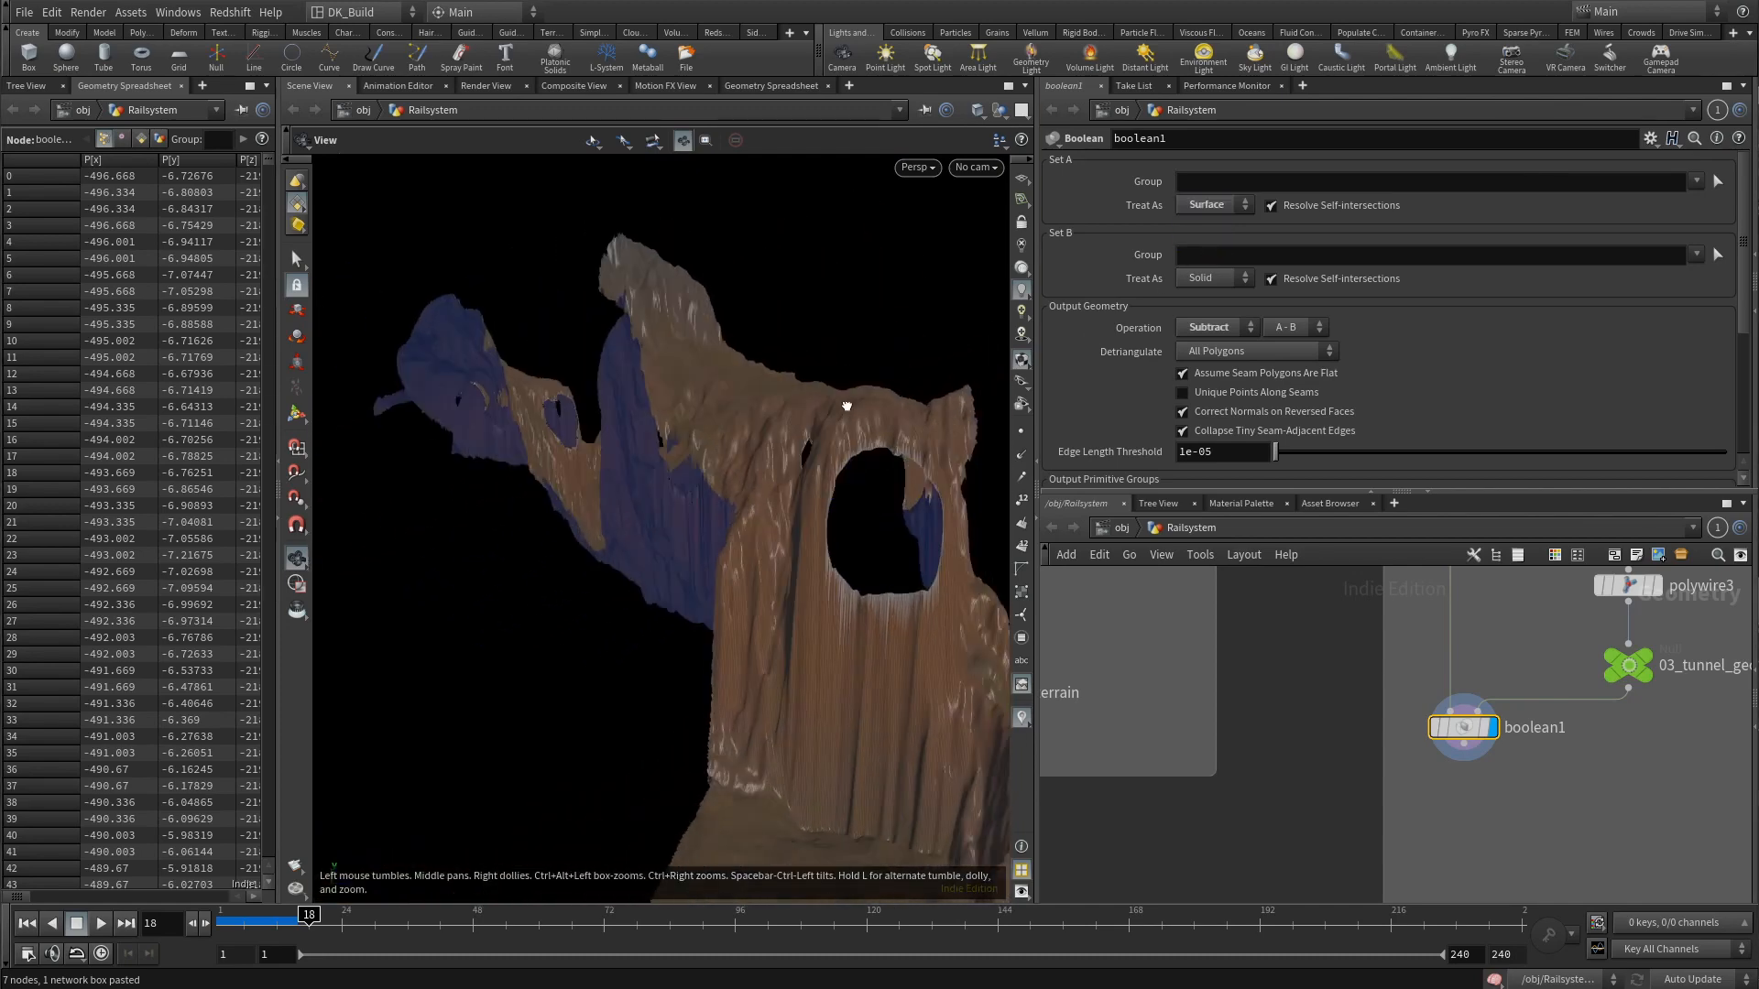
pyautogui.moveTo(846, 405); pyautogui.dragTo(758, 443)
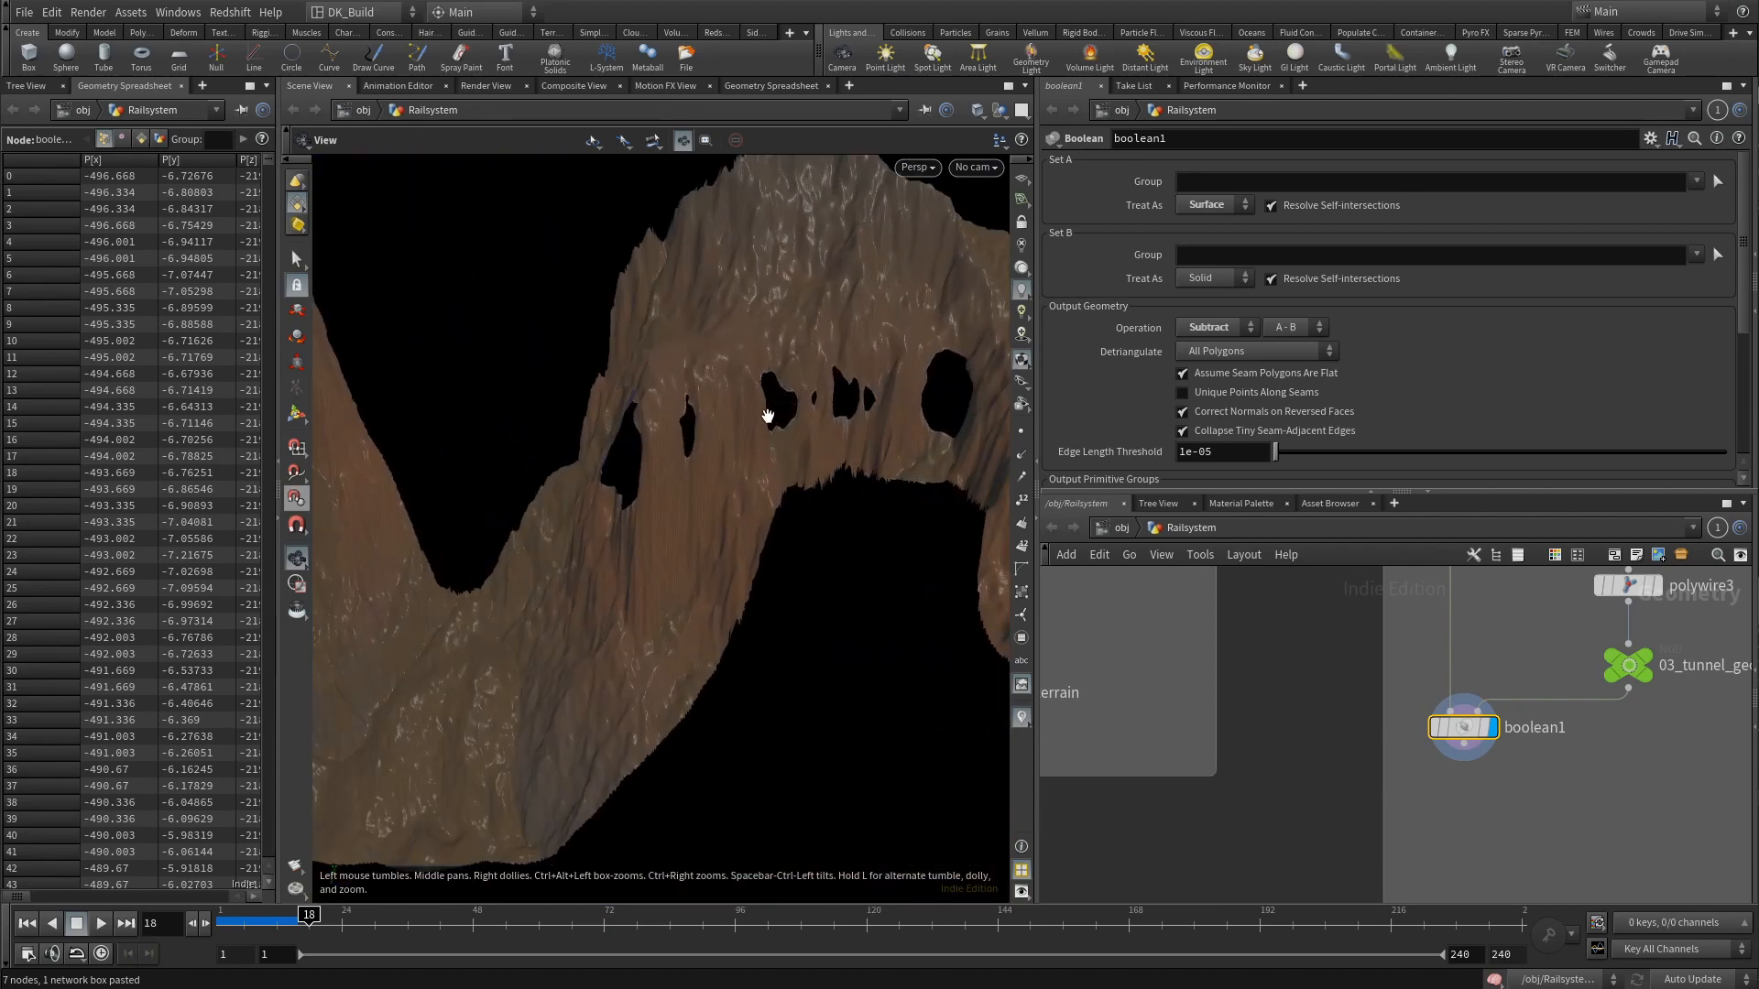
pyautogui.moveTo(766, 415); pyautogui.dragTo(640, 407)
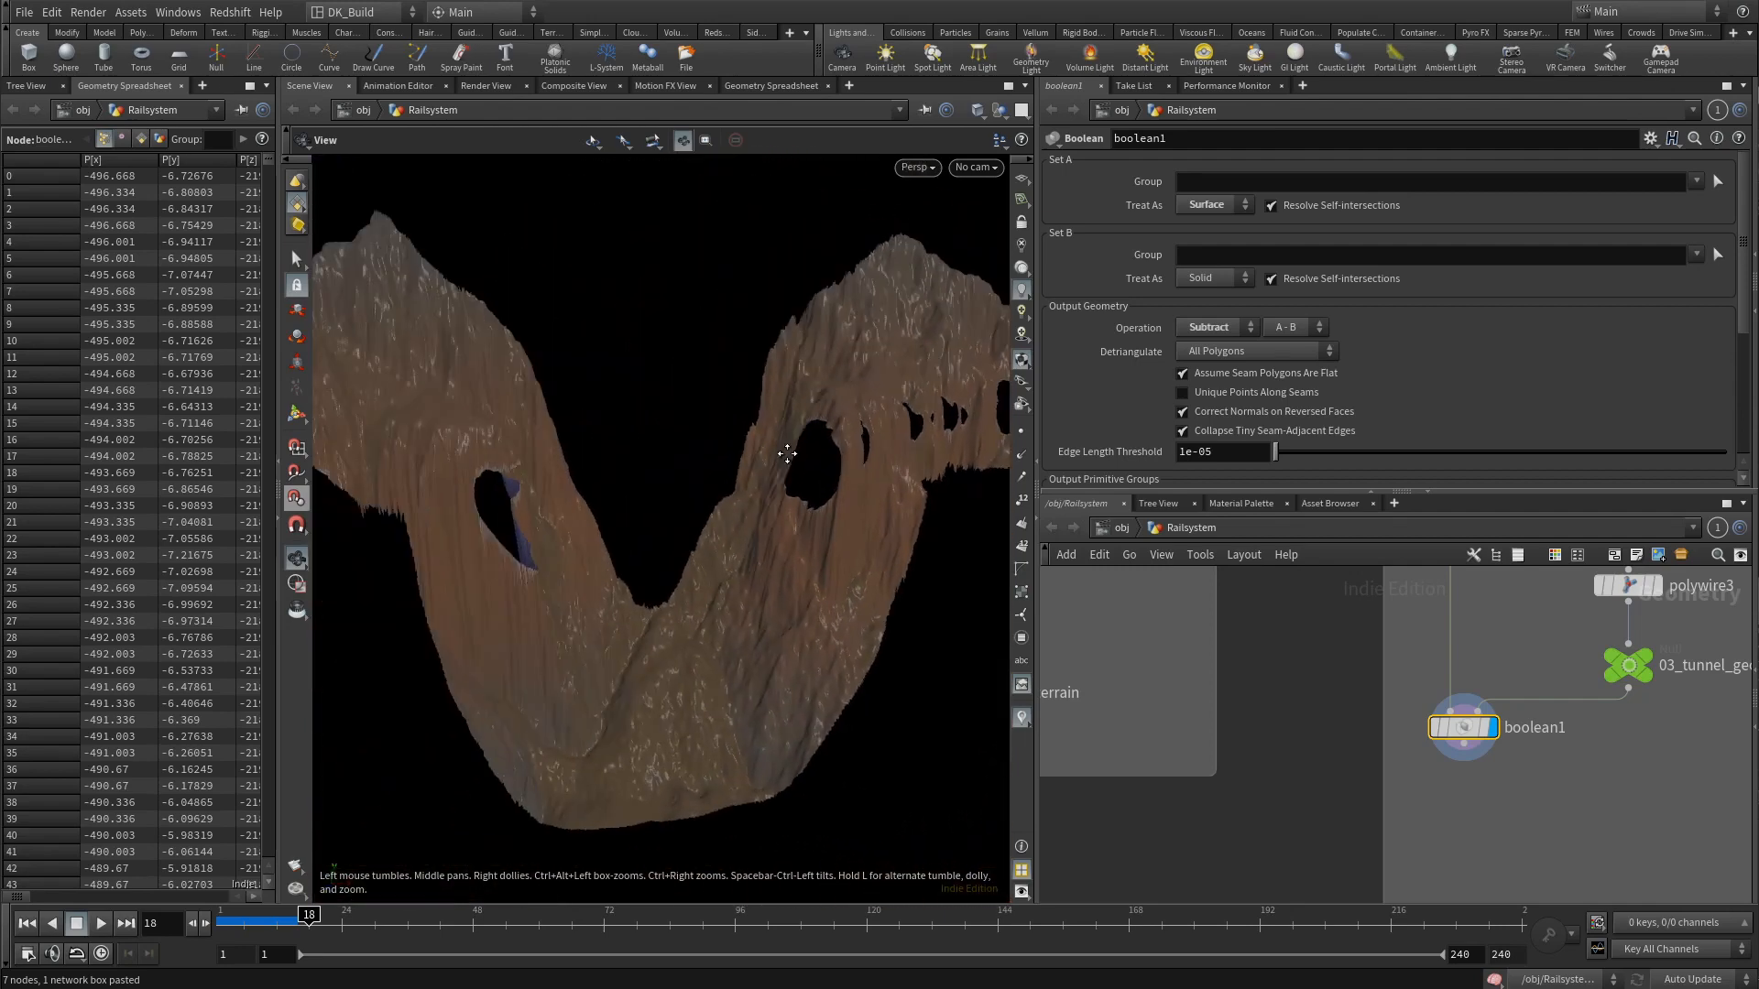
pyautogui.moveTo(786, 454); pyautogui.dragTo(672, 476)
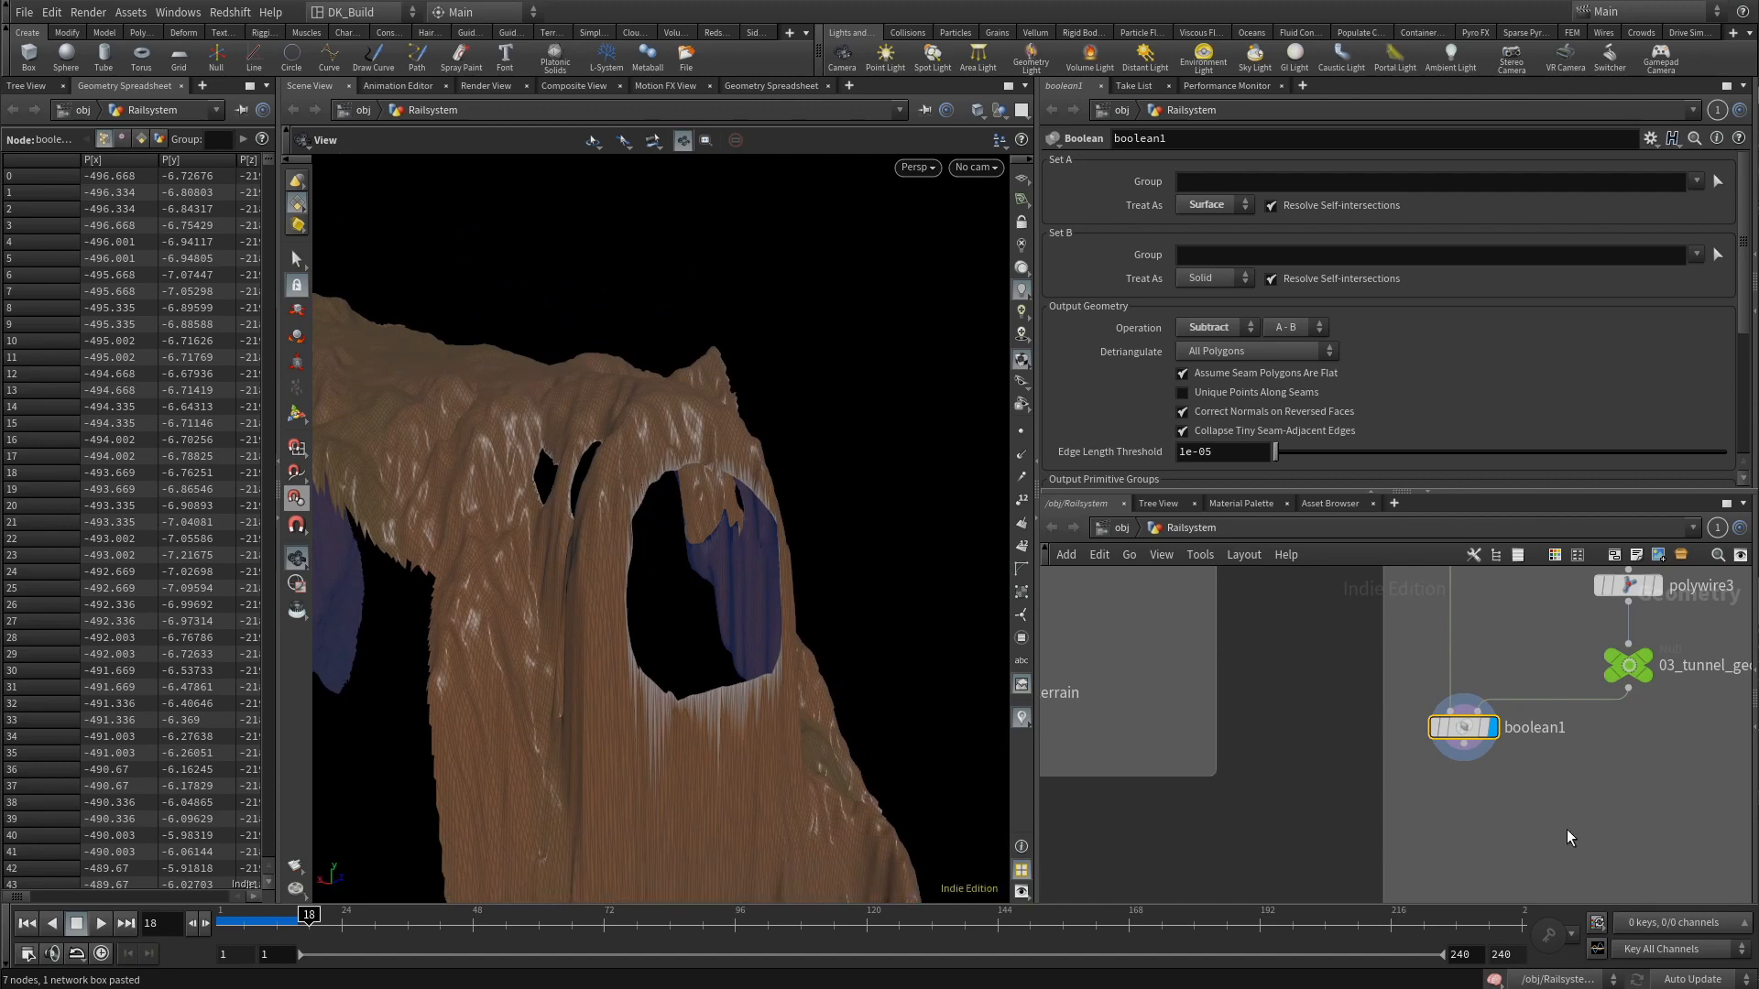
pyautogui.moveTo(1463, 751)
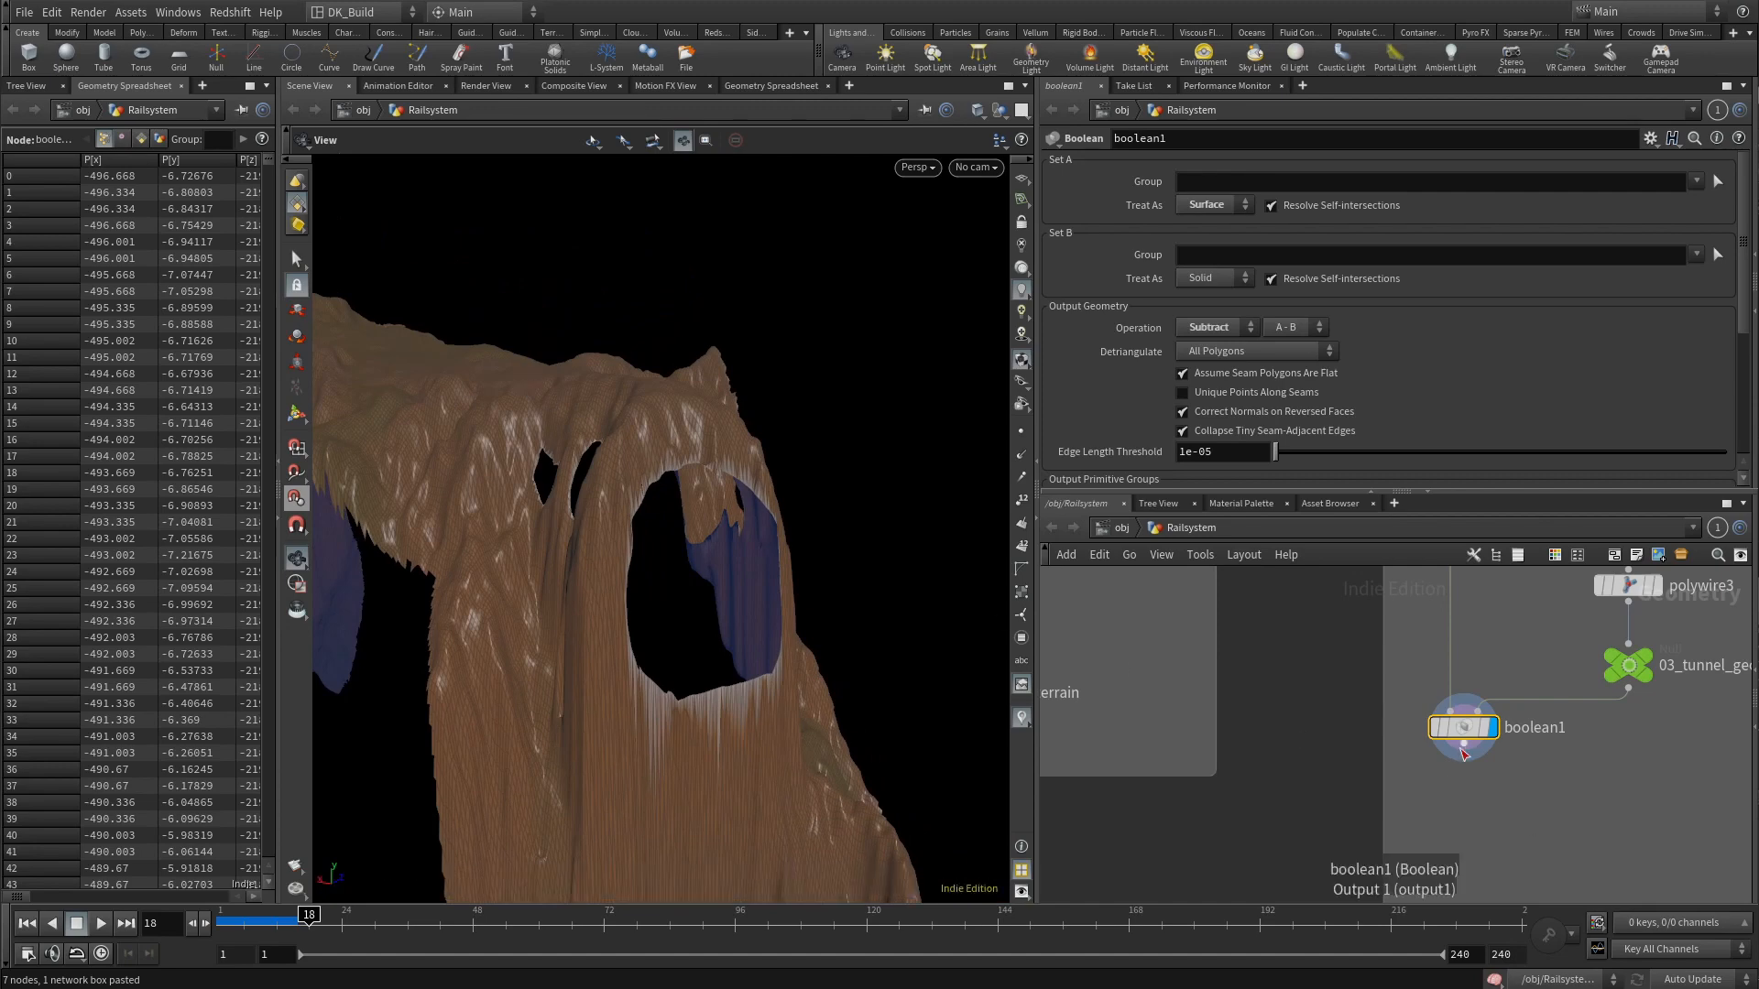
# Step: Append a Normal SOP (normal2) below boolean1 and review its Add Normals setting
pyautogui.press('tab')
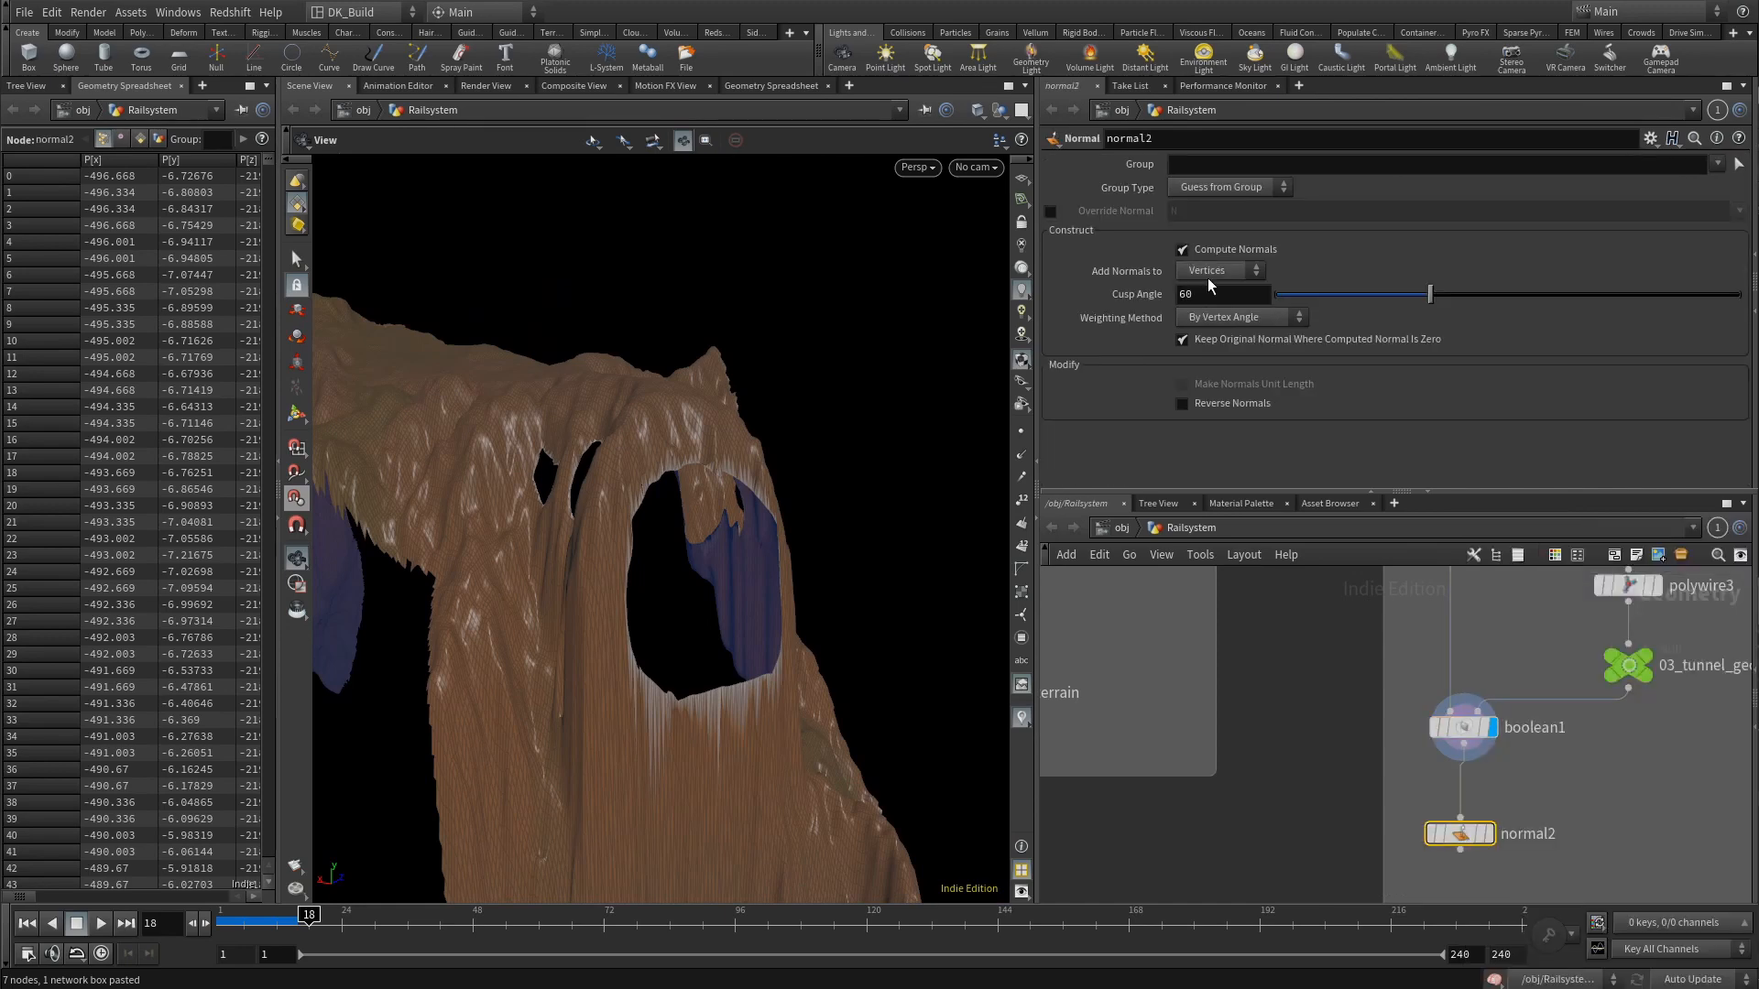
pyautogui.click(1220, 271)
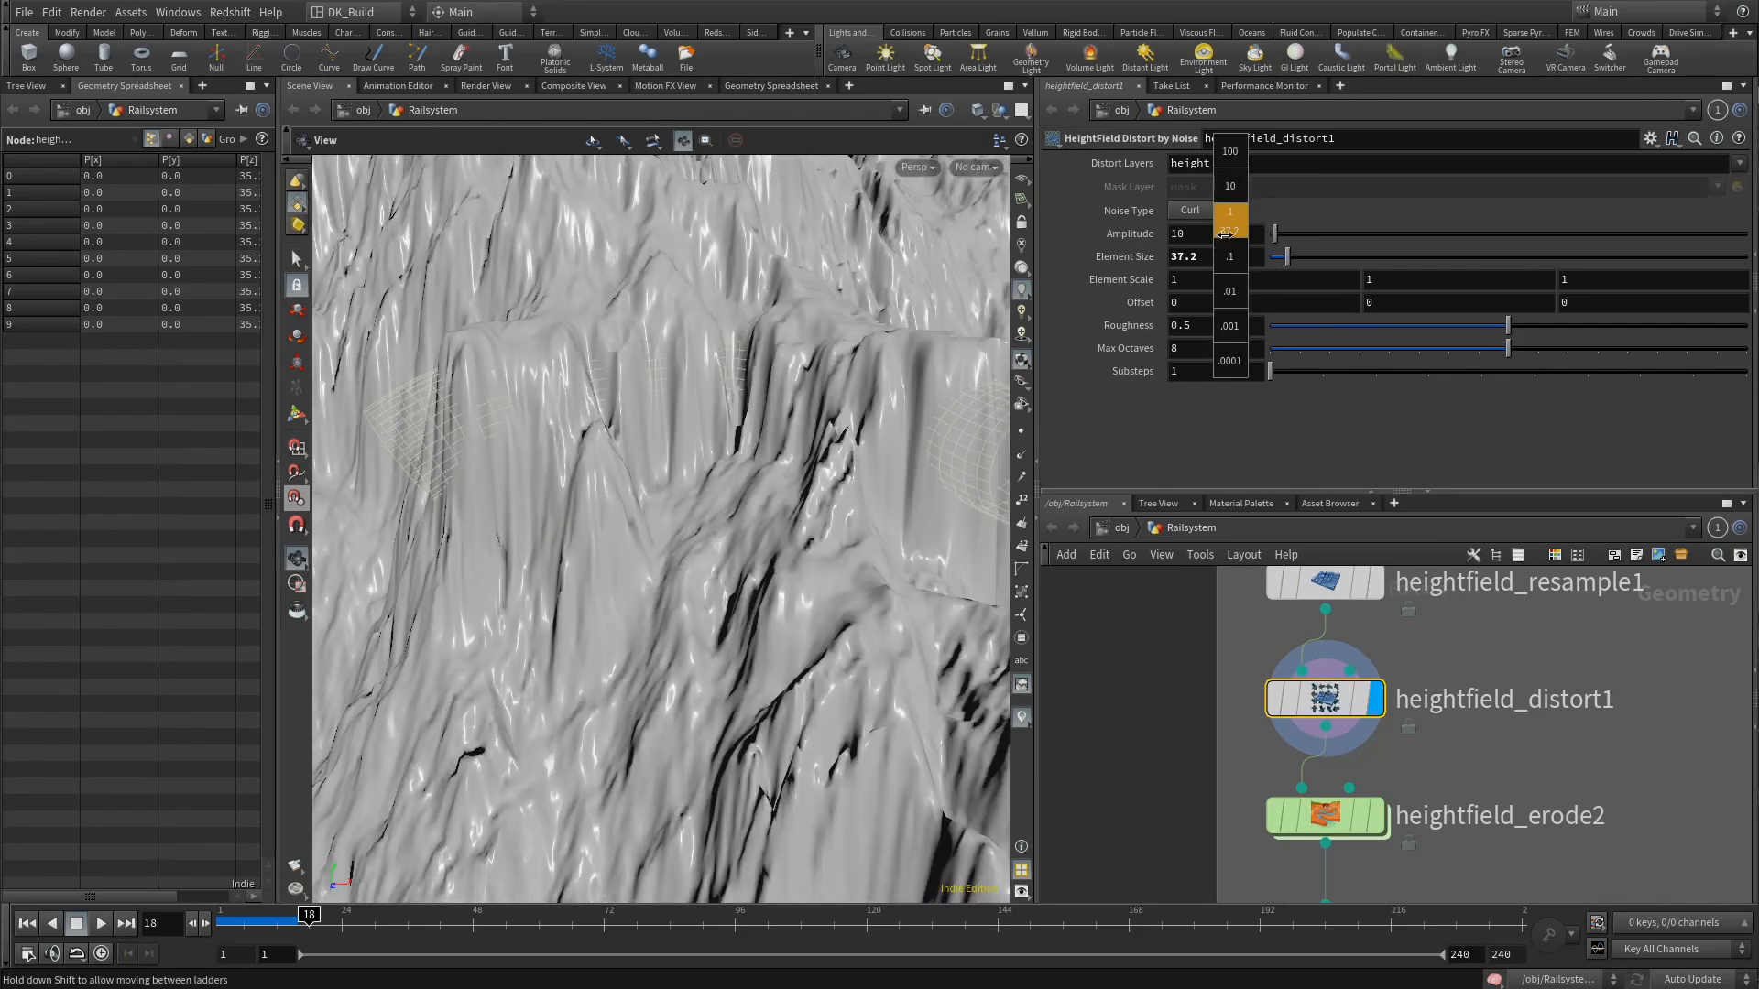
# Step: Adjust heightfield_distort1's Element Size to 42.1 and review the distorted ridge
pyautogui.moveTo(1273, 256); pyautogui.dragTo(1363, 257)
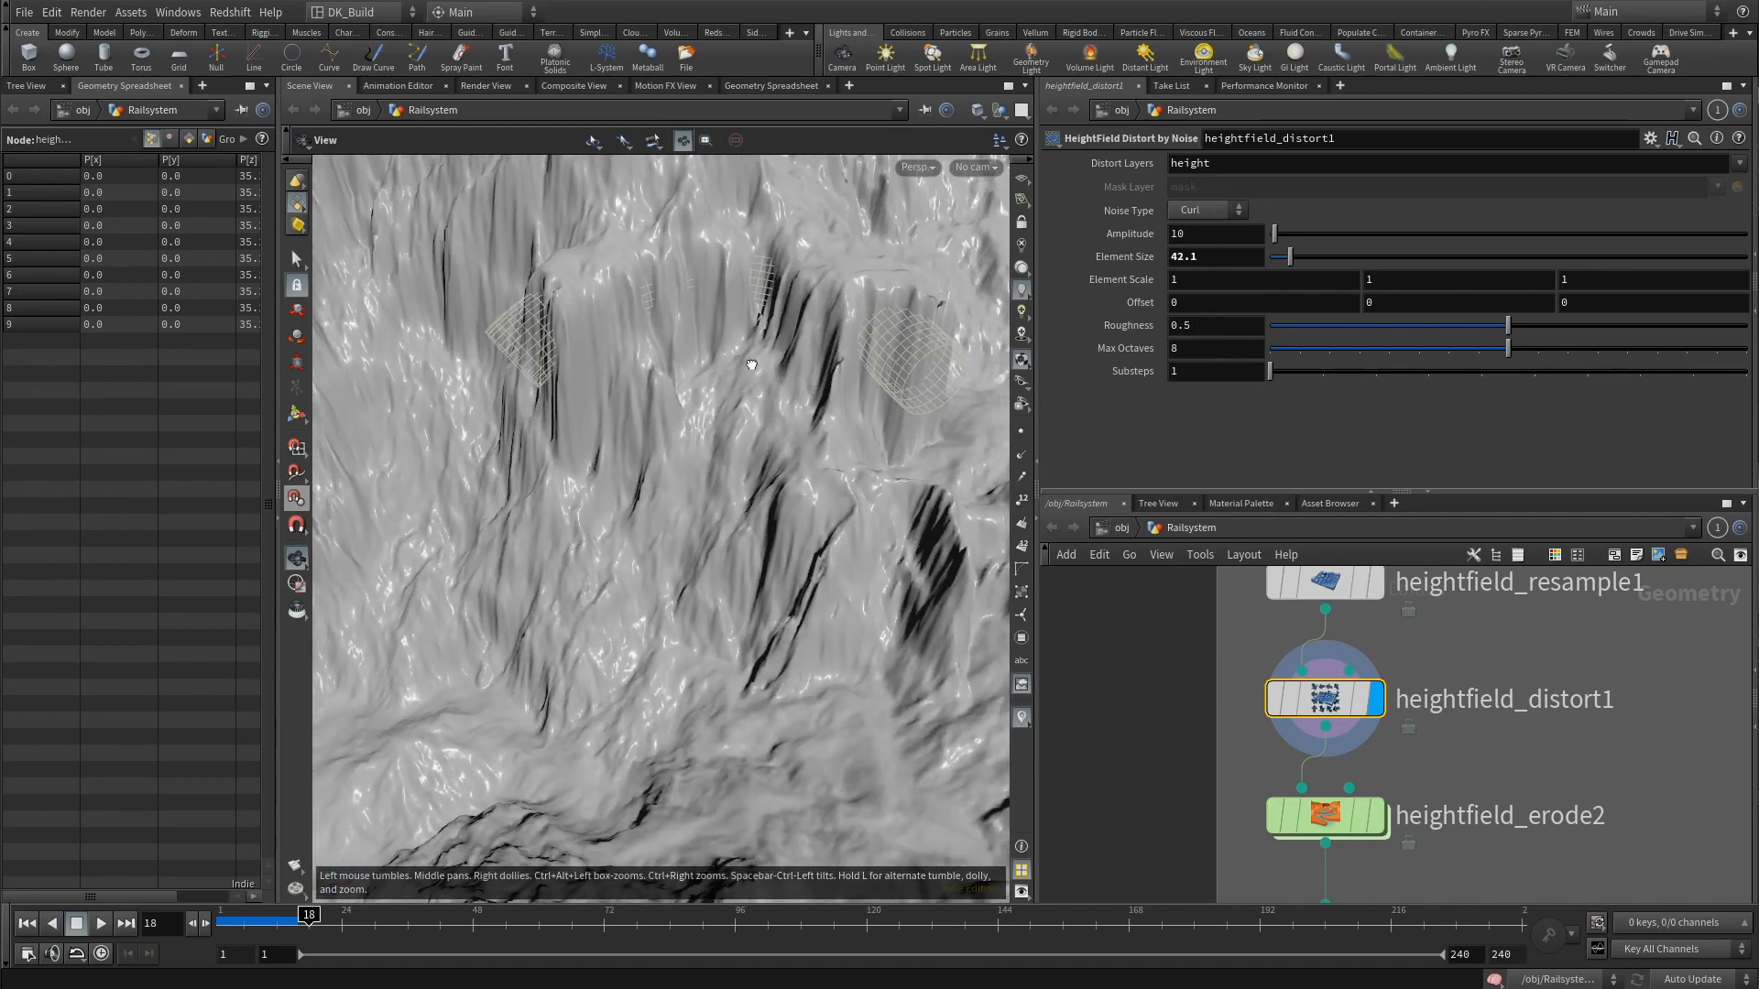
pyautogui.moveTo(751, 365); pyautogui.dragTo(436, 539)
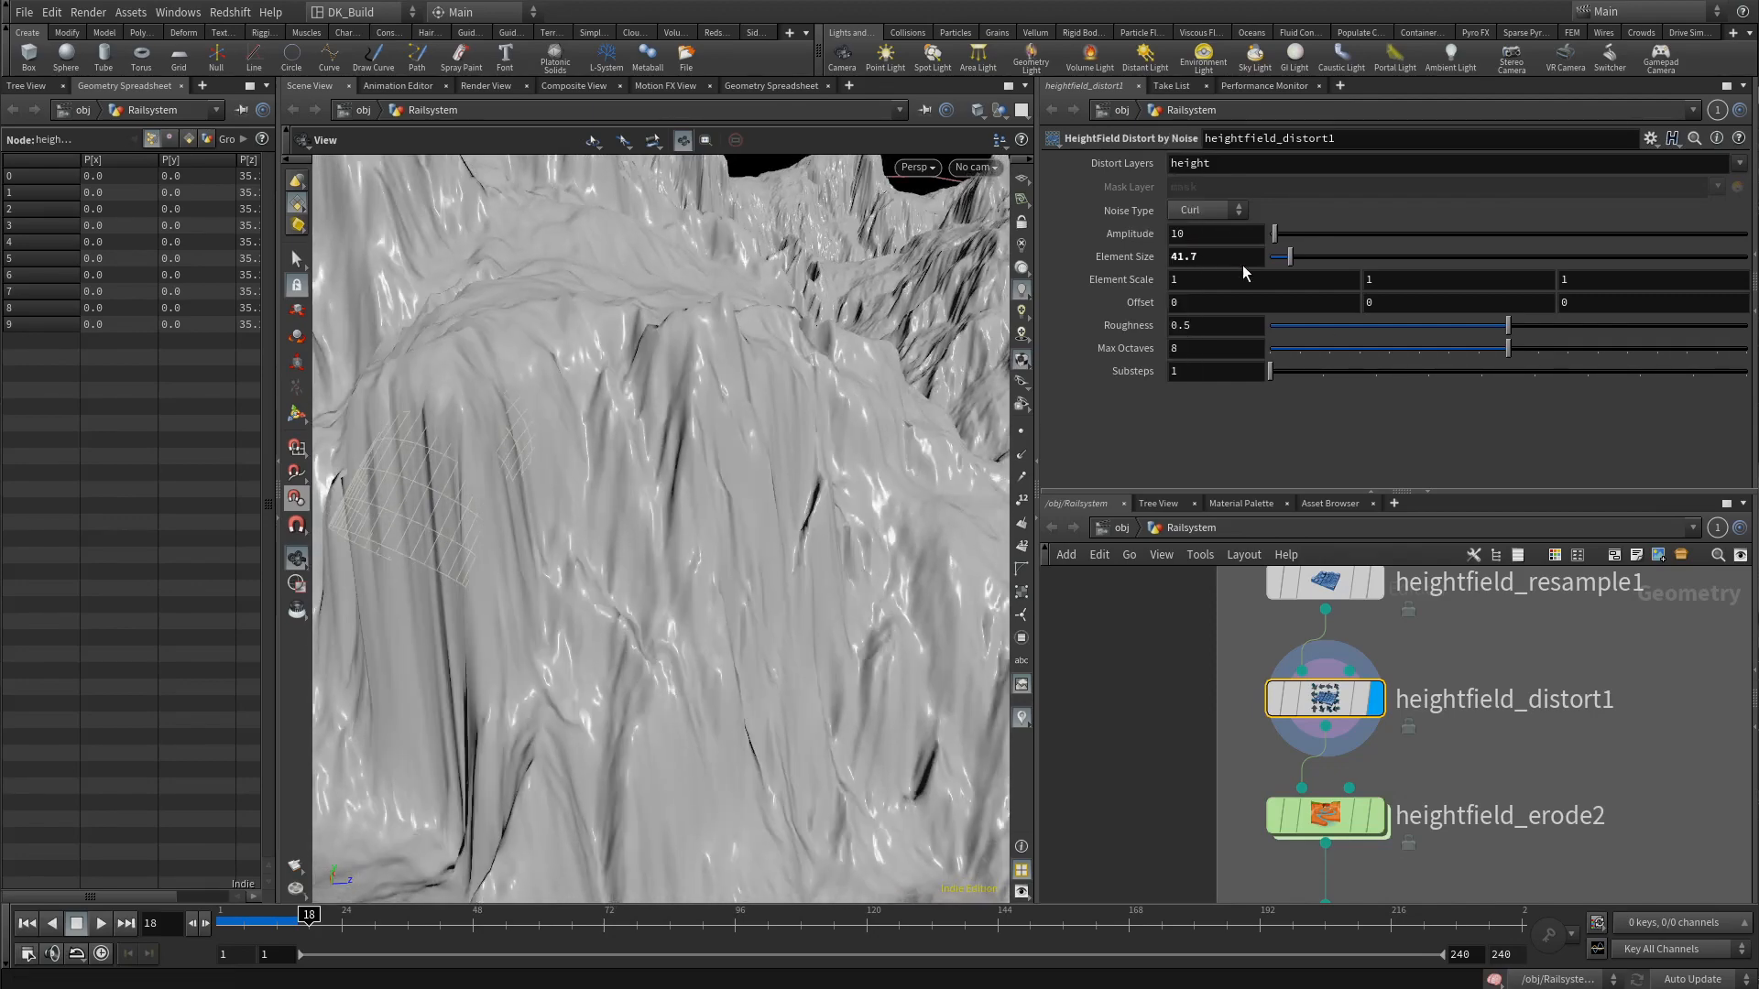
pyautogui.moveTo(1278, 257); pyautogui.dragTo(1286, 257)
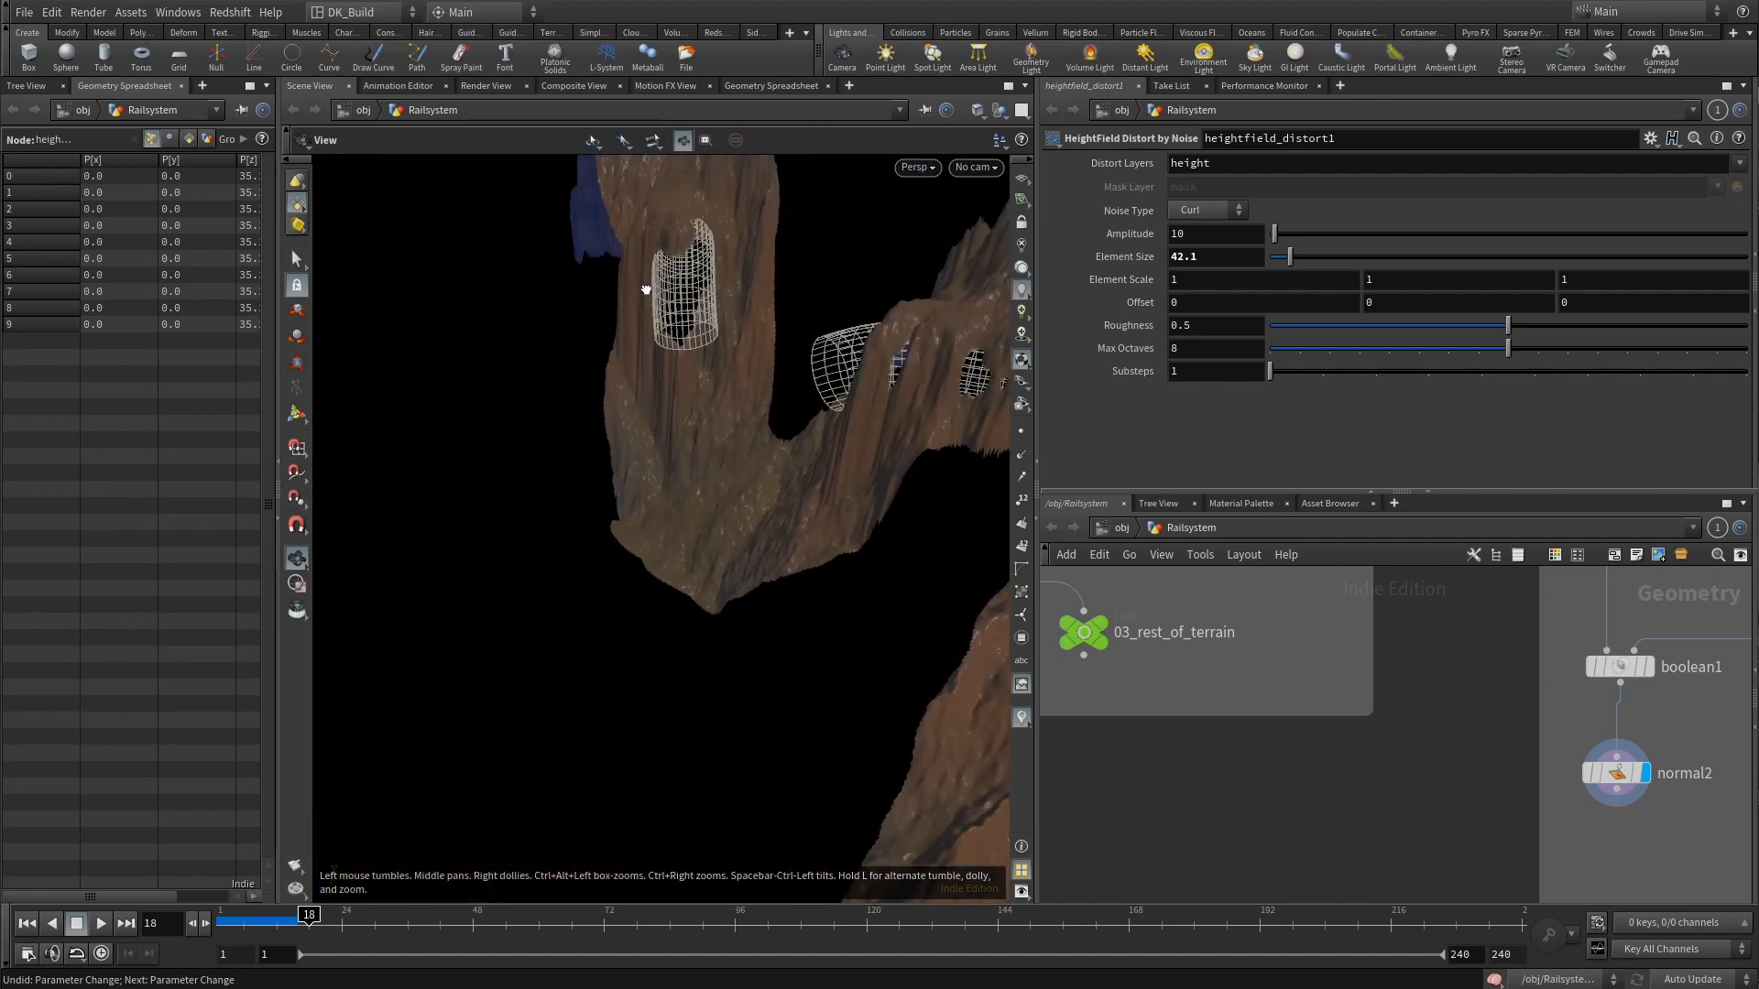
pyautogui.moveTo(645, 287); pyautogui.dragTo(784, 403)
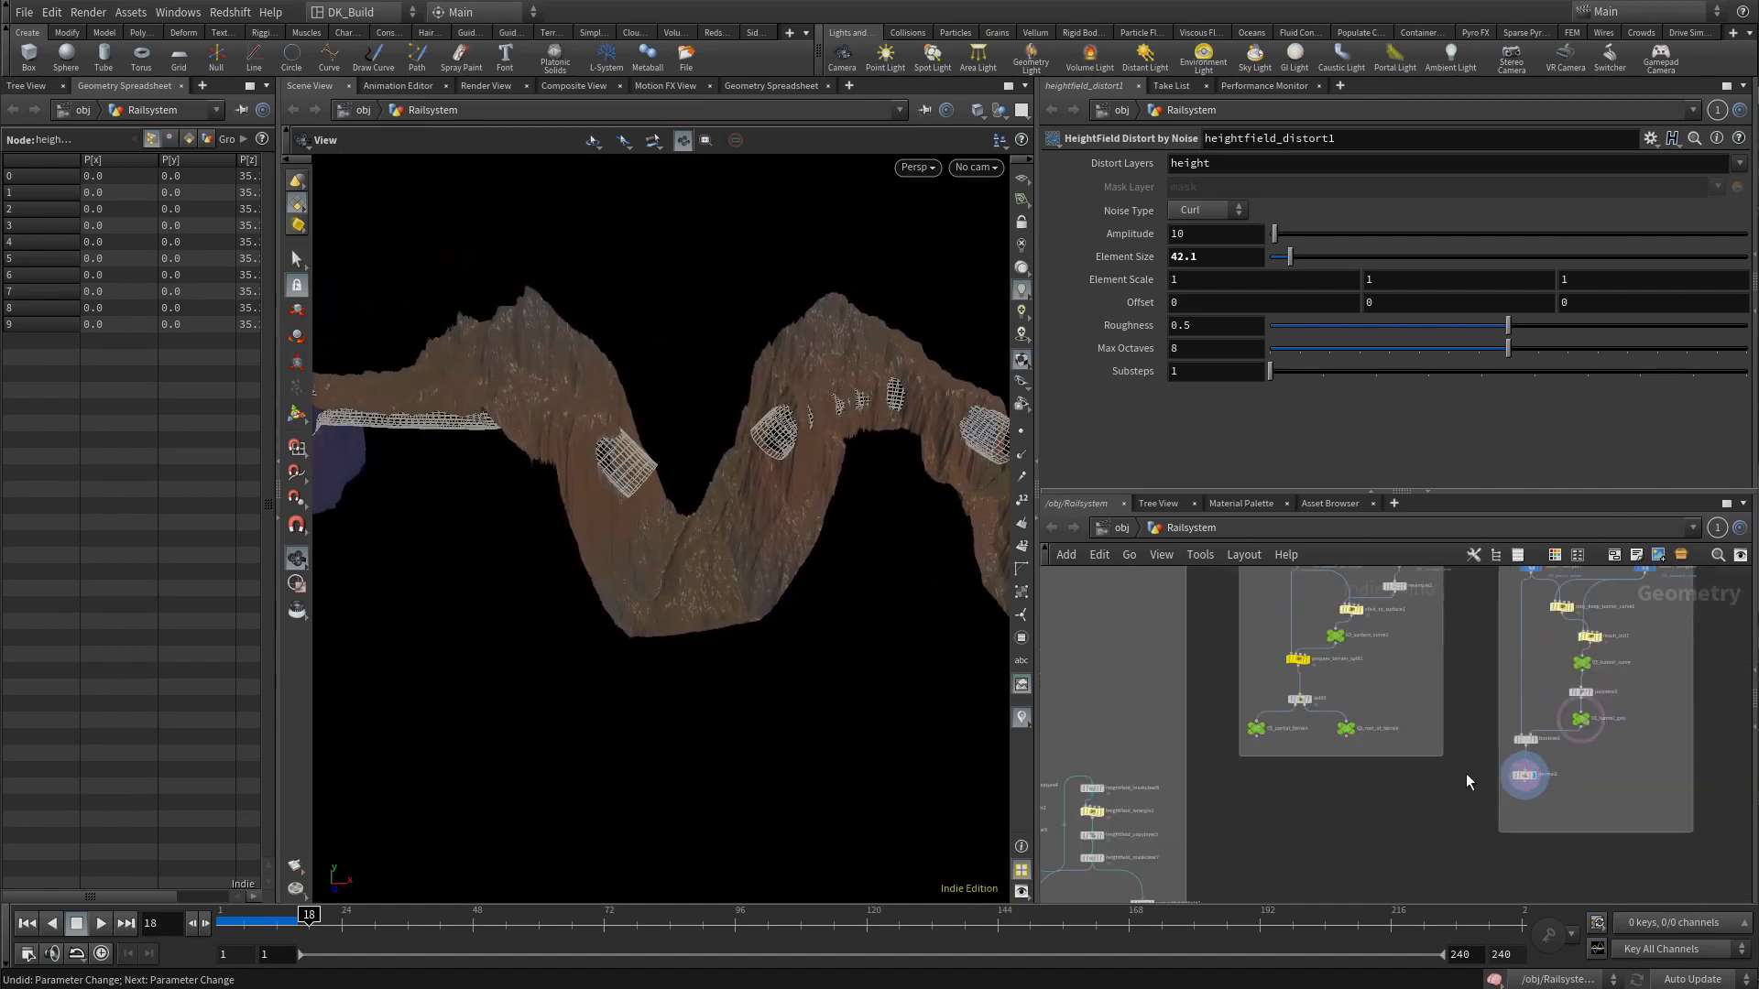
# Step: Add a Null after normal2 named 03_cut_terrain as the cut terrain output
pyautogui.press('Tab')
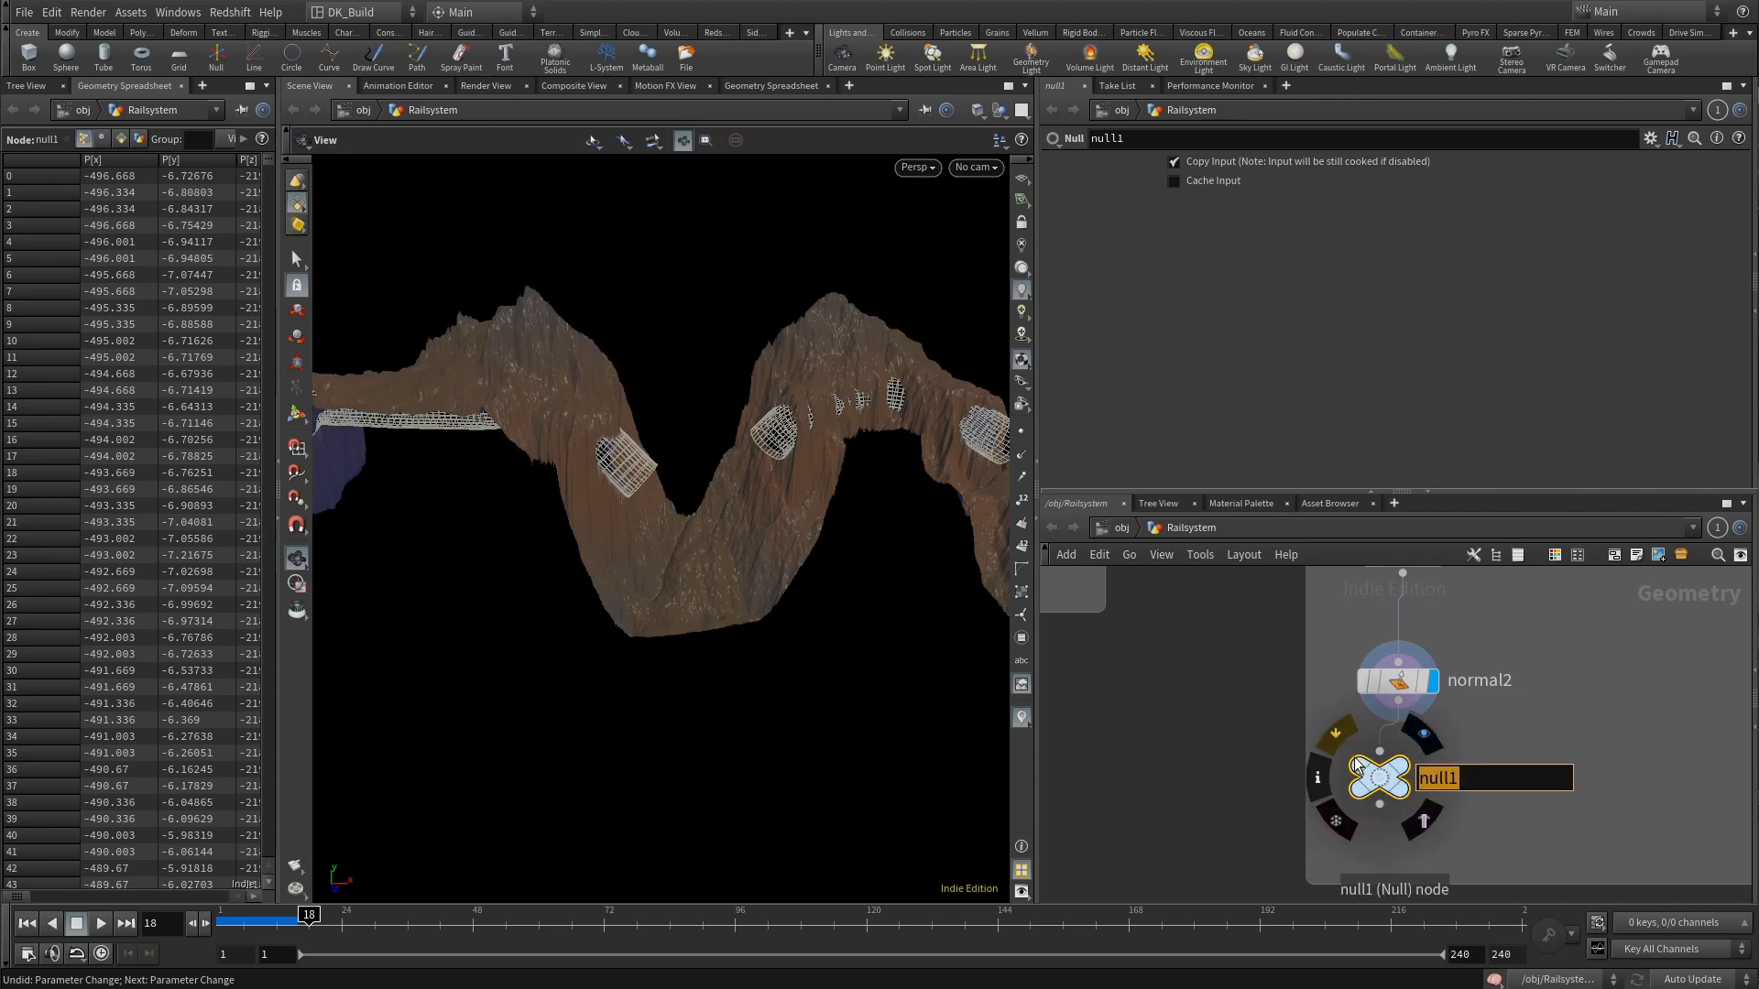
pyautogui.write('03_cut_terrain')
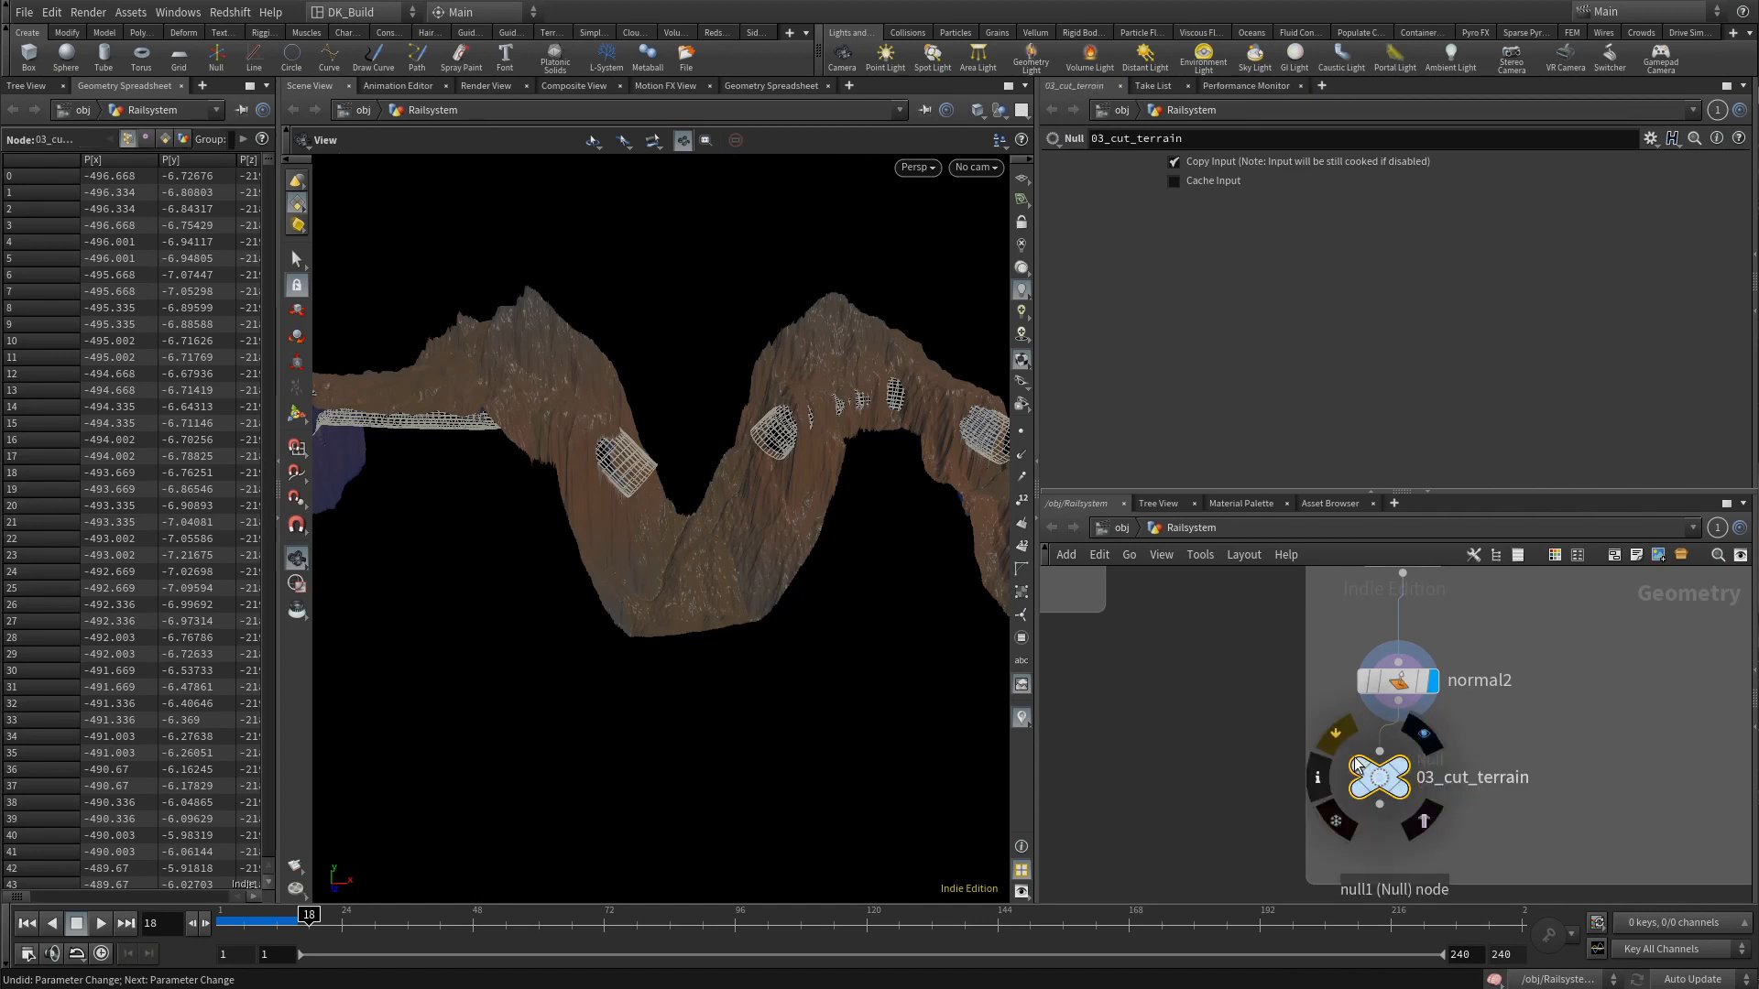
pyautogui.click(1377, 776)
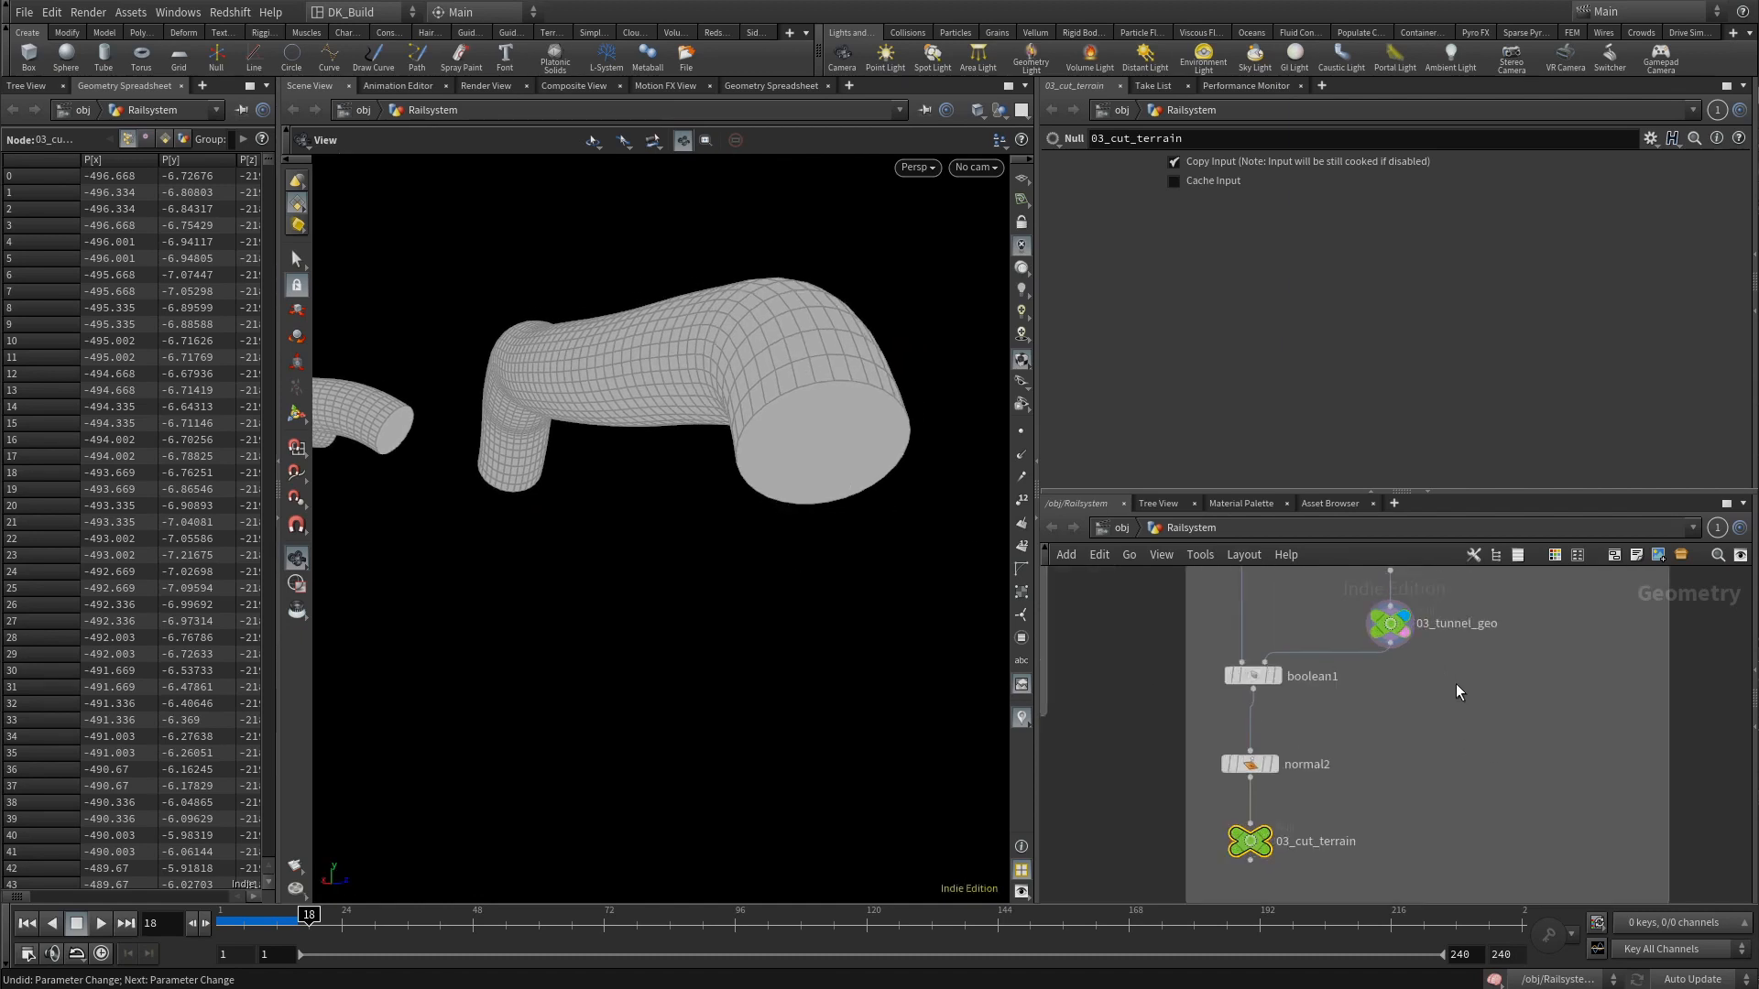
pyautogui.press('tab')
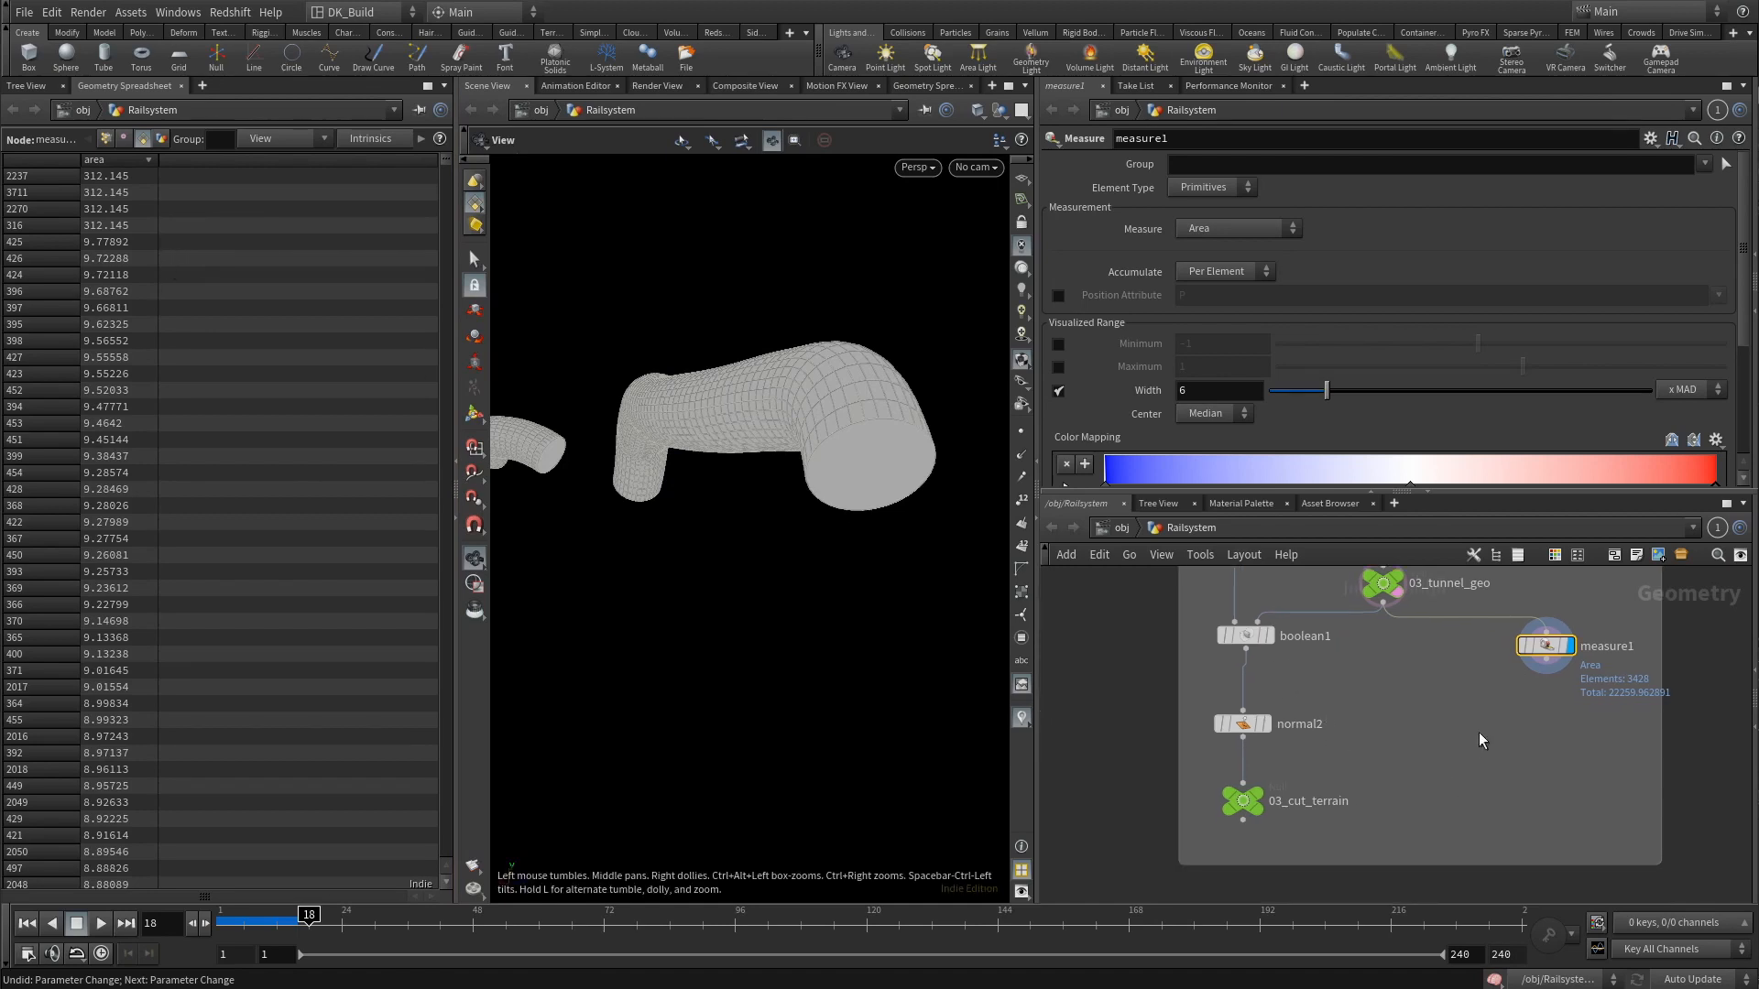
pyautogui.click(1520, 669)
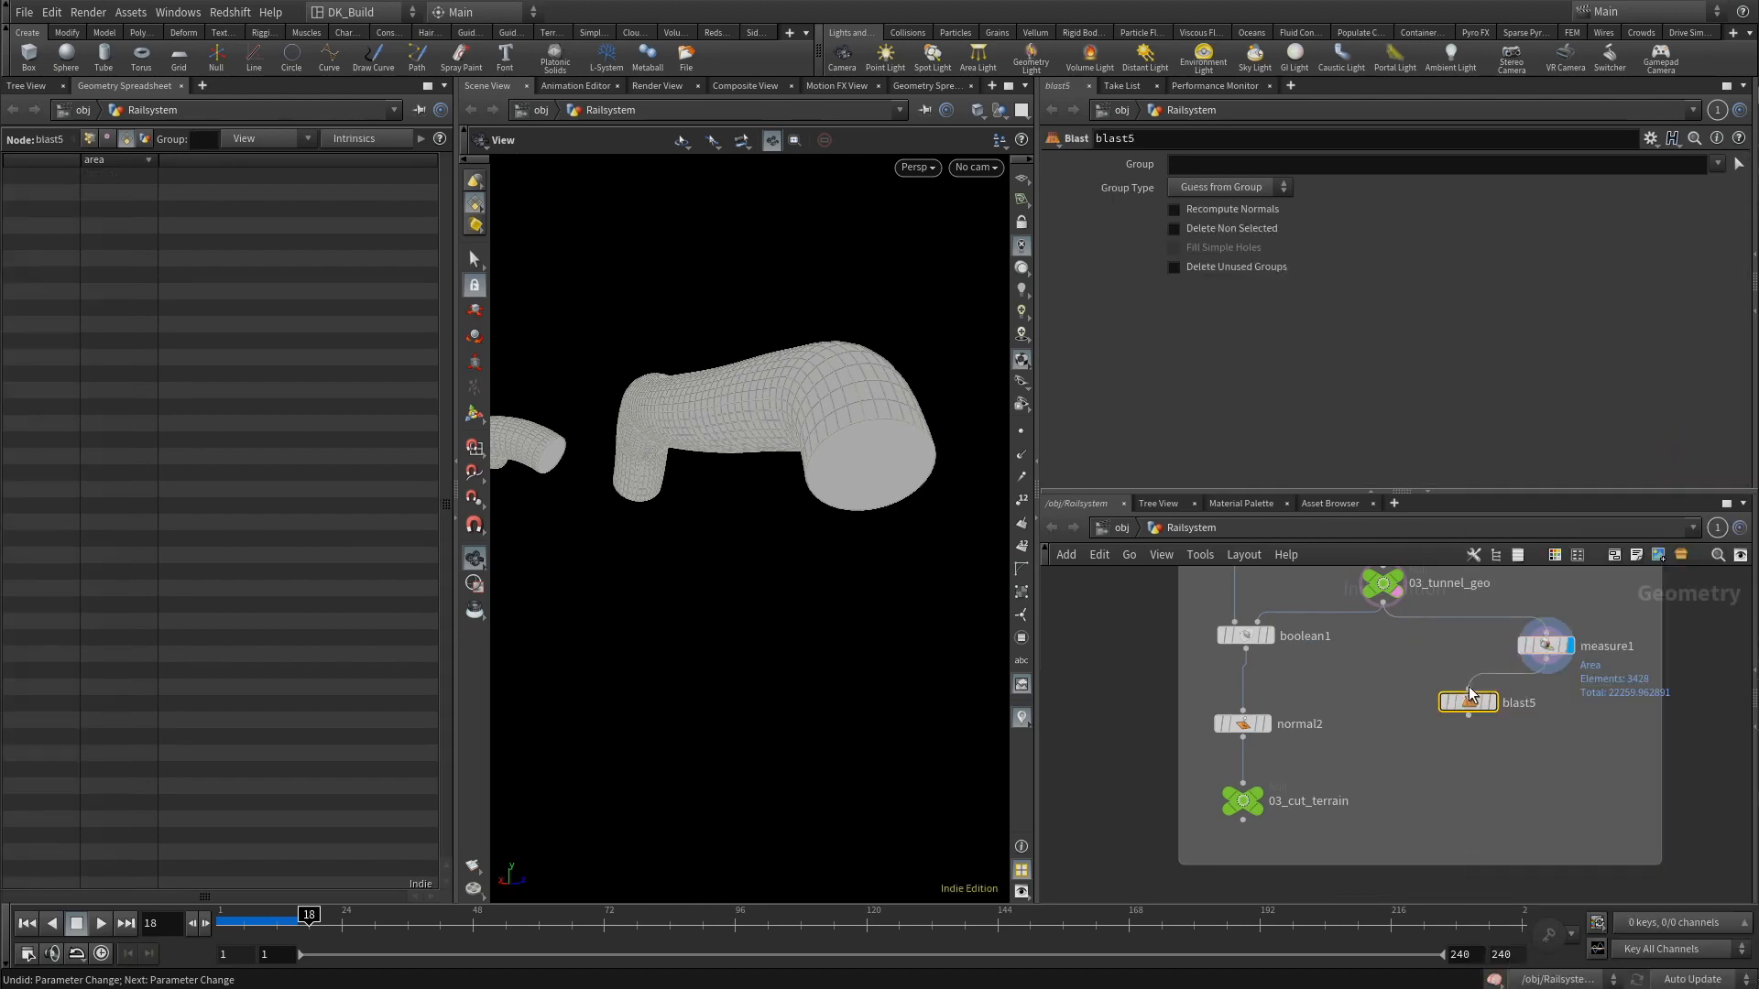
pyautogui.write('@area>300')
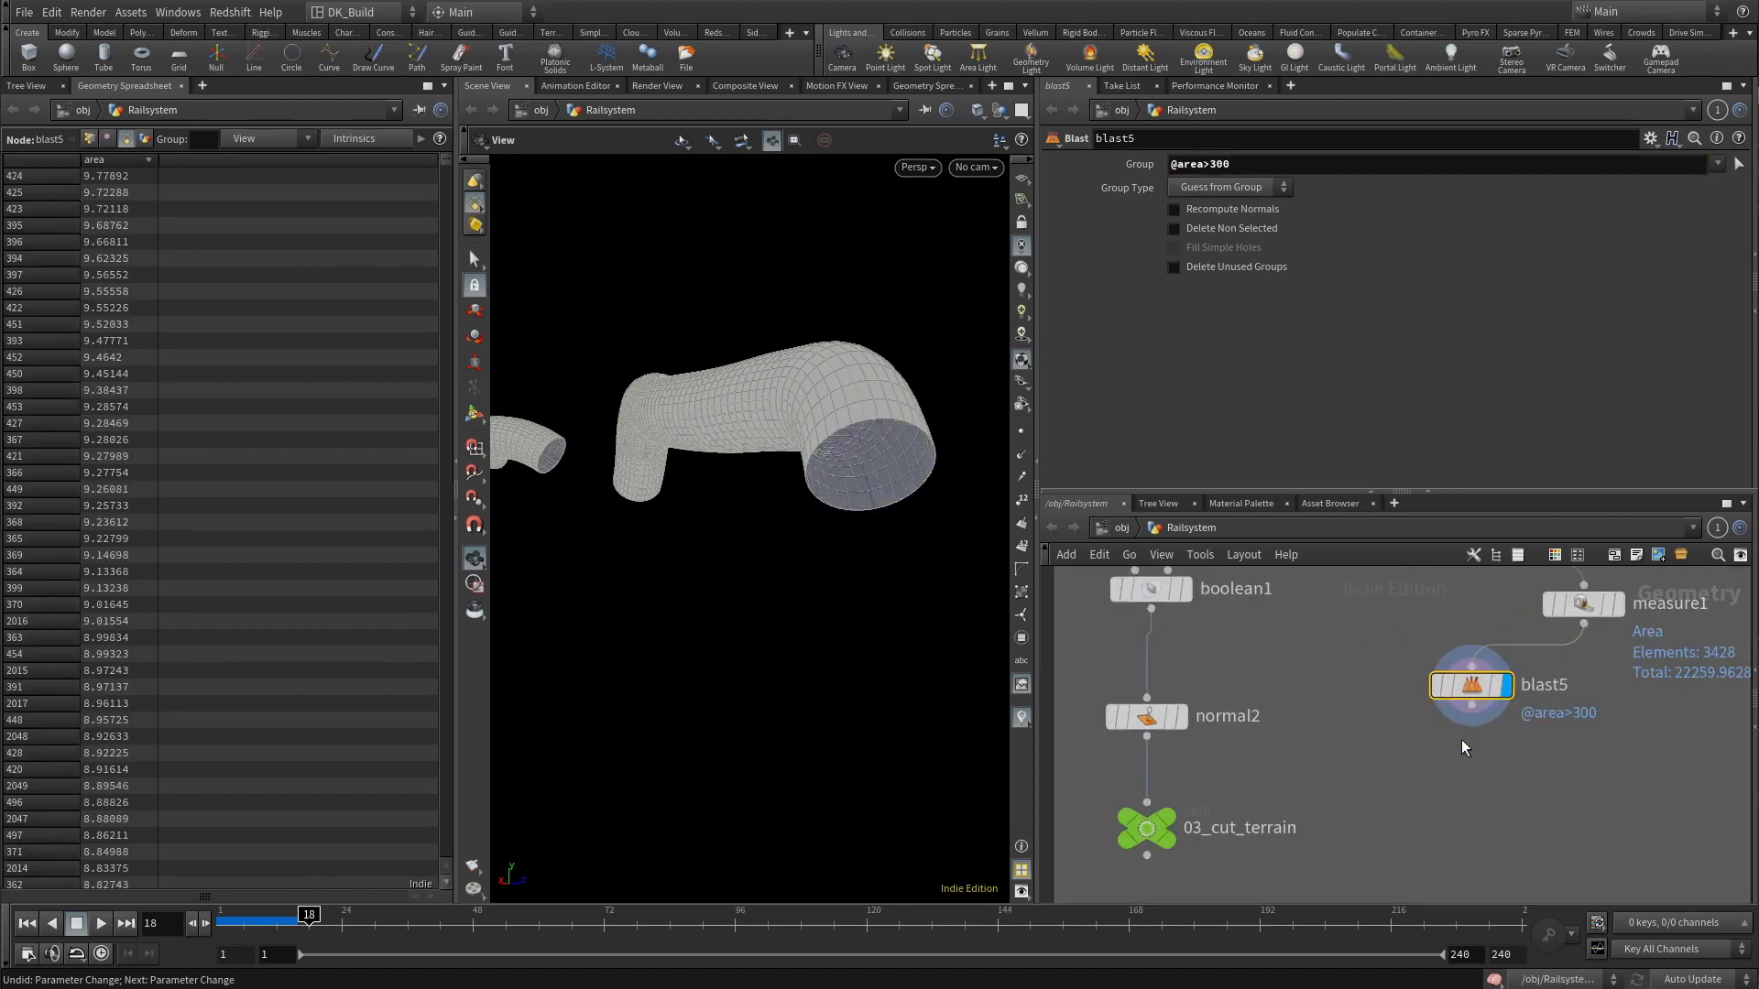
# Step: Add a PolyExtrude SOP after blast5 and drag its Distance to thicken the walls
pyautogui.press('tab')
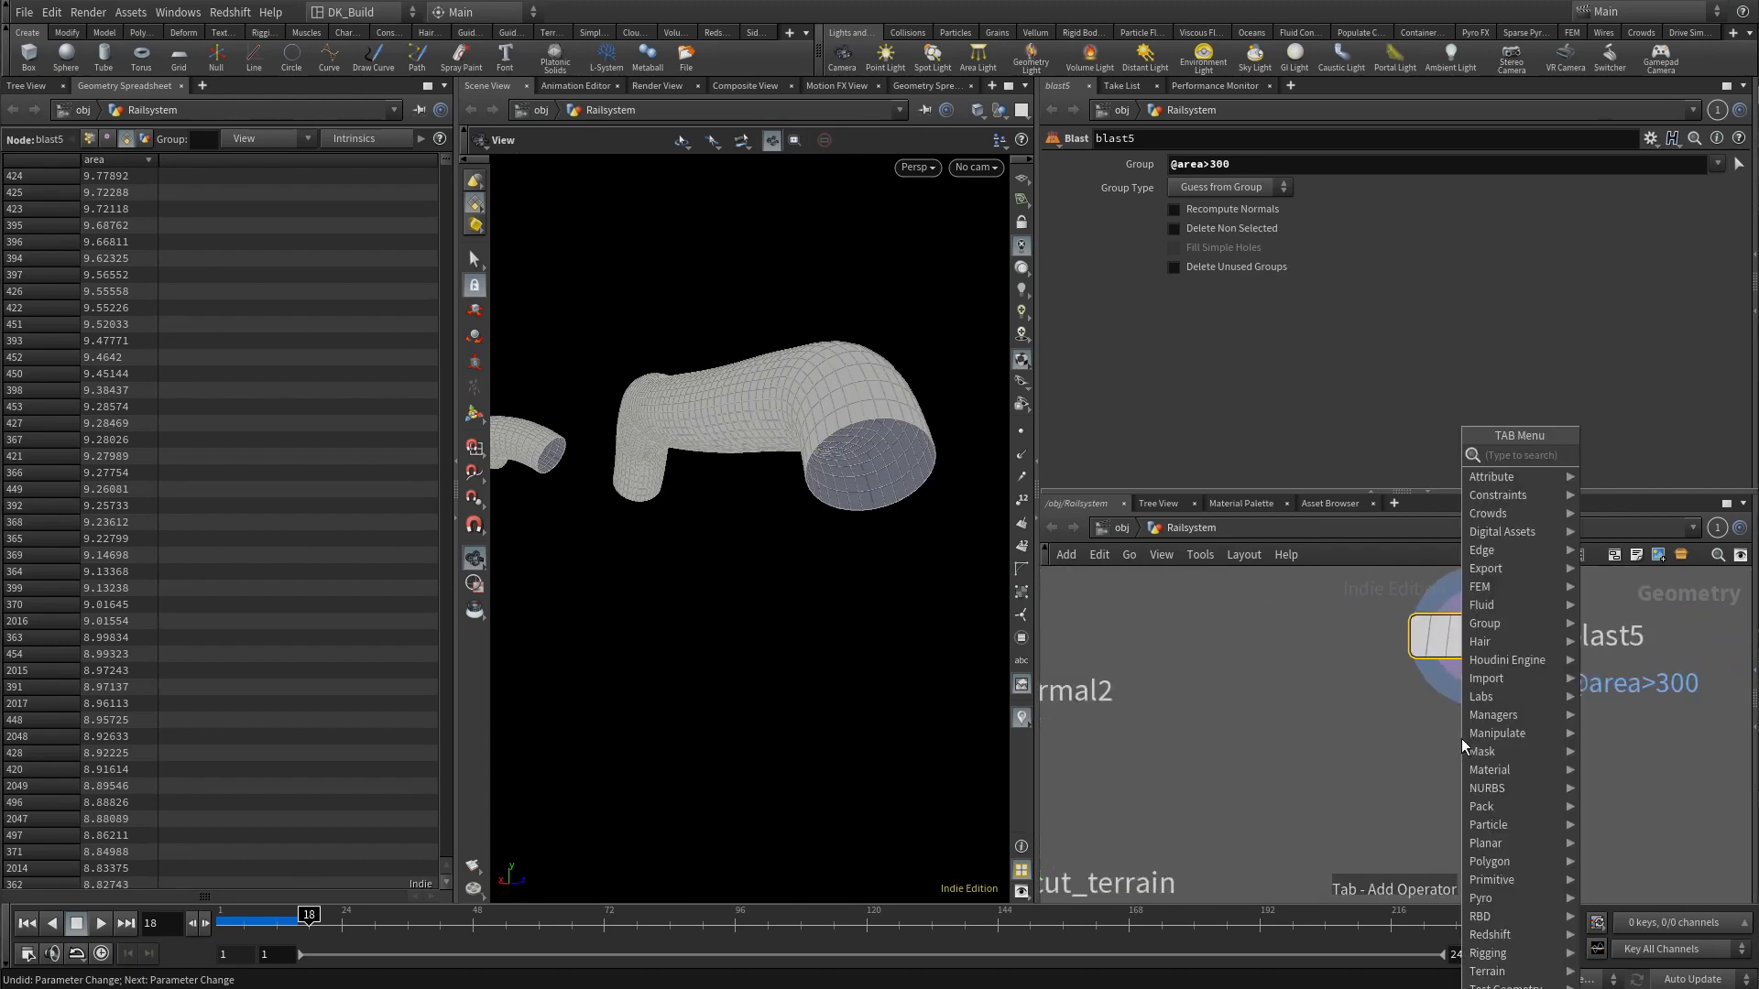
pyautogui.write('po')
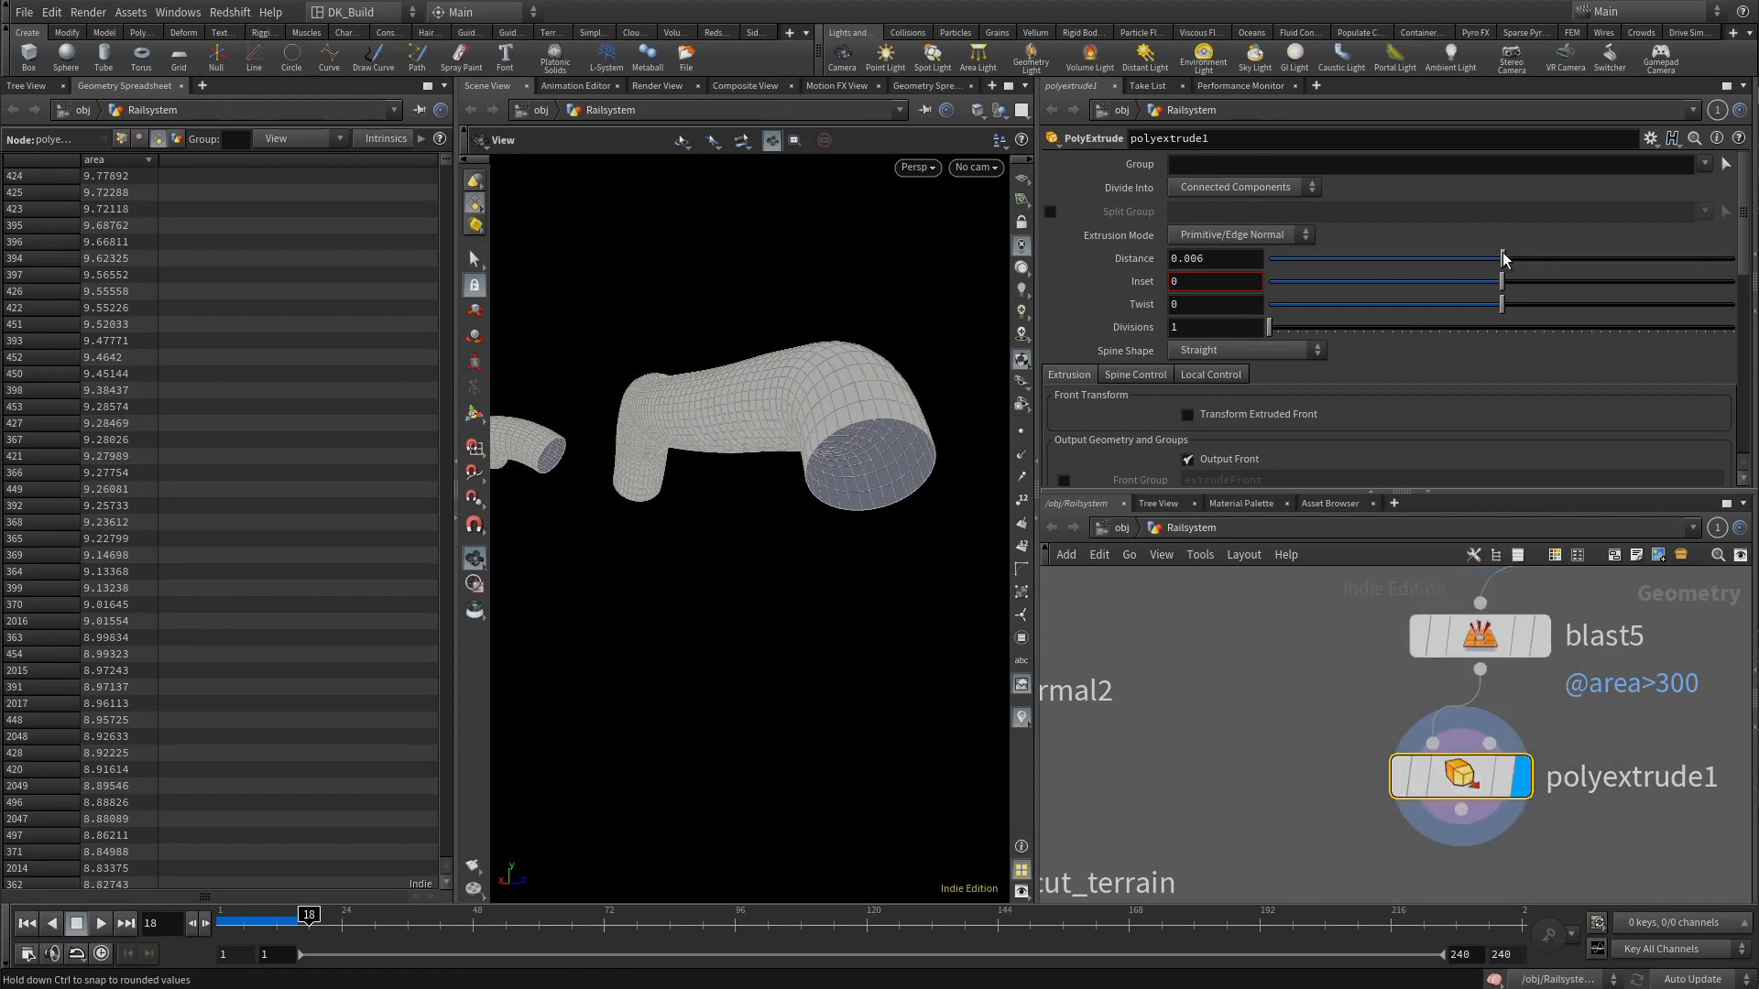
pyautogui.moveTo(1502, 259); pyautogui.dragTo(1526, 258)
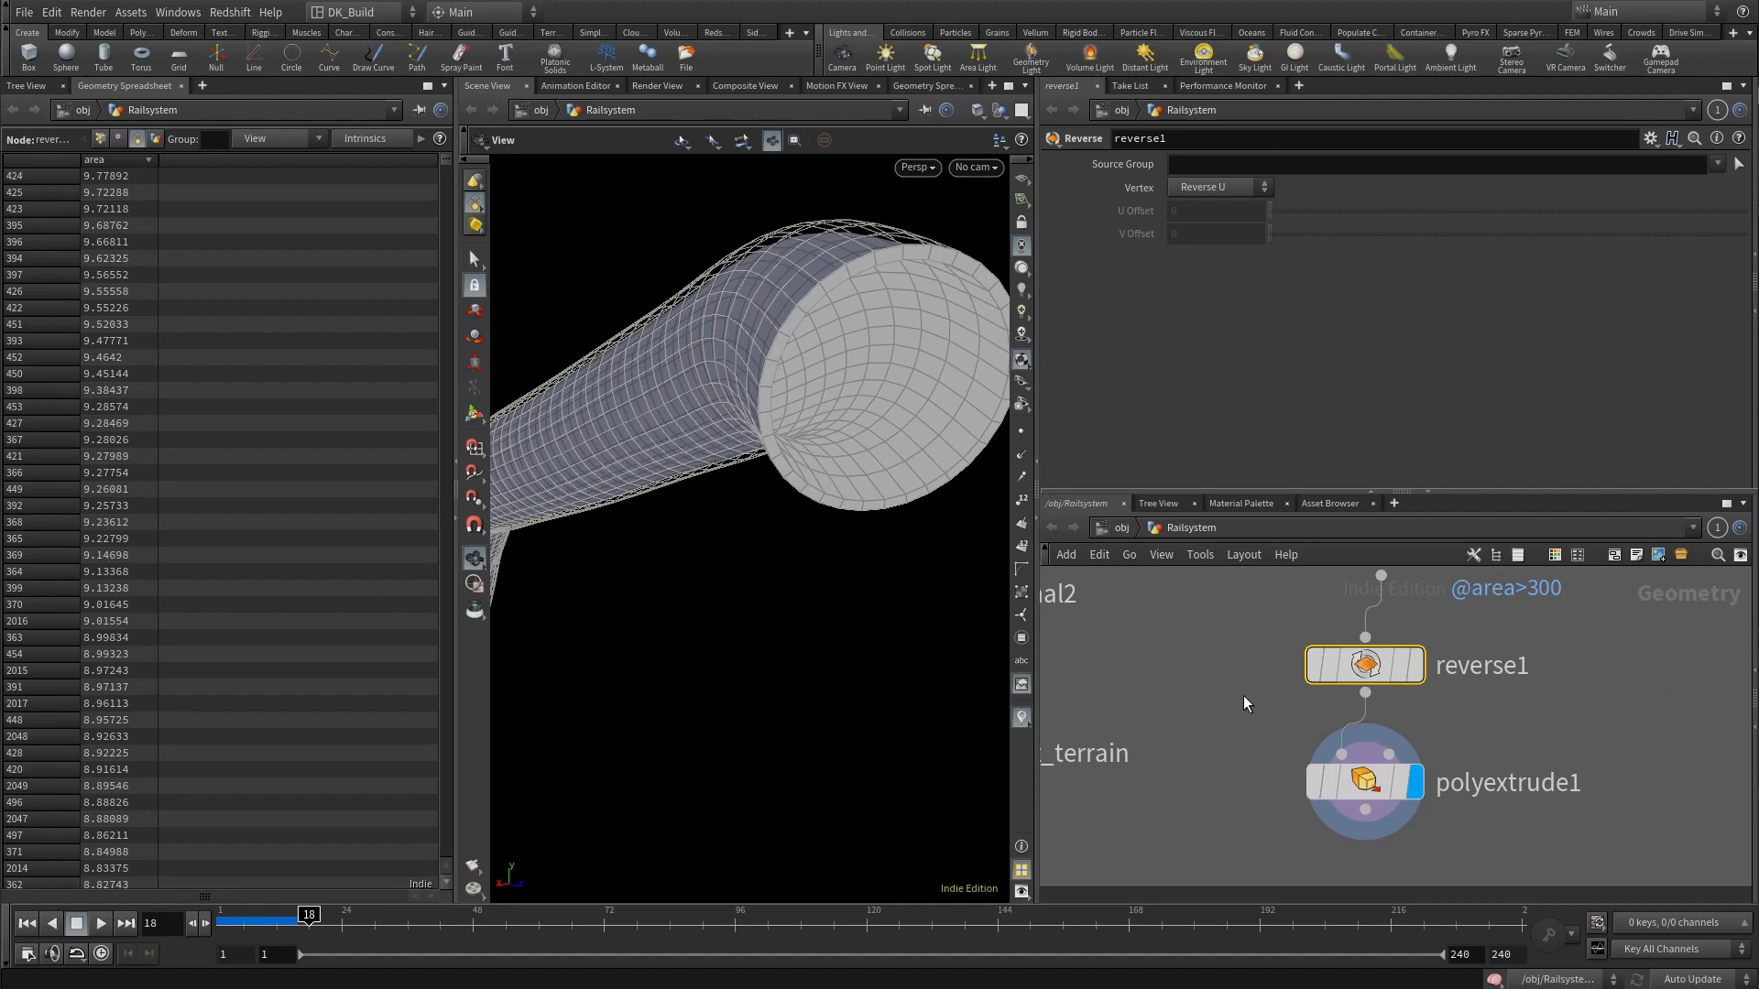
# Step: Insert a Reverse before polyextrude1 and set its extrusion Distance to 0.905
pyautogui.click(1363, 783)
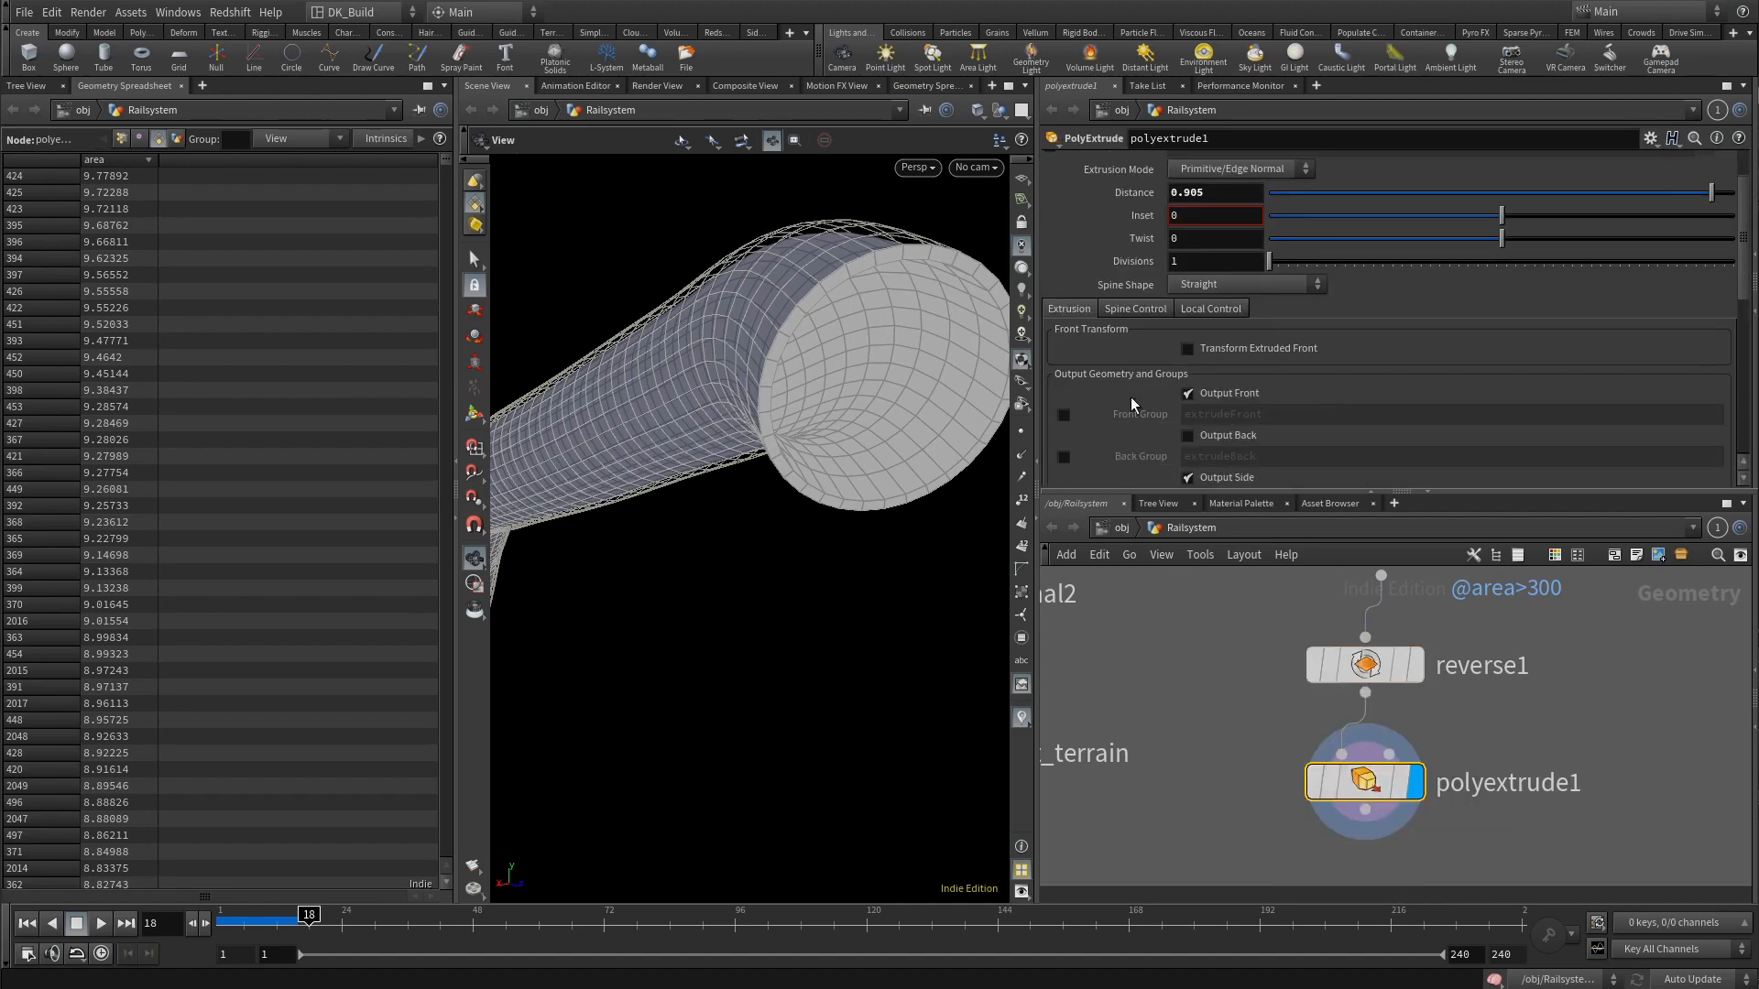
pyautogui.click(1187, 434)
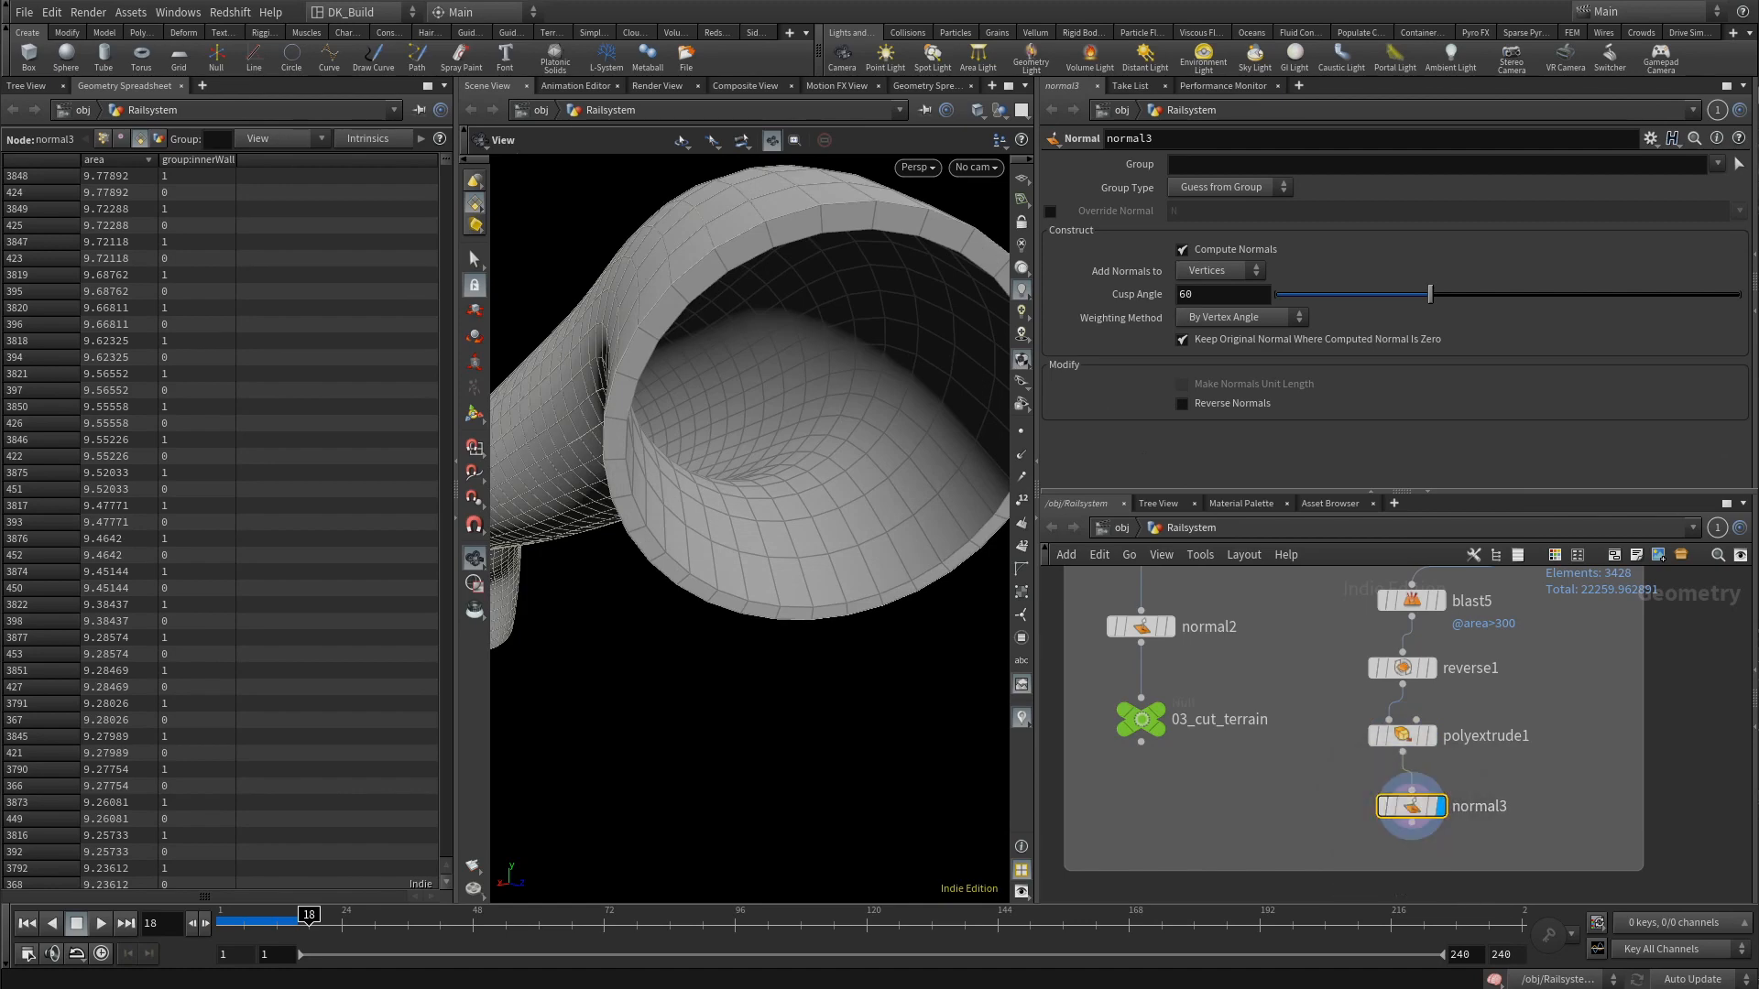
# Step: Blast everything except the innerWall group and feed it into a null named 03_inner_walls
pyautogui.press('Tab')
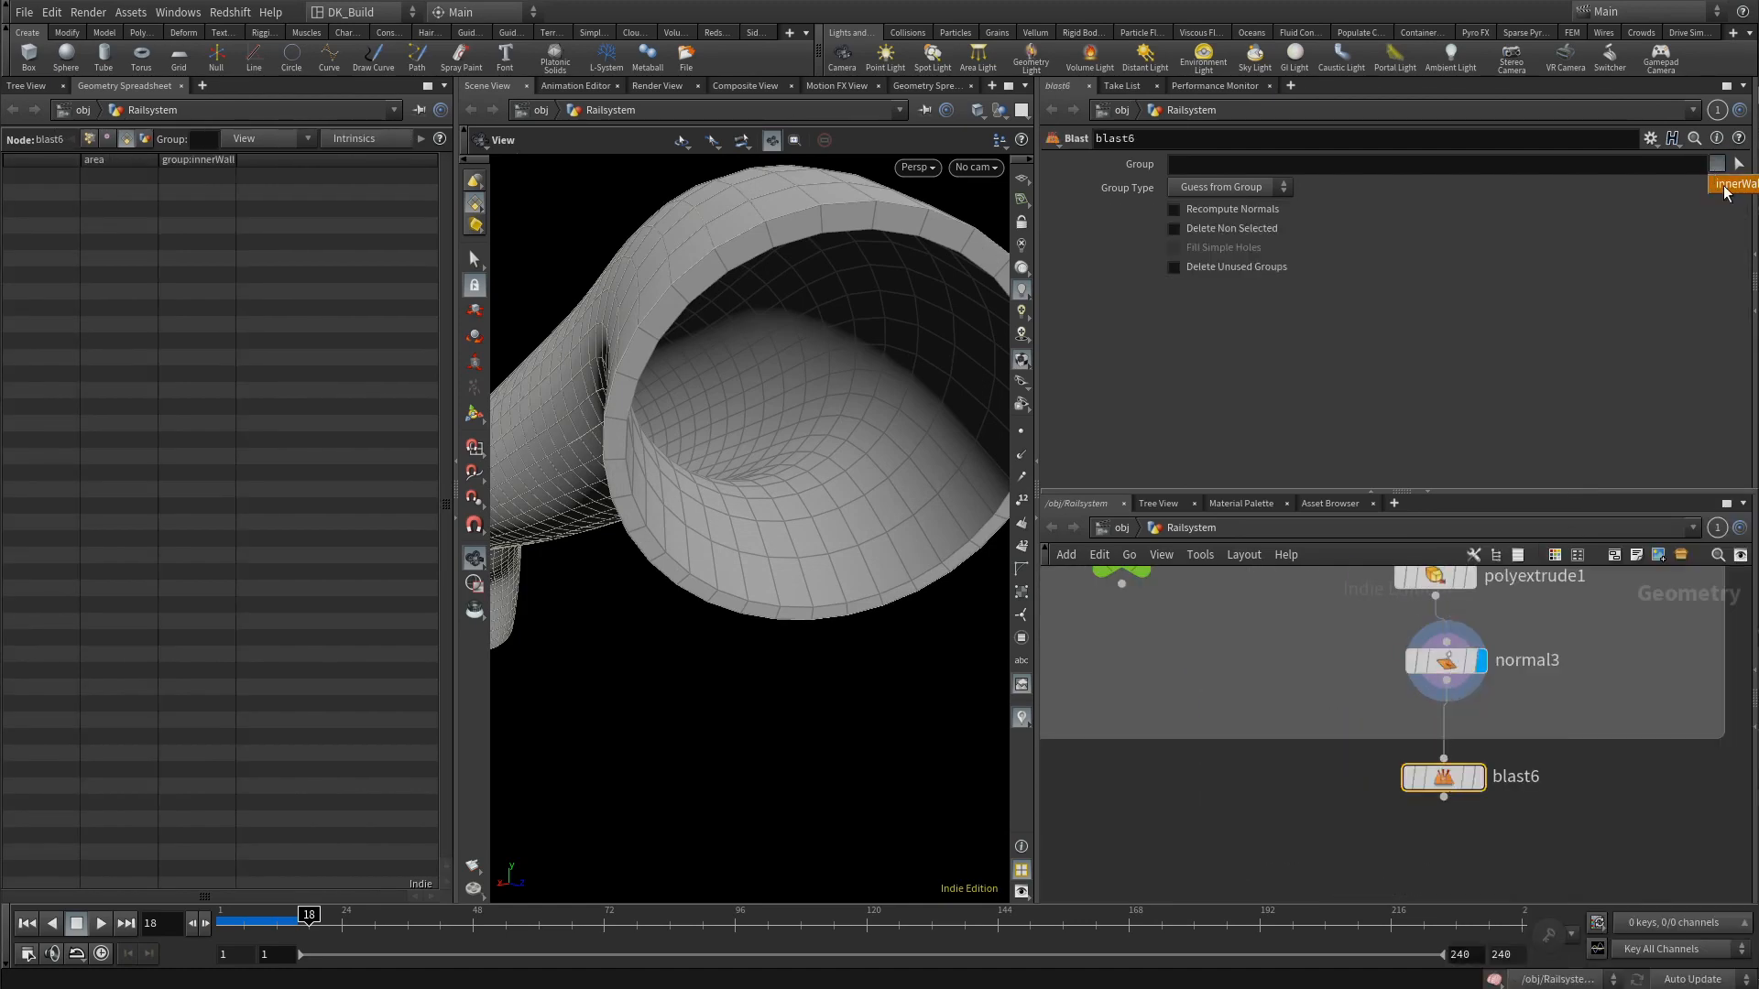
pyautogui.click(1732, 183)
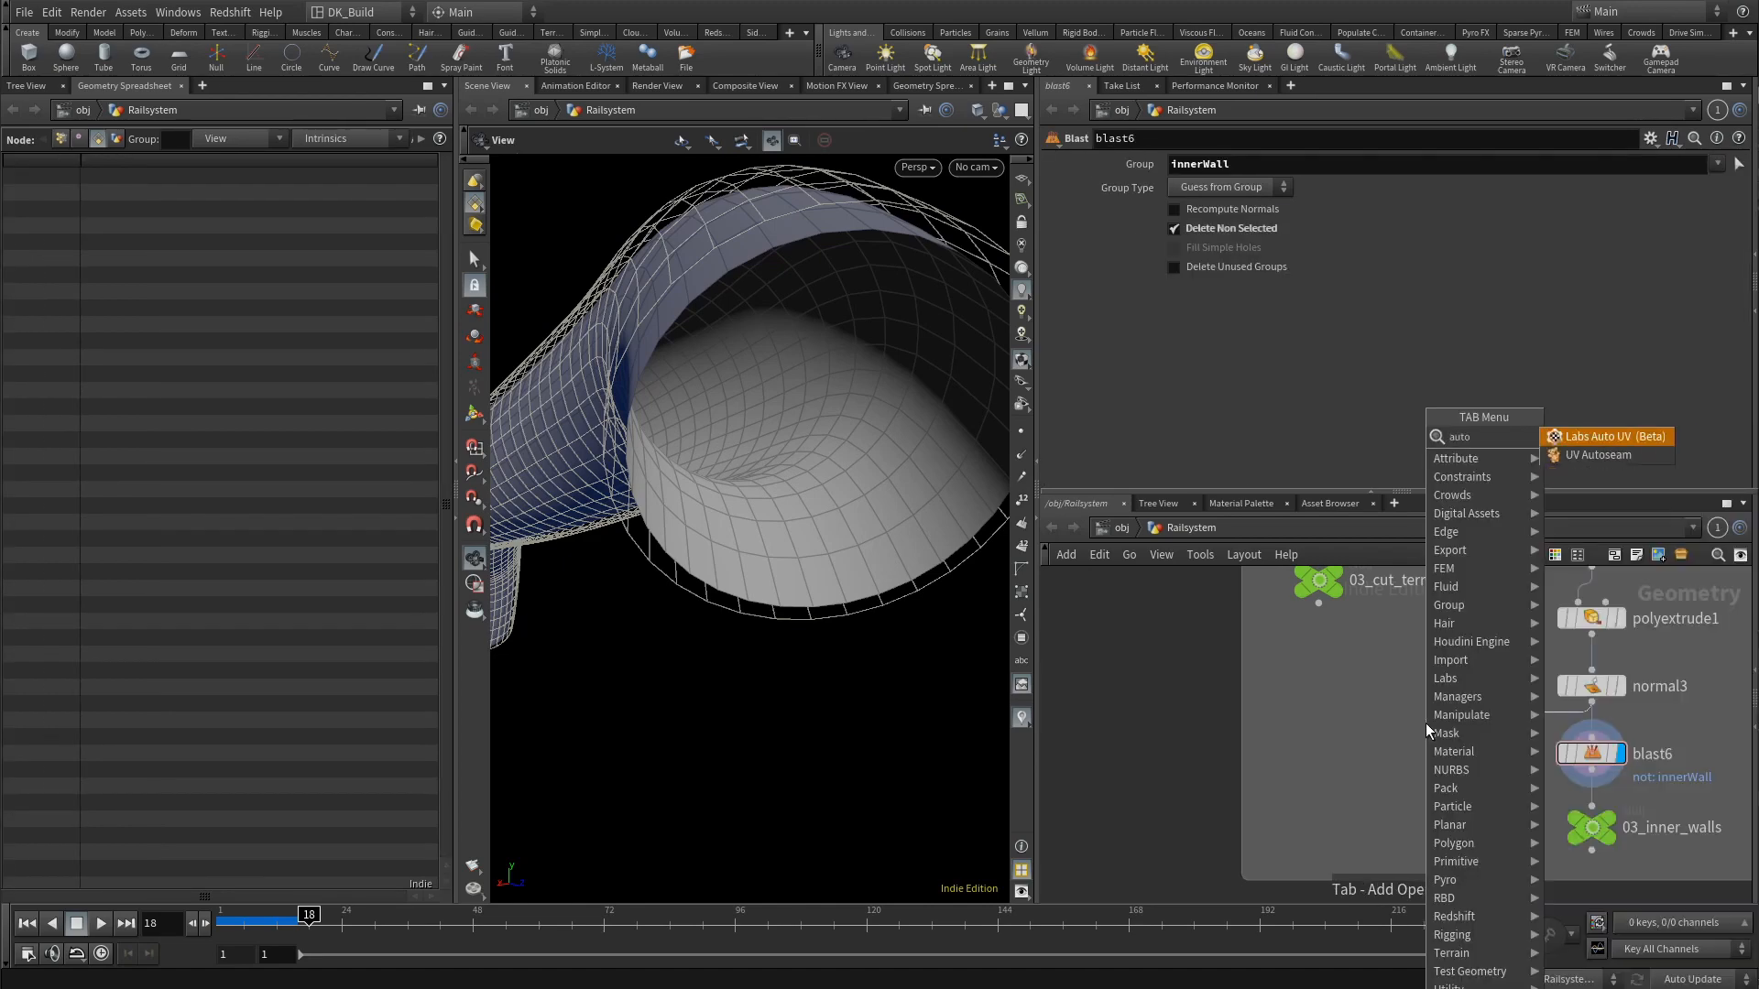
# Step: Add Labs Auto UV after normal3 with a UV quickshade preview, feeding null 03_tunnel_shape
pyautogui.click(1611, 436)
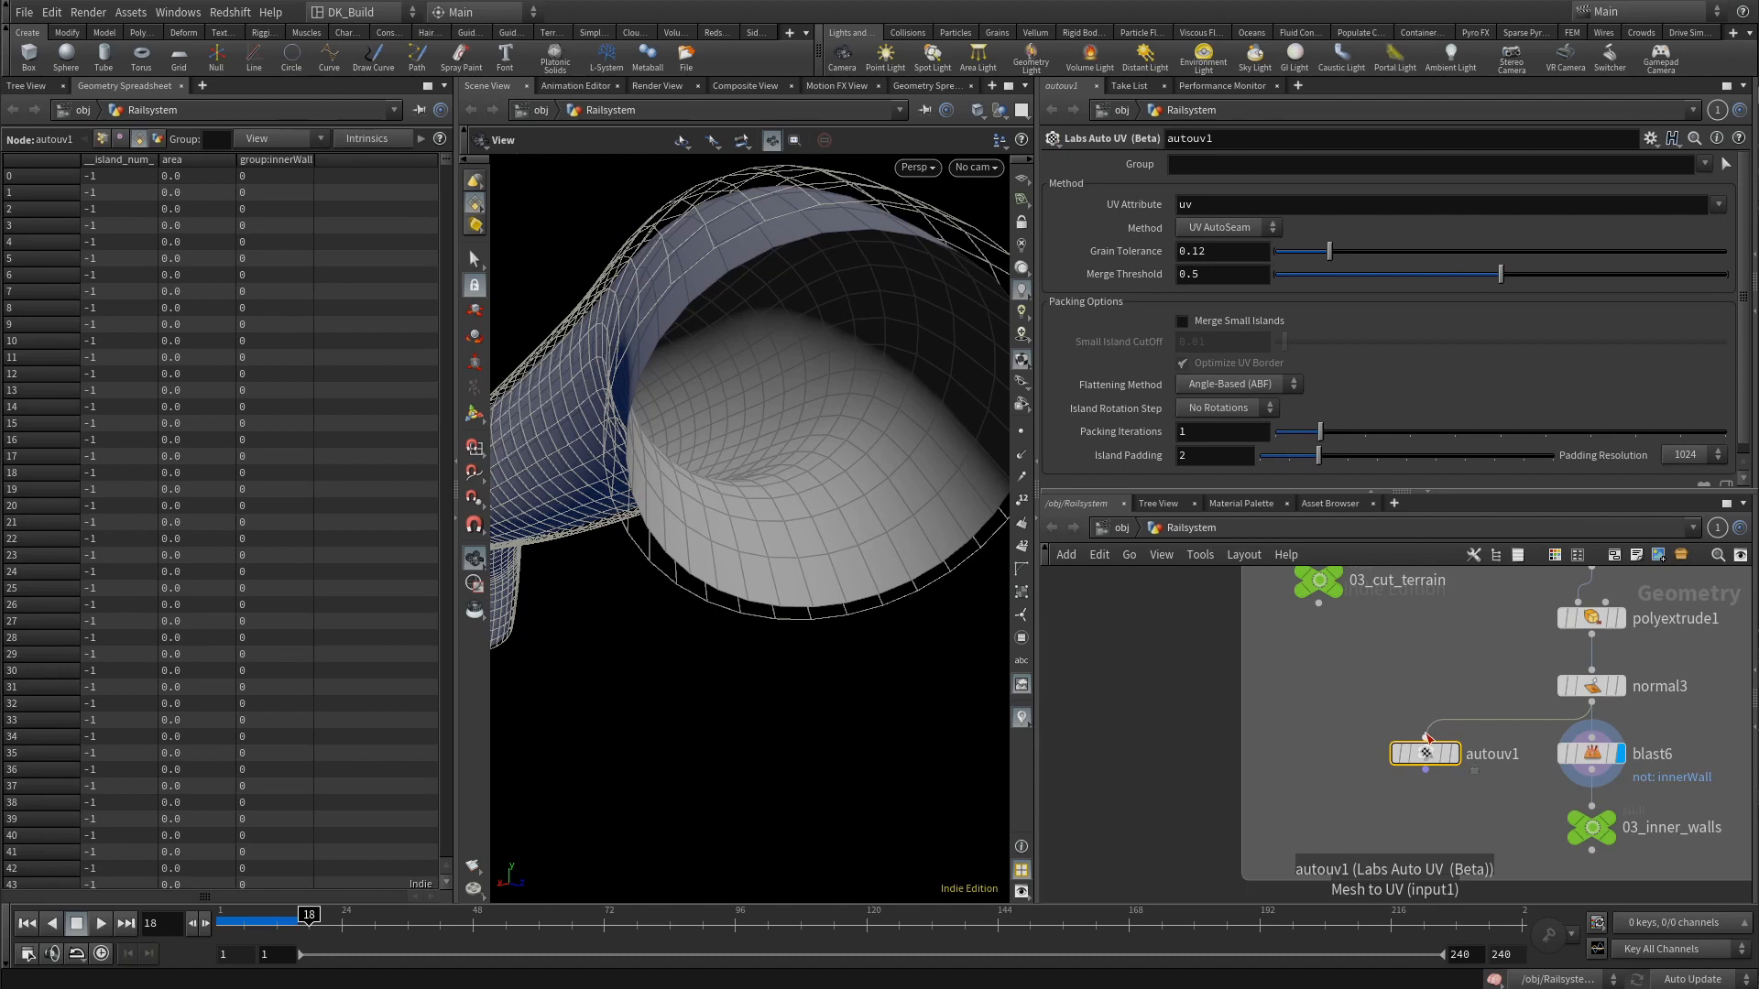
pyautogui.moveTo(1427, 752)
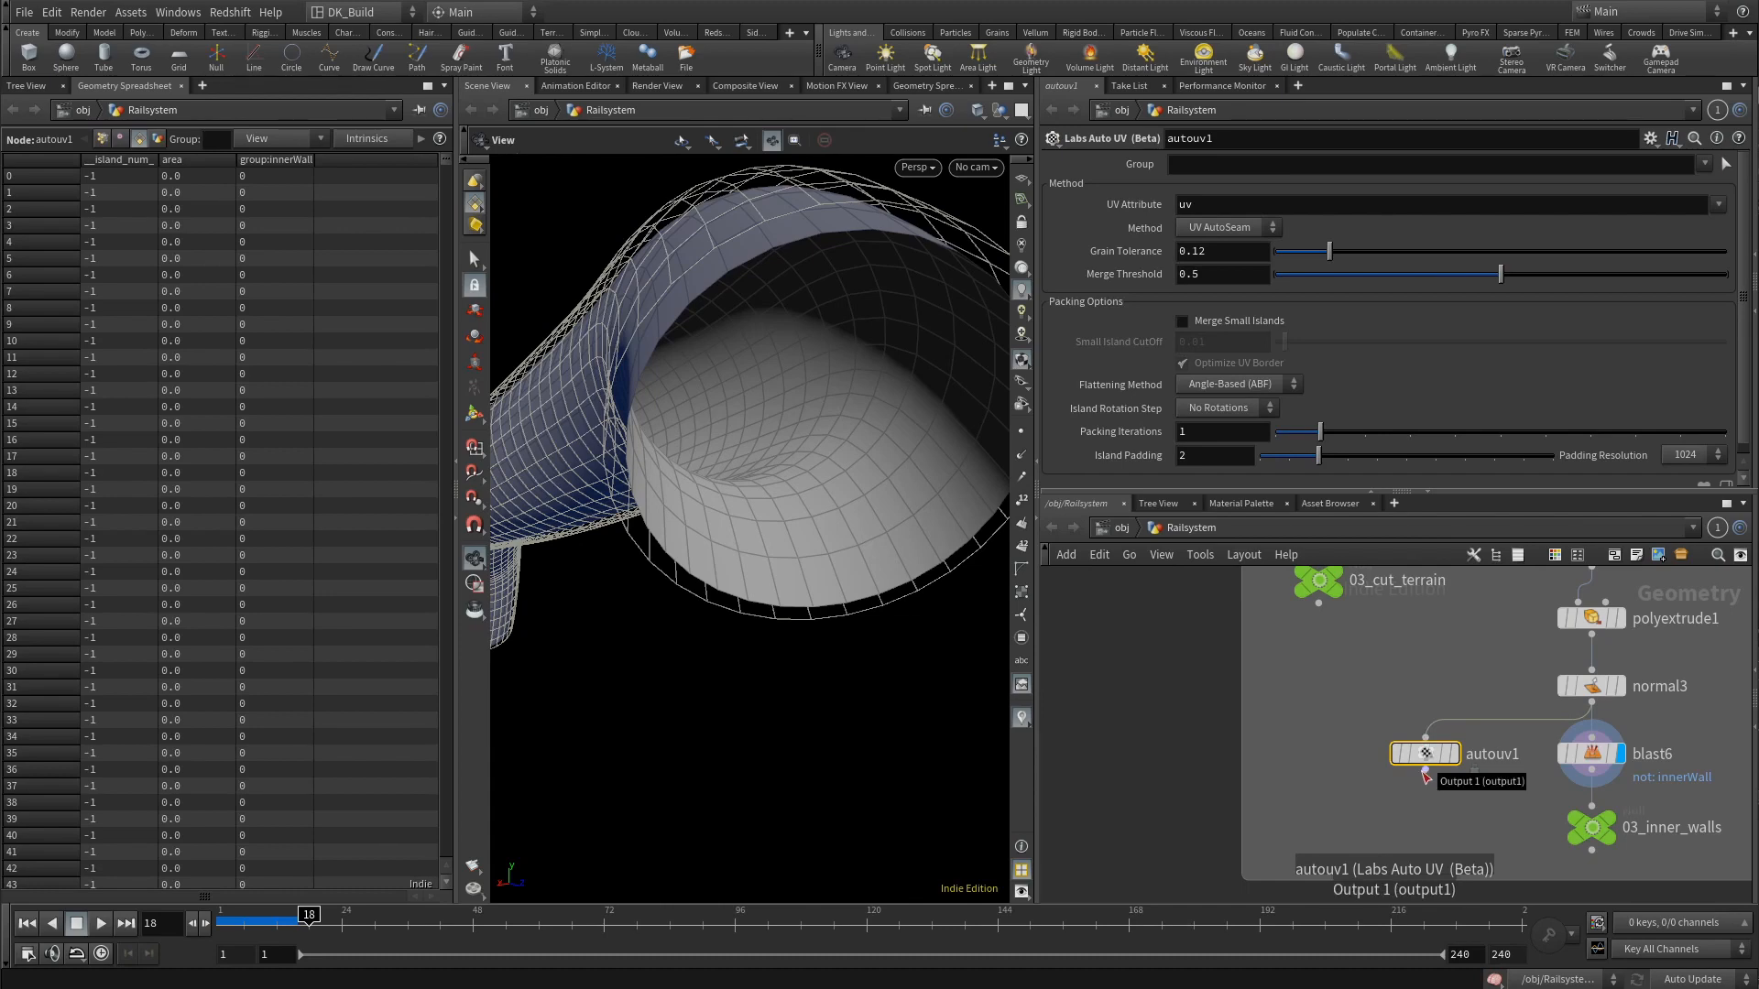
pyautogui.press('tab')
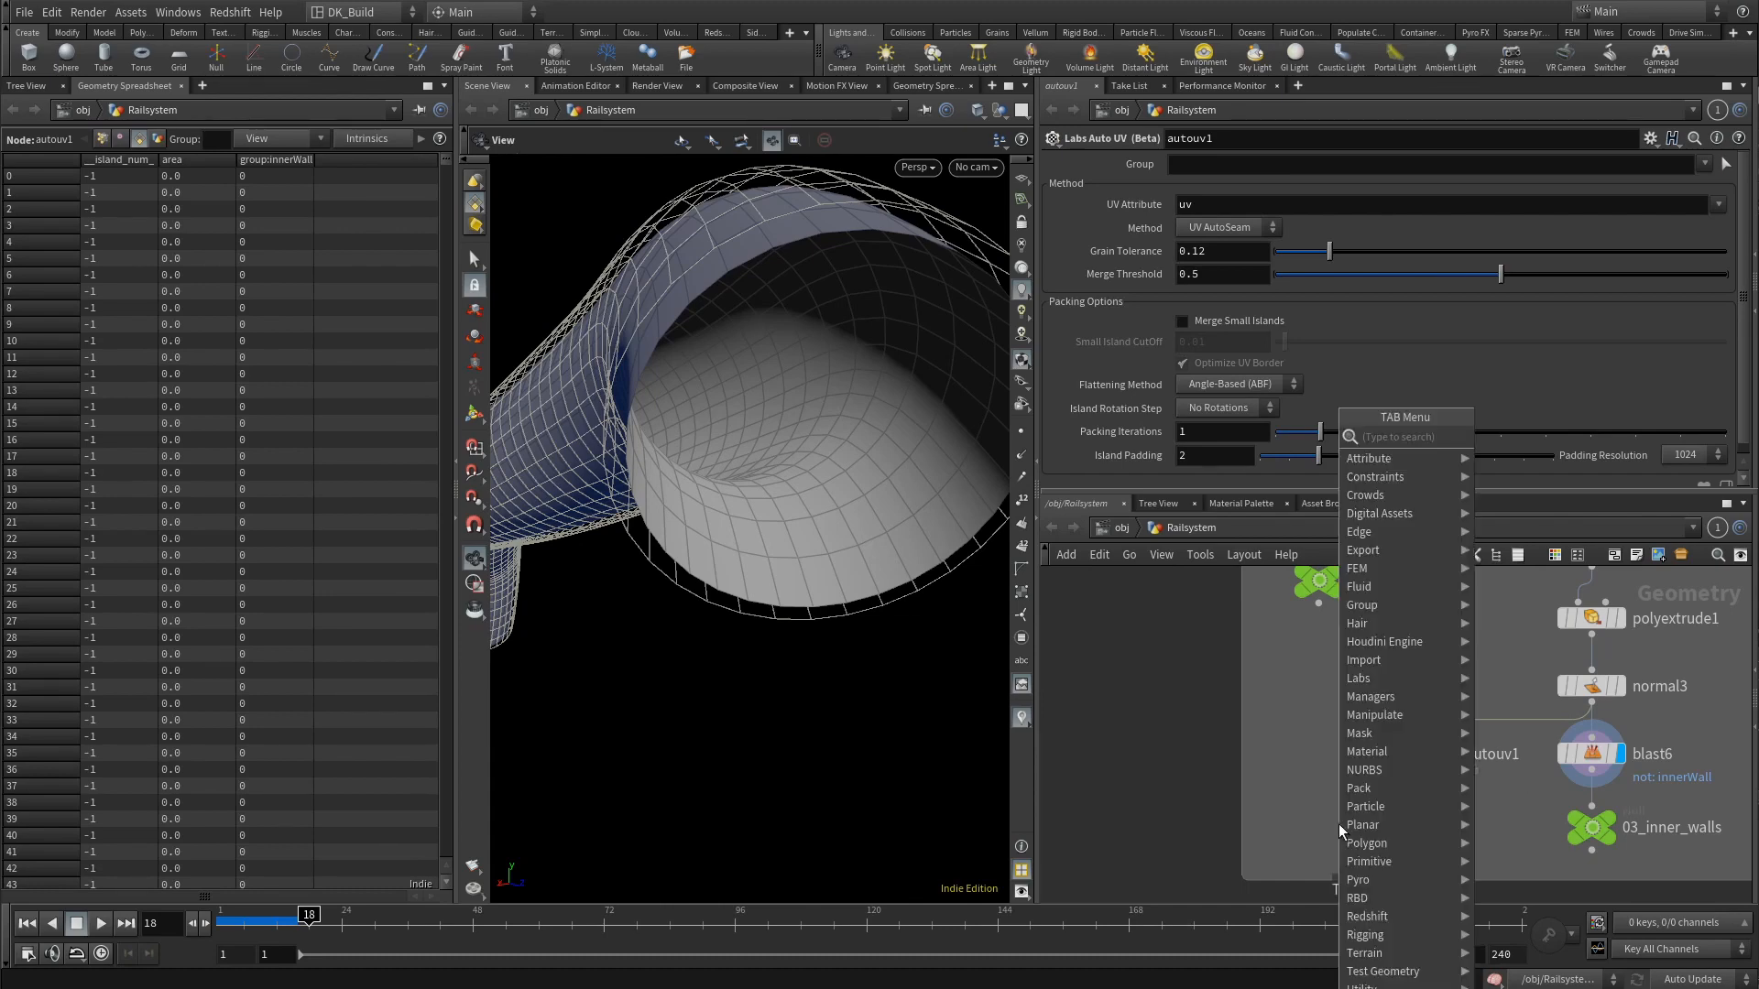
pyautogui.write('uv q')
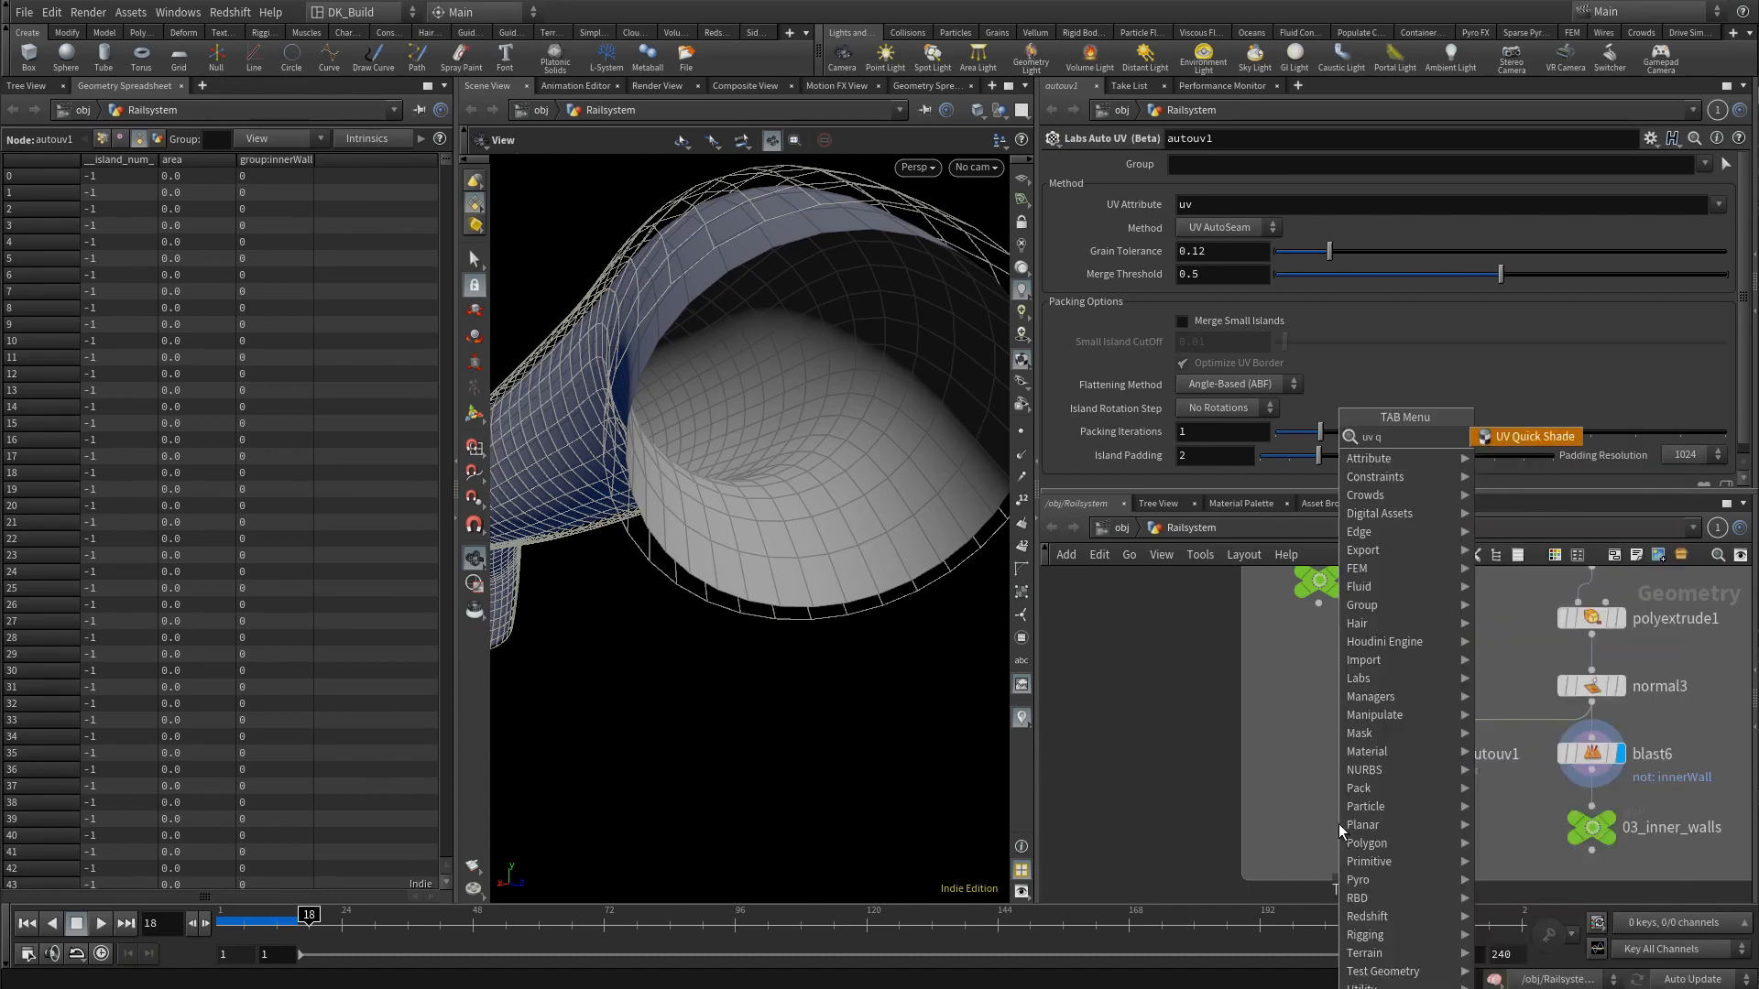
pyautogui.click(1528, 436)
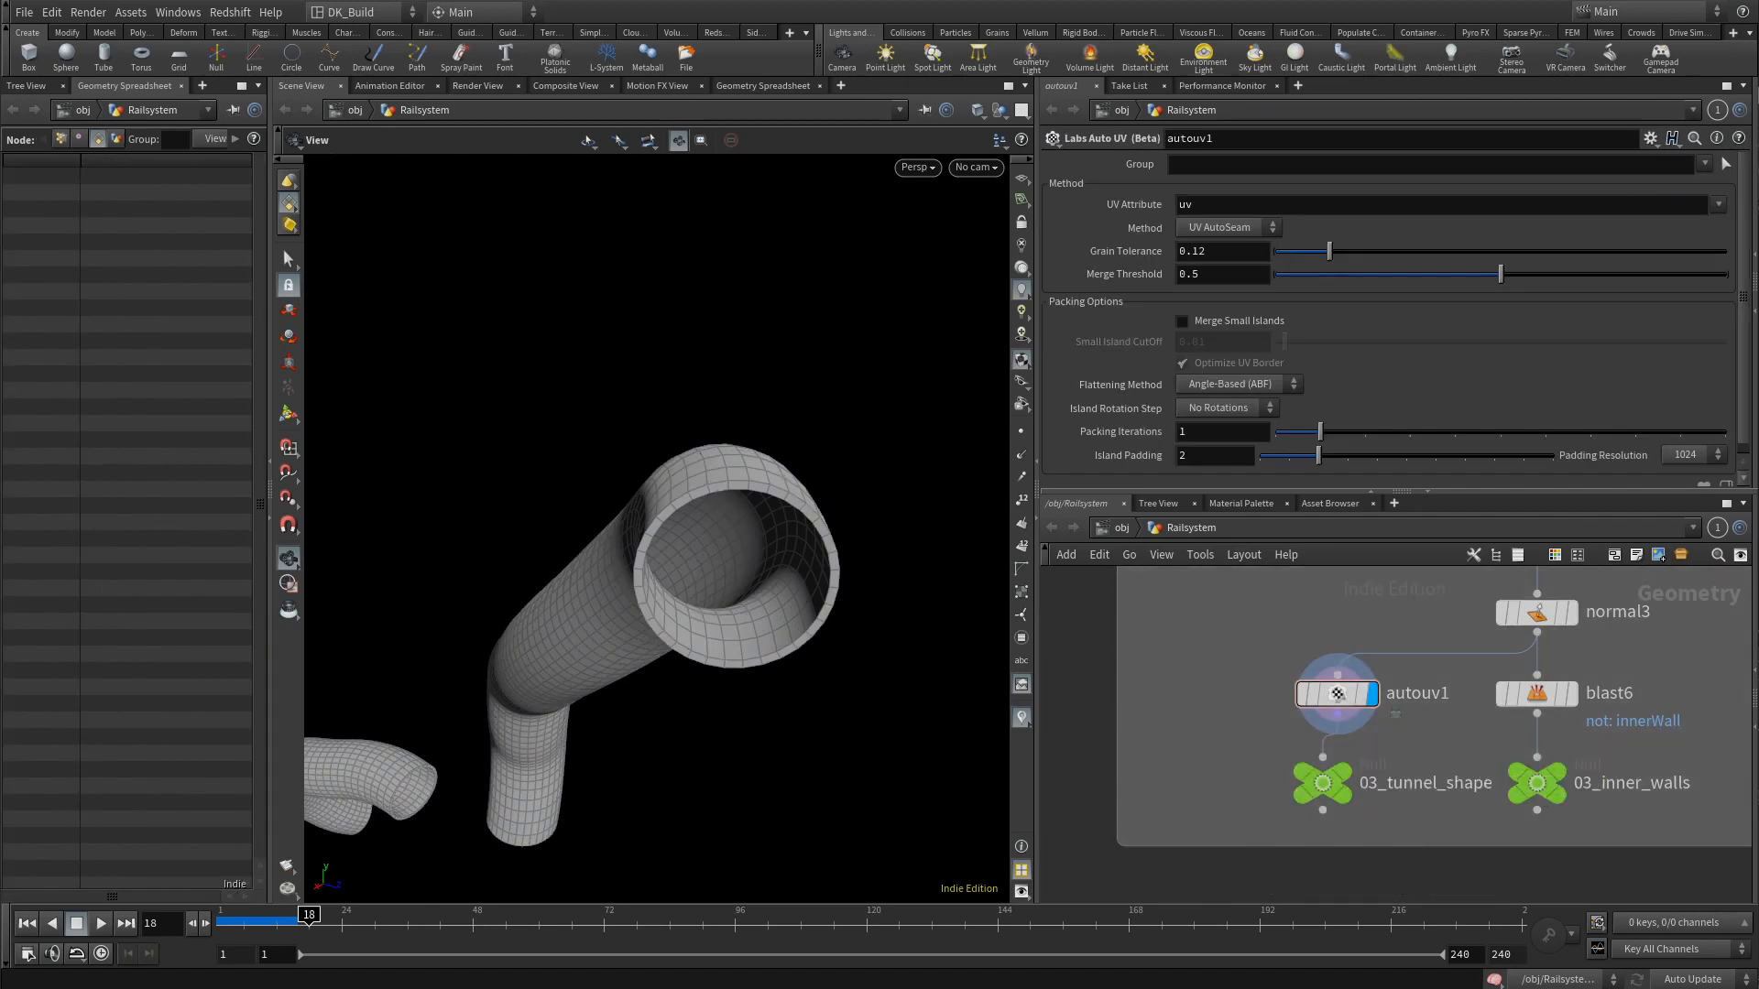
pyautogui.moveTo(1725, 754)
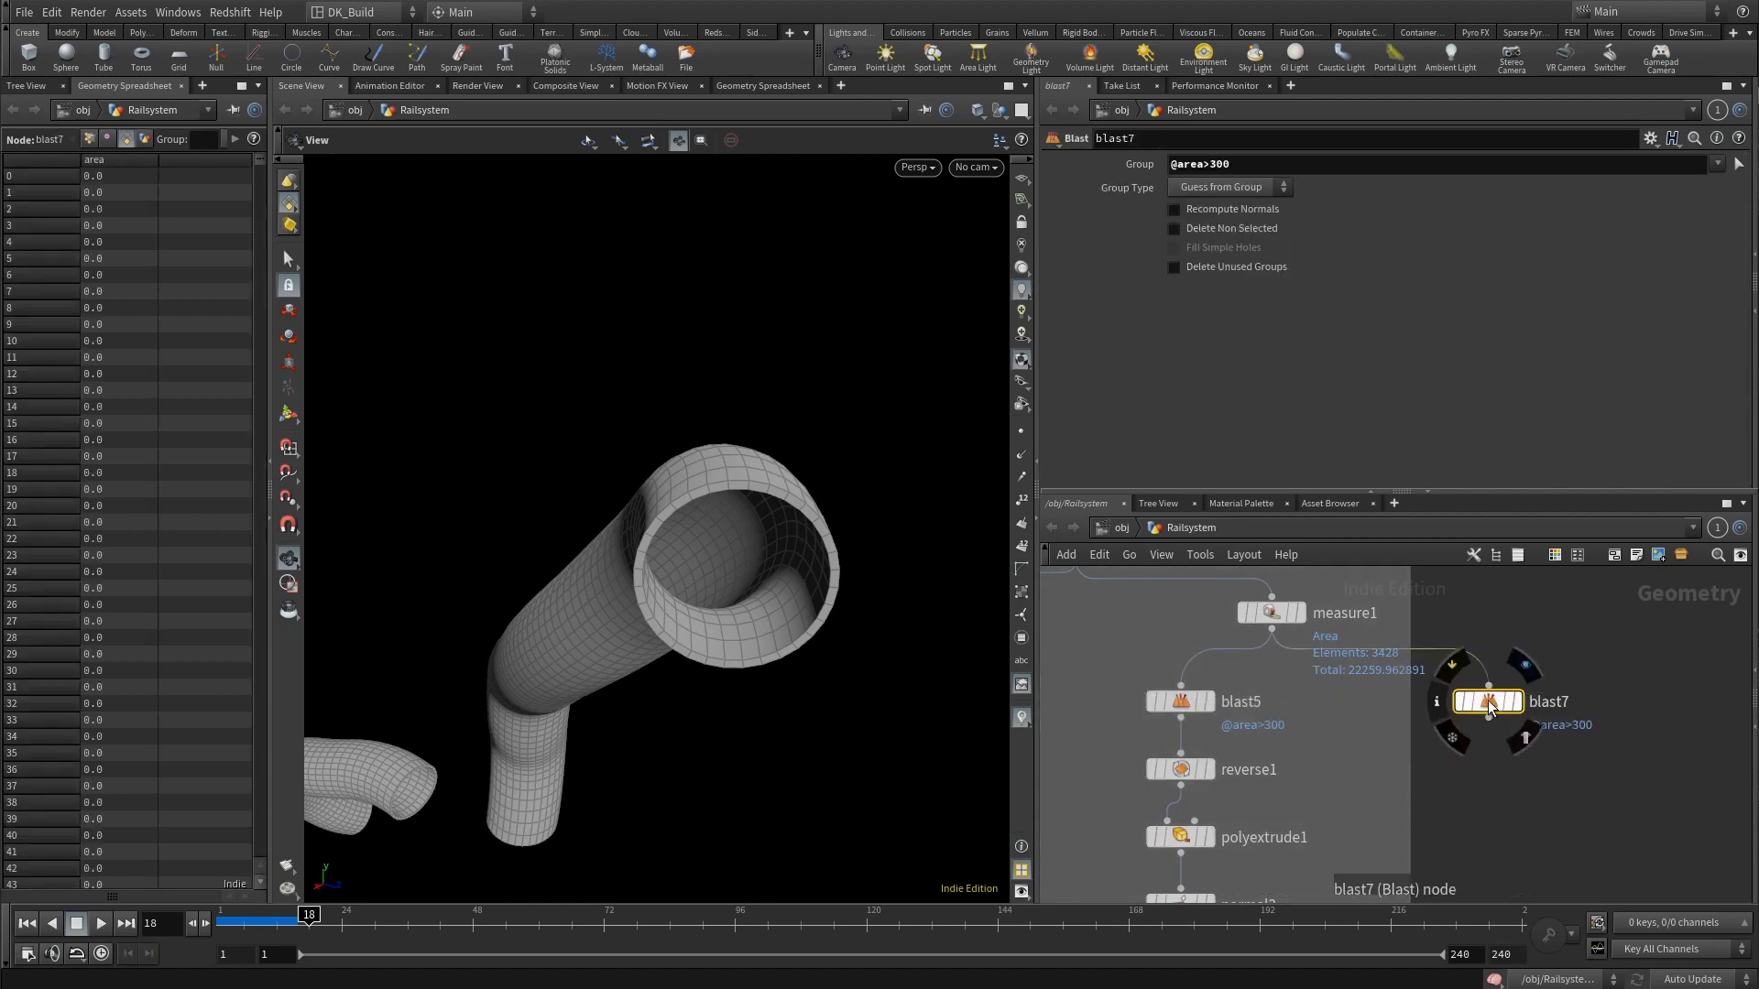
pyautogui.click(1175, 227)
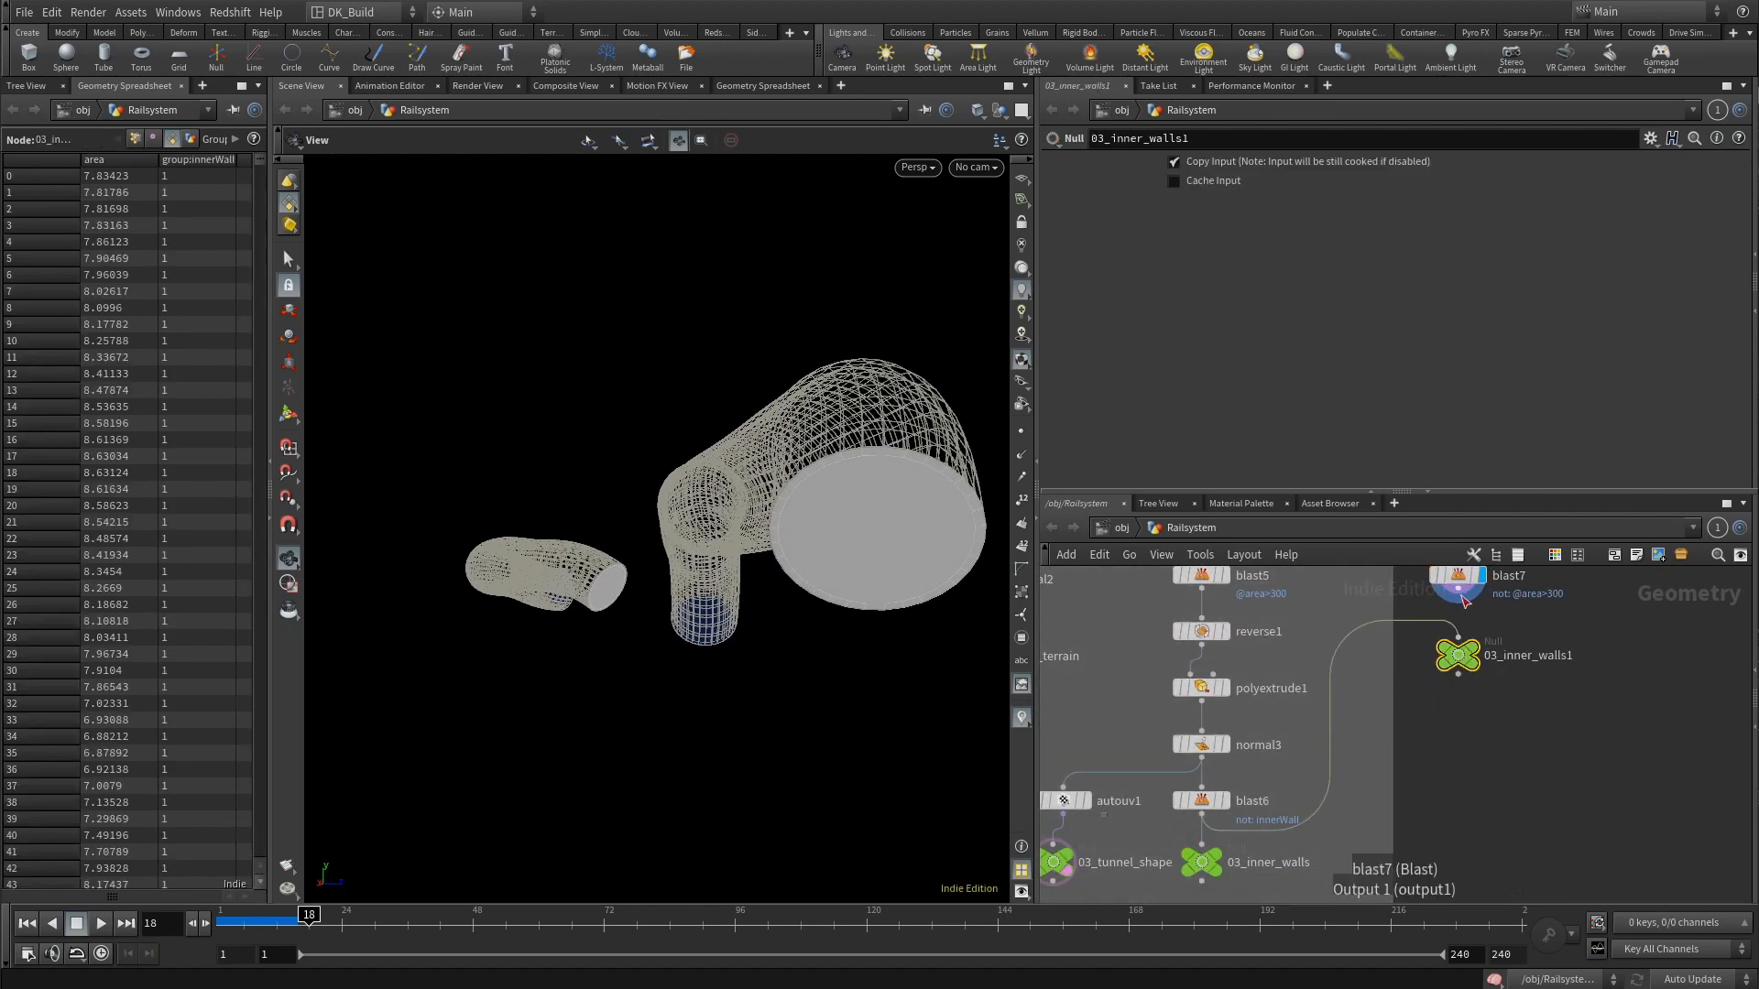
pyautogui.doubleClick(1526, 656)
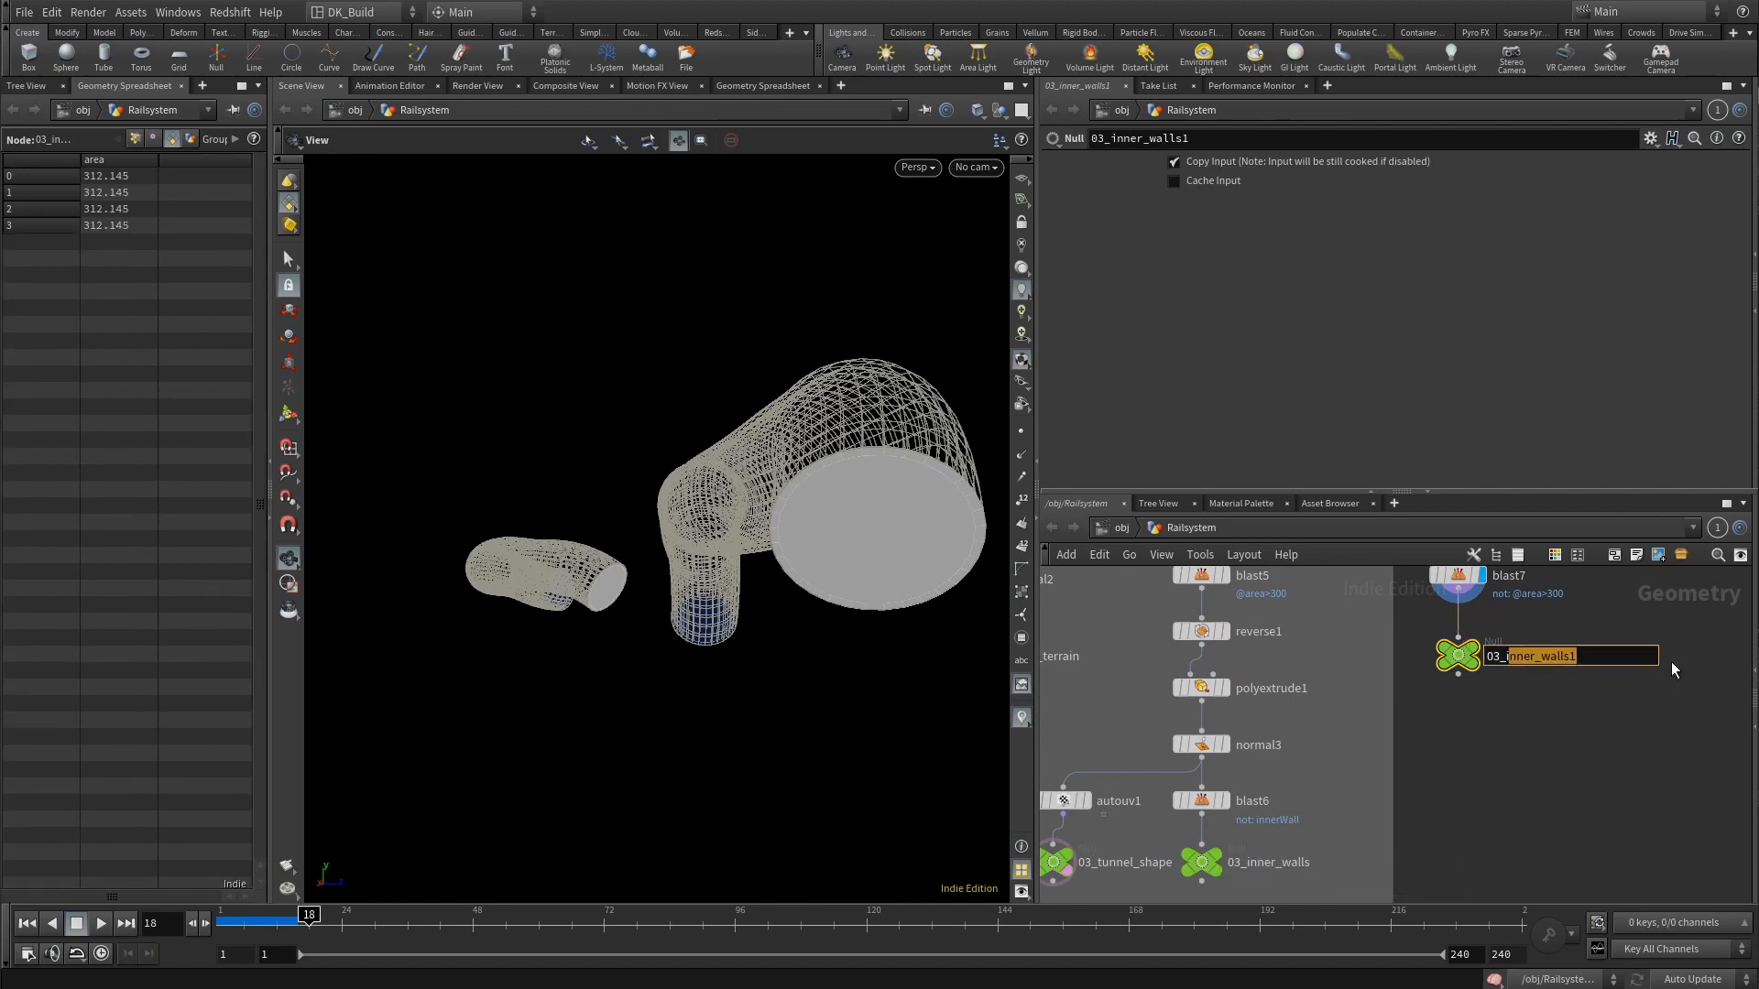
pyautogui.write('03_gate_prims')
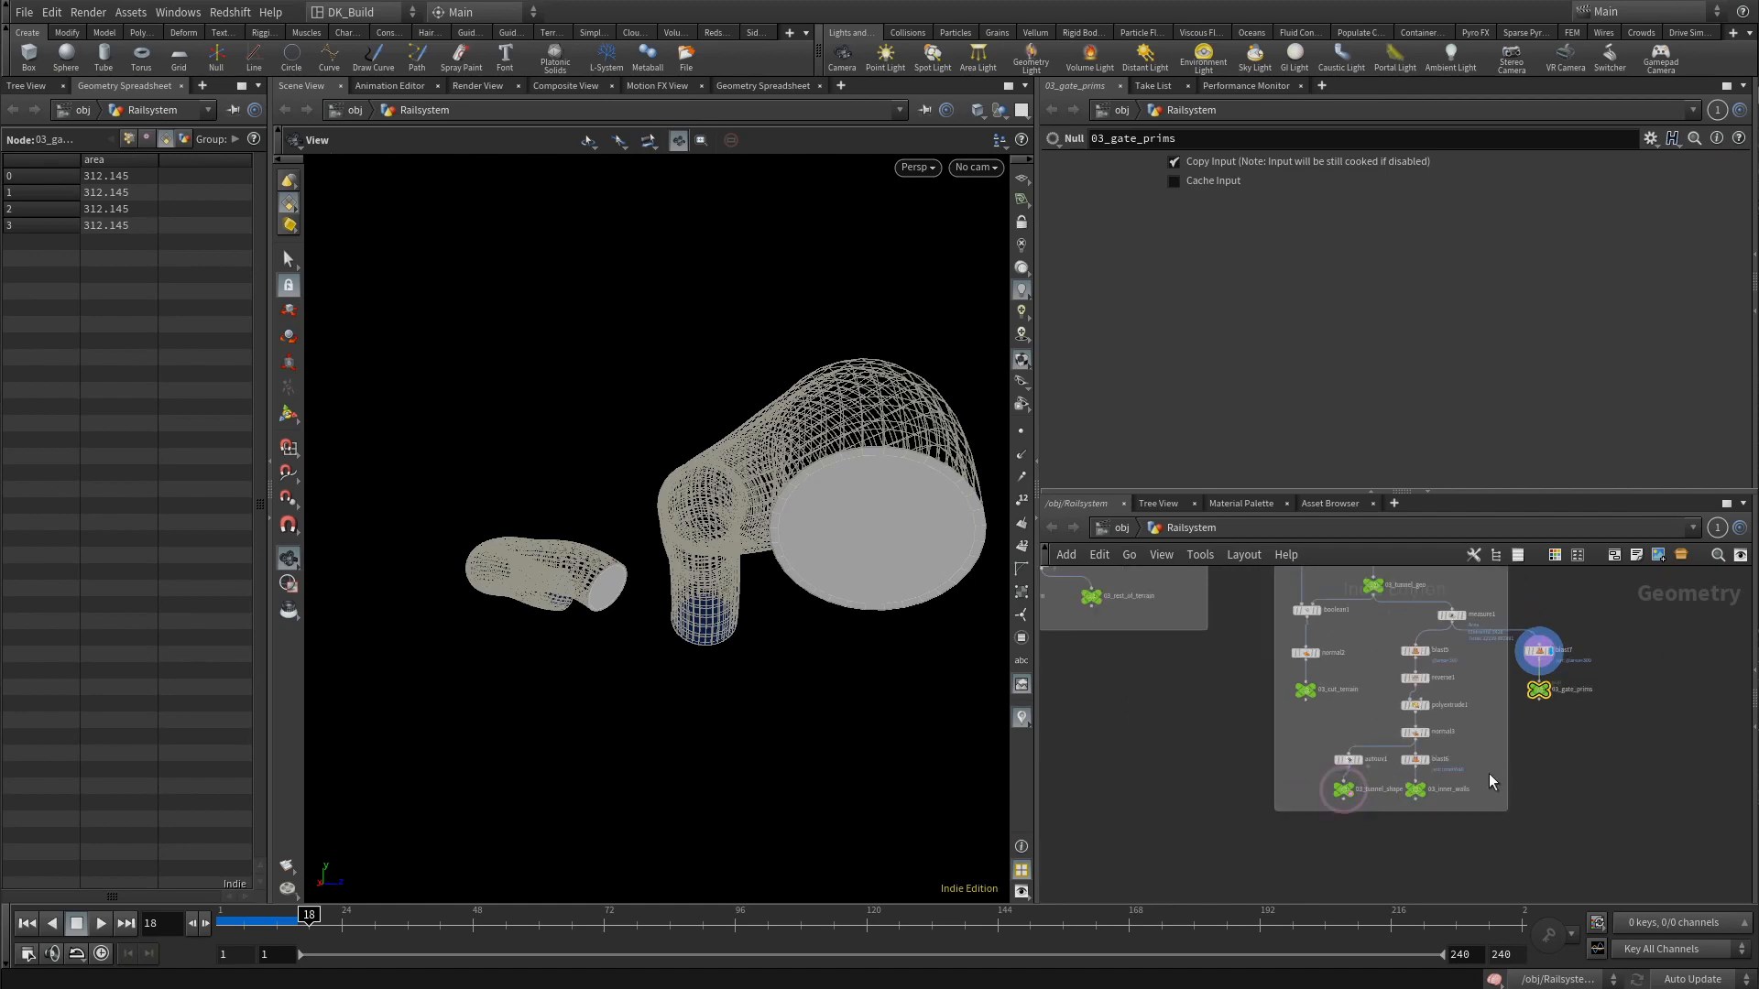
# Step: Object-merge OUT_Terrain, ../02_Rail and the tunnel nulls into a Merge SOP in a new network
pyautogui.click(1542, 651)
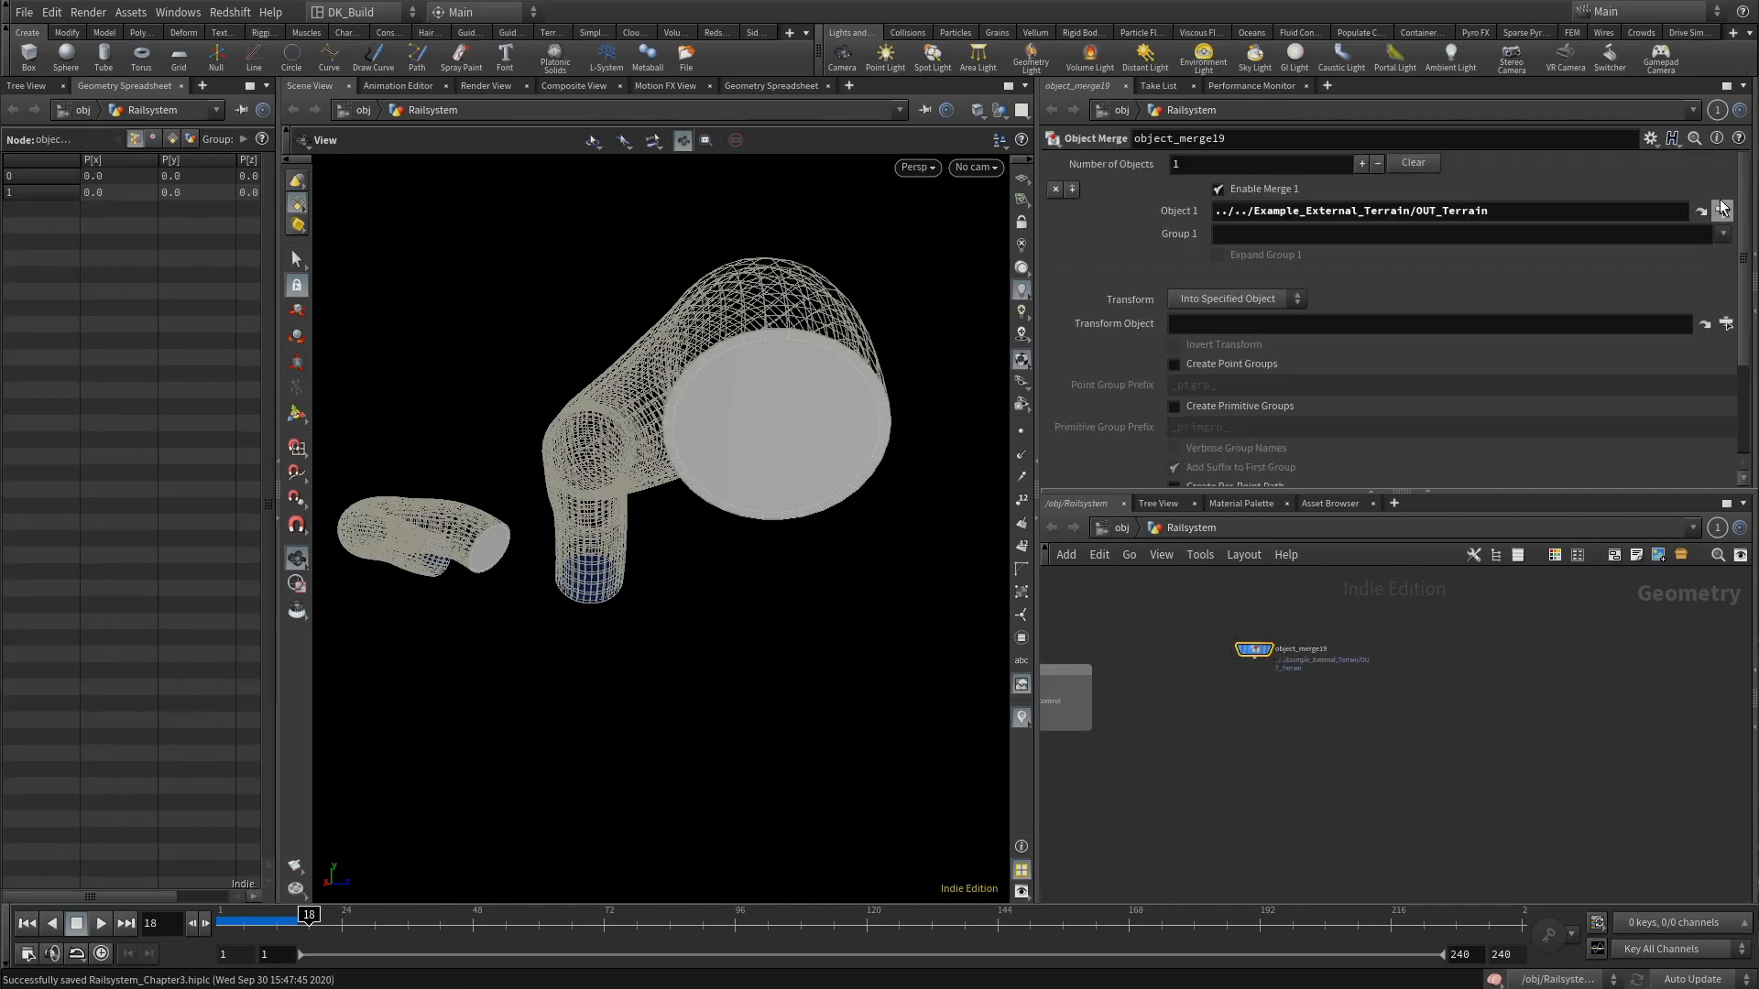
pyautogui.click(1726, 208)
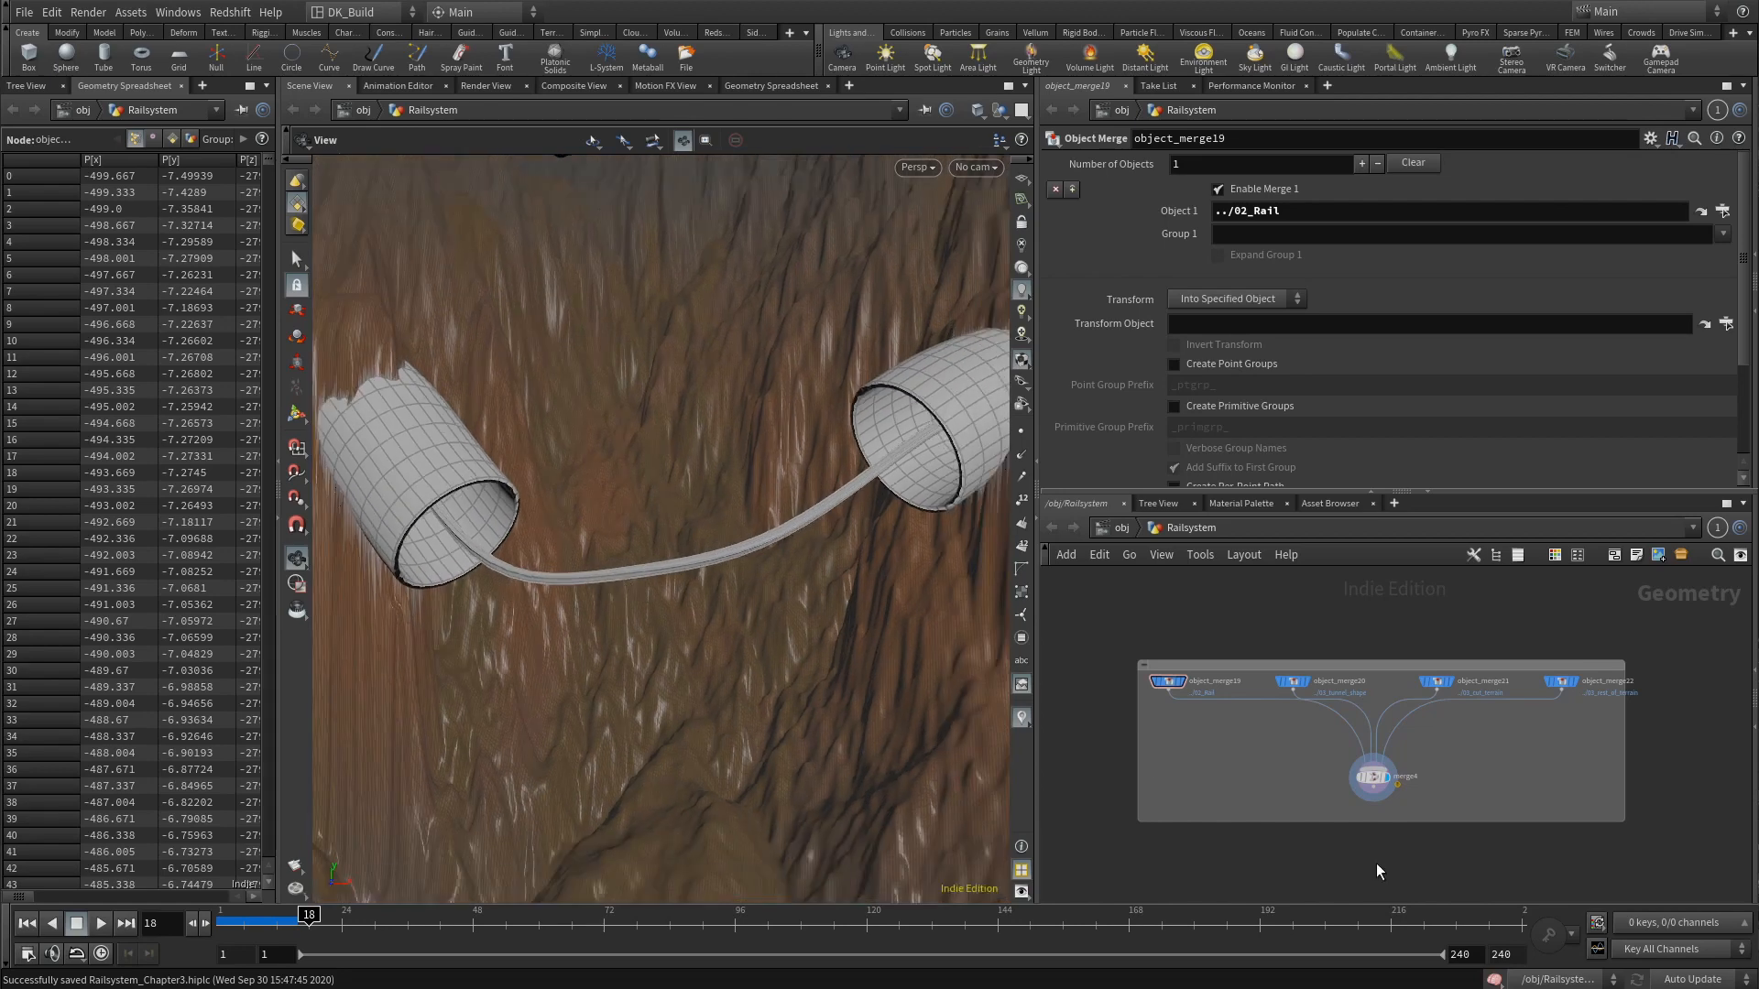
pyautogui.moveTo(1378, 866)
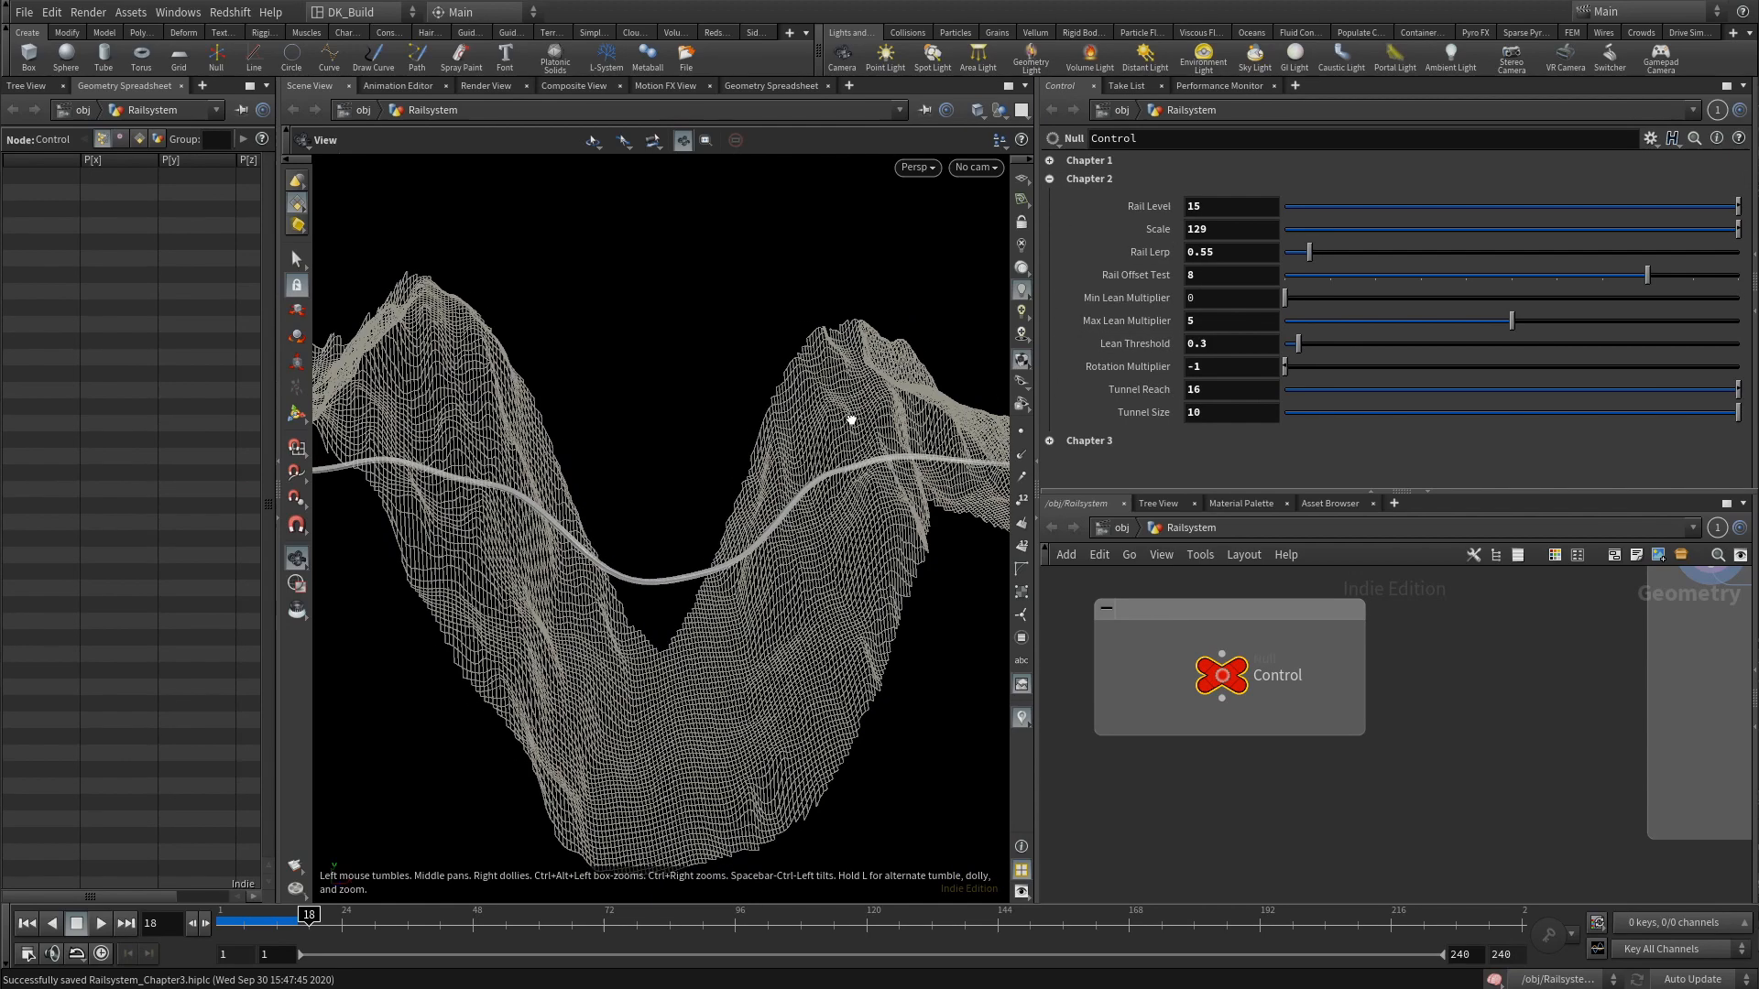
pyautogui.moveTo(808, 469)
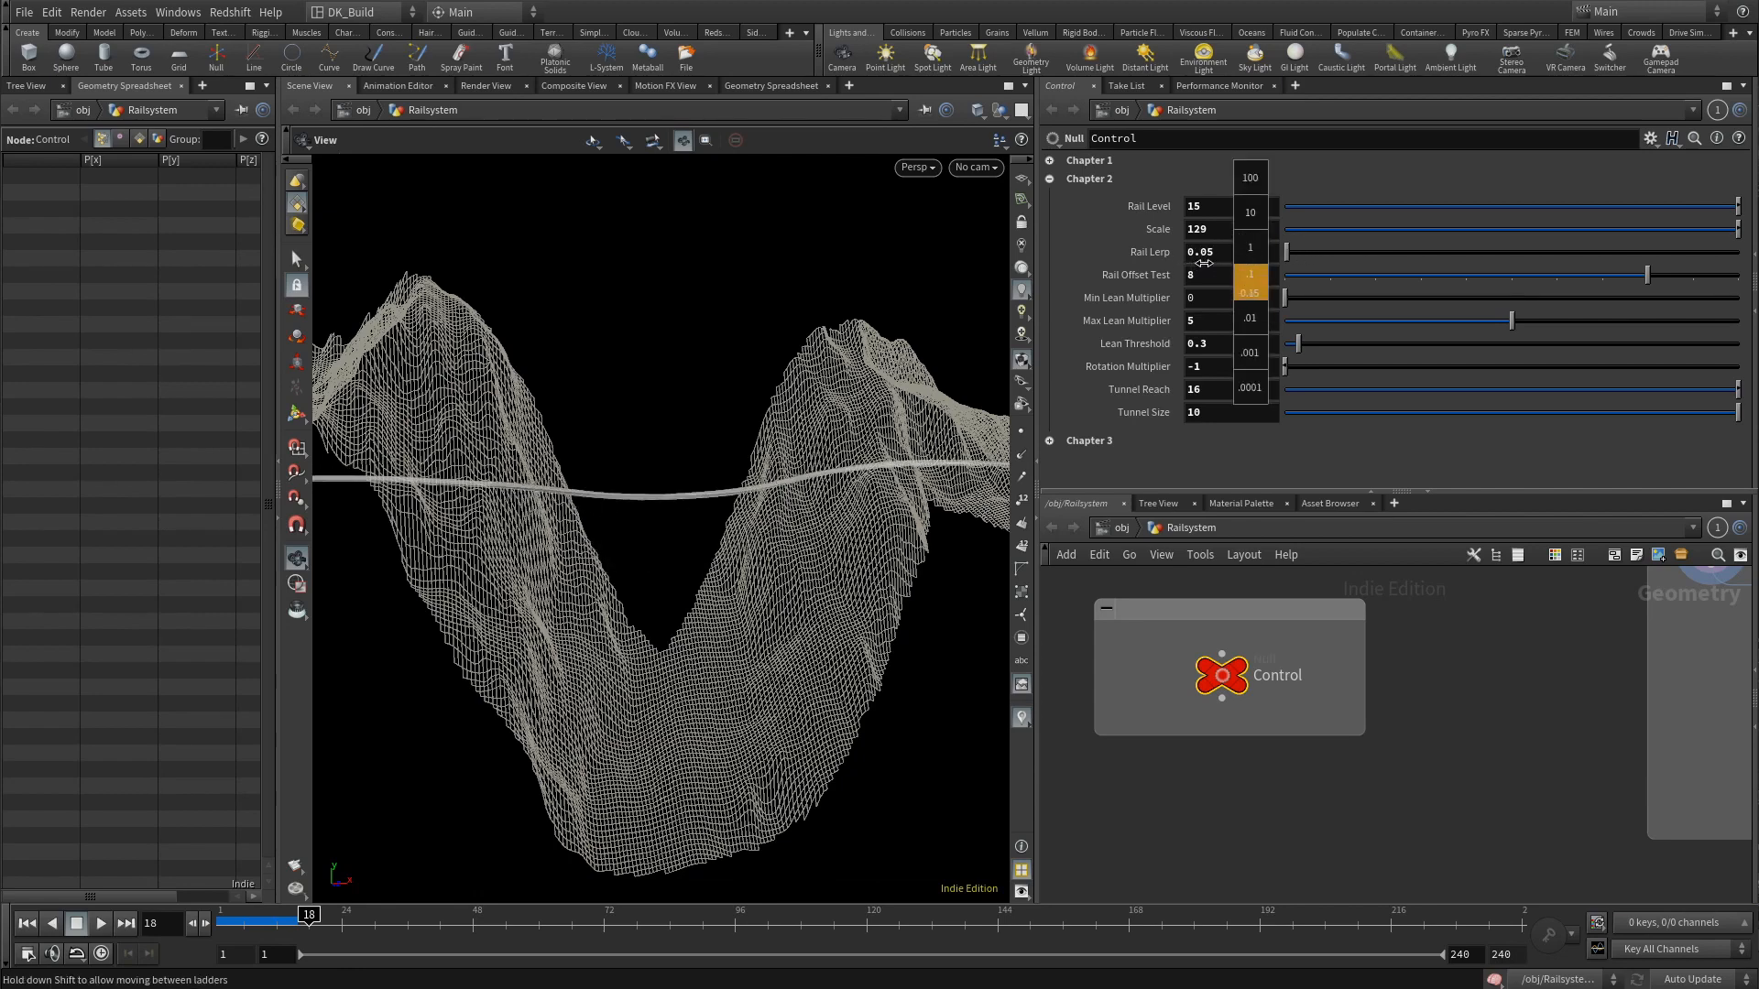
# Step: Lower Rail Lerp on the Control null from 0.55 to 0.31
pyautogui.moveTo(1248, 275); pyautogui.dragTo(1247, 252)
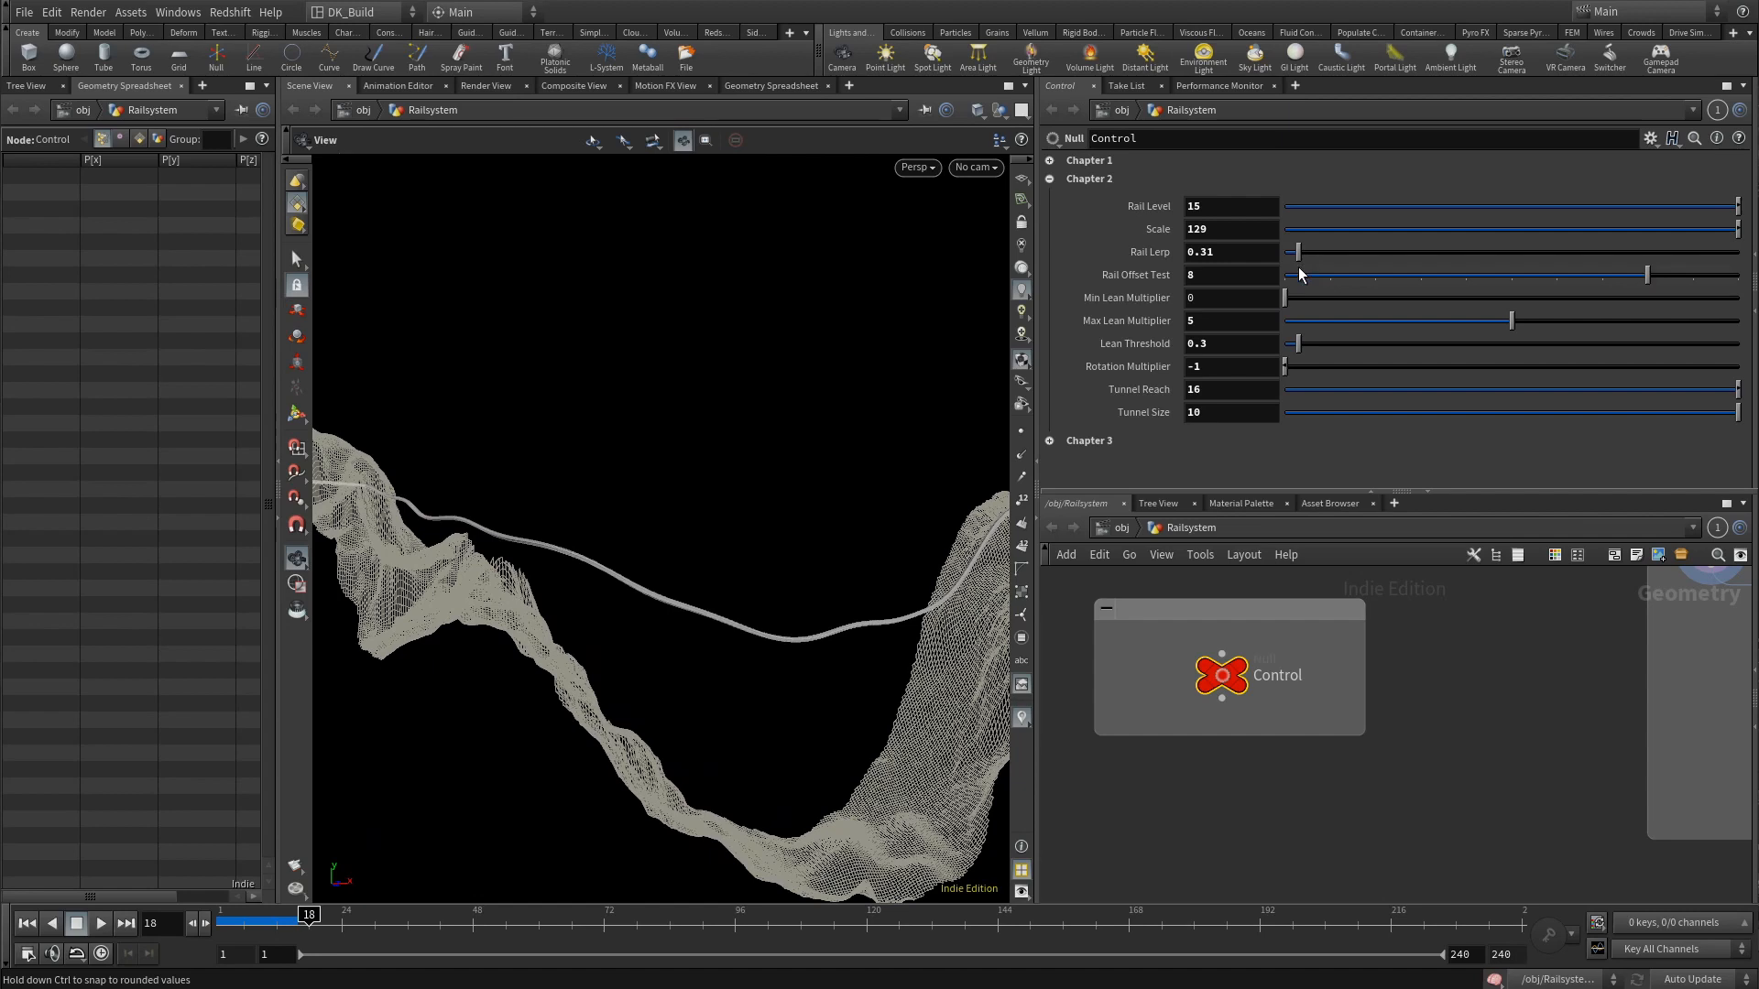
pyautogui.moveTo(1287, 267)
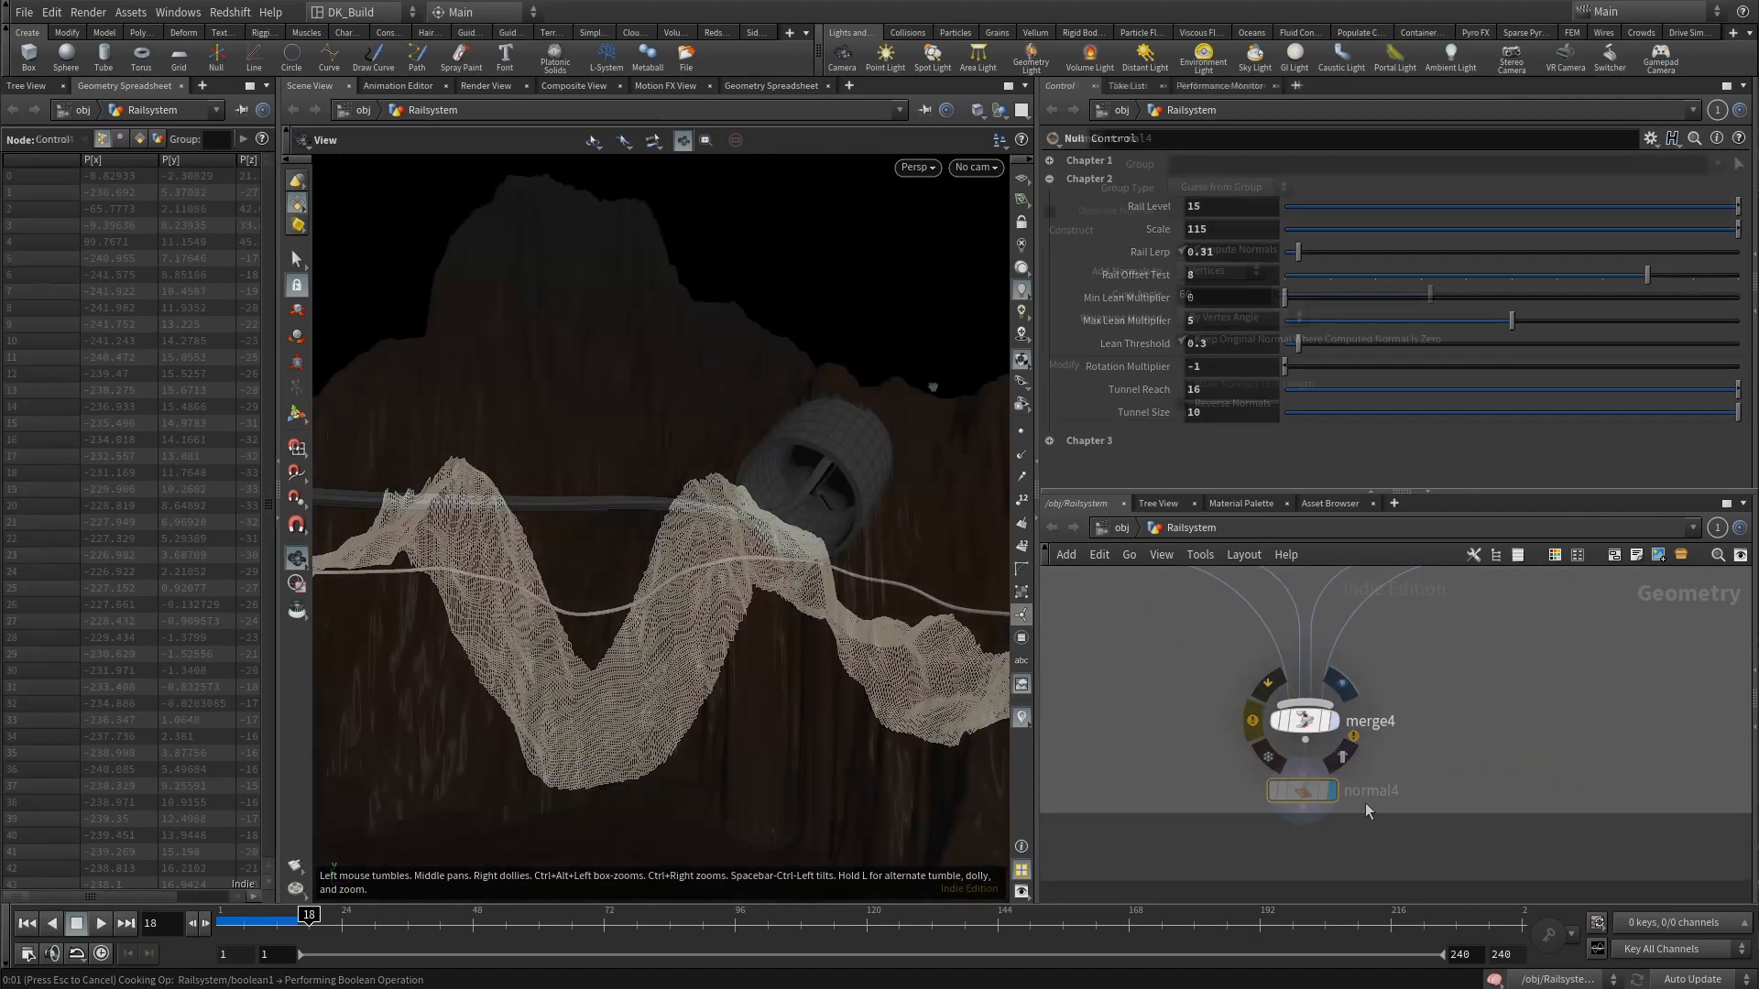
# Step: Append normal4 after merge4 and inspect the rail winding through the terrain
pyautogui.click(1301, 789)
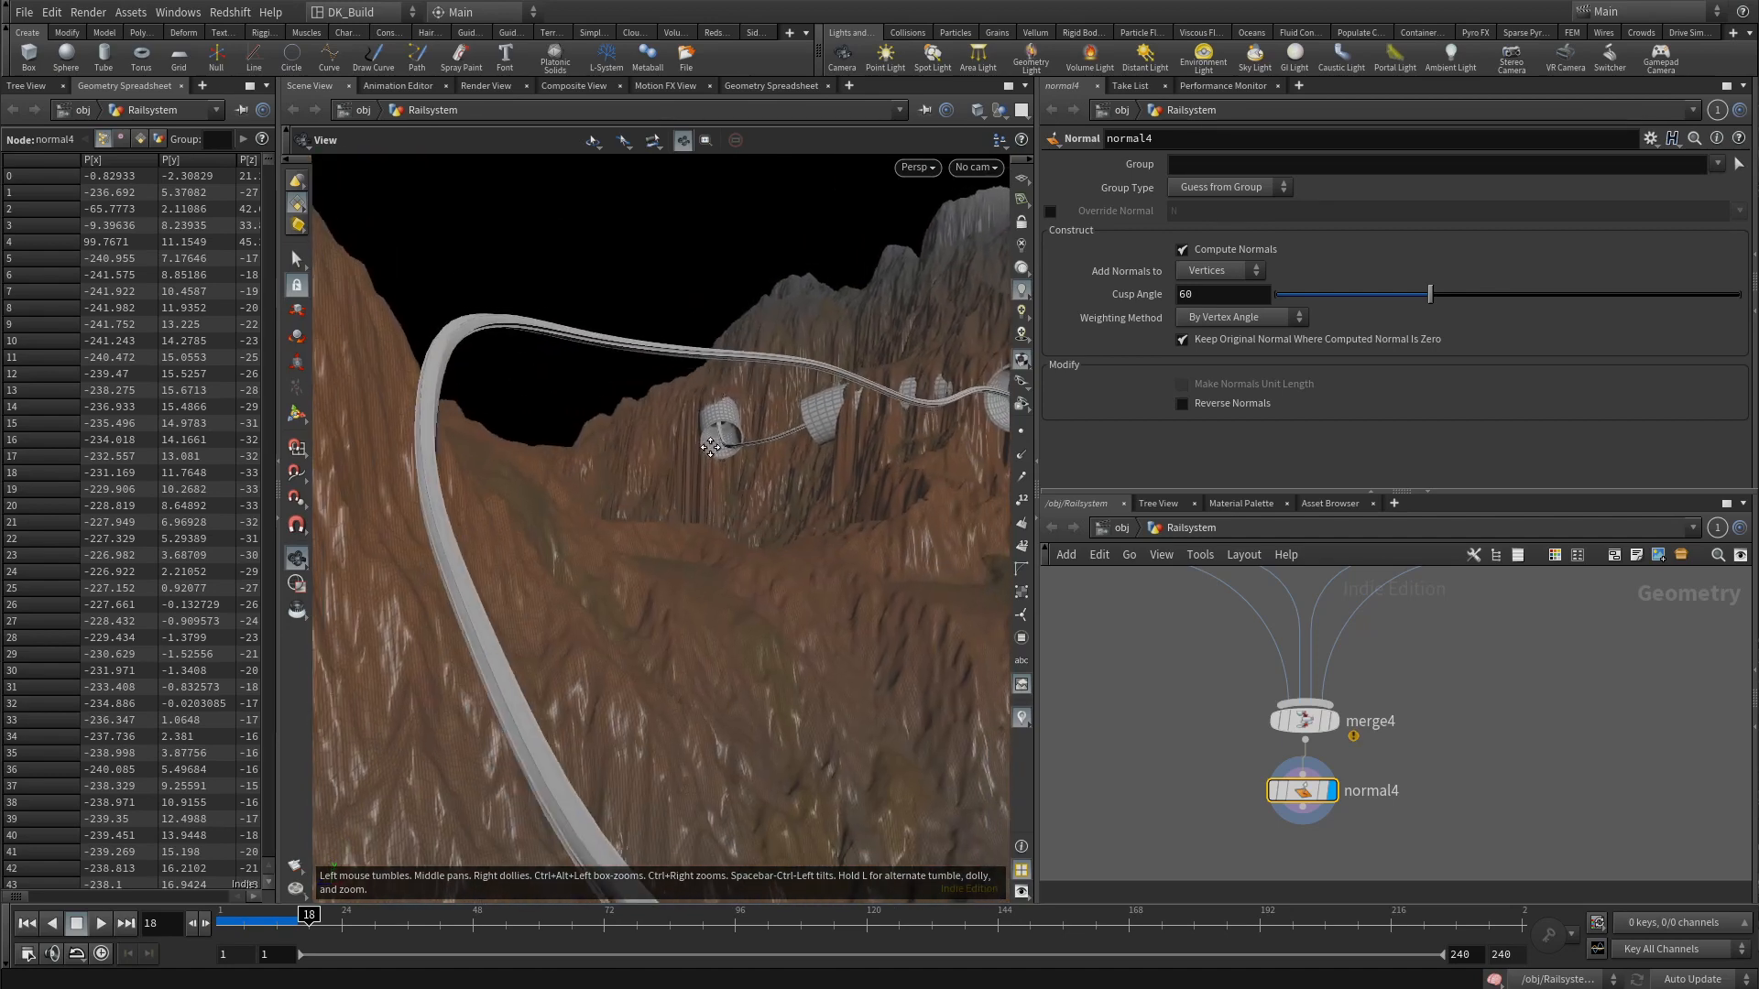
pyautogui.moveTo(707, 443); pyautogui.dragTo(837, 502)
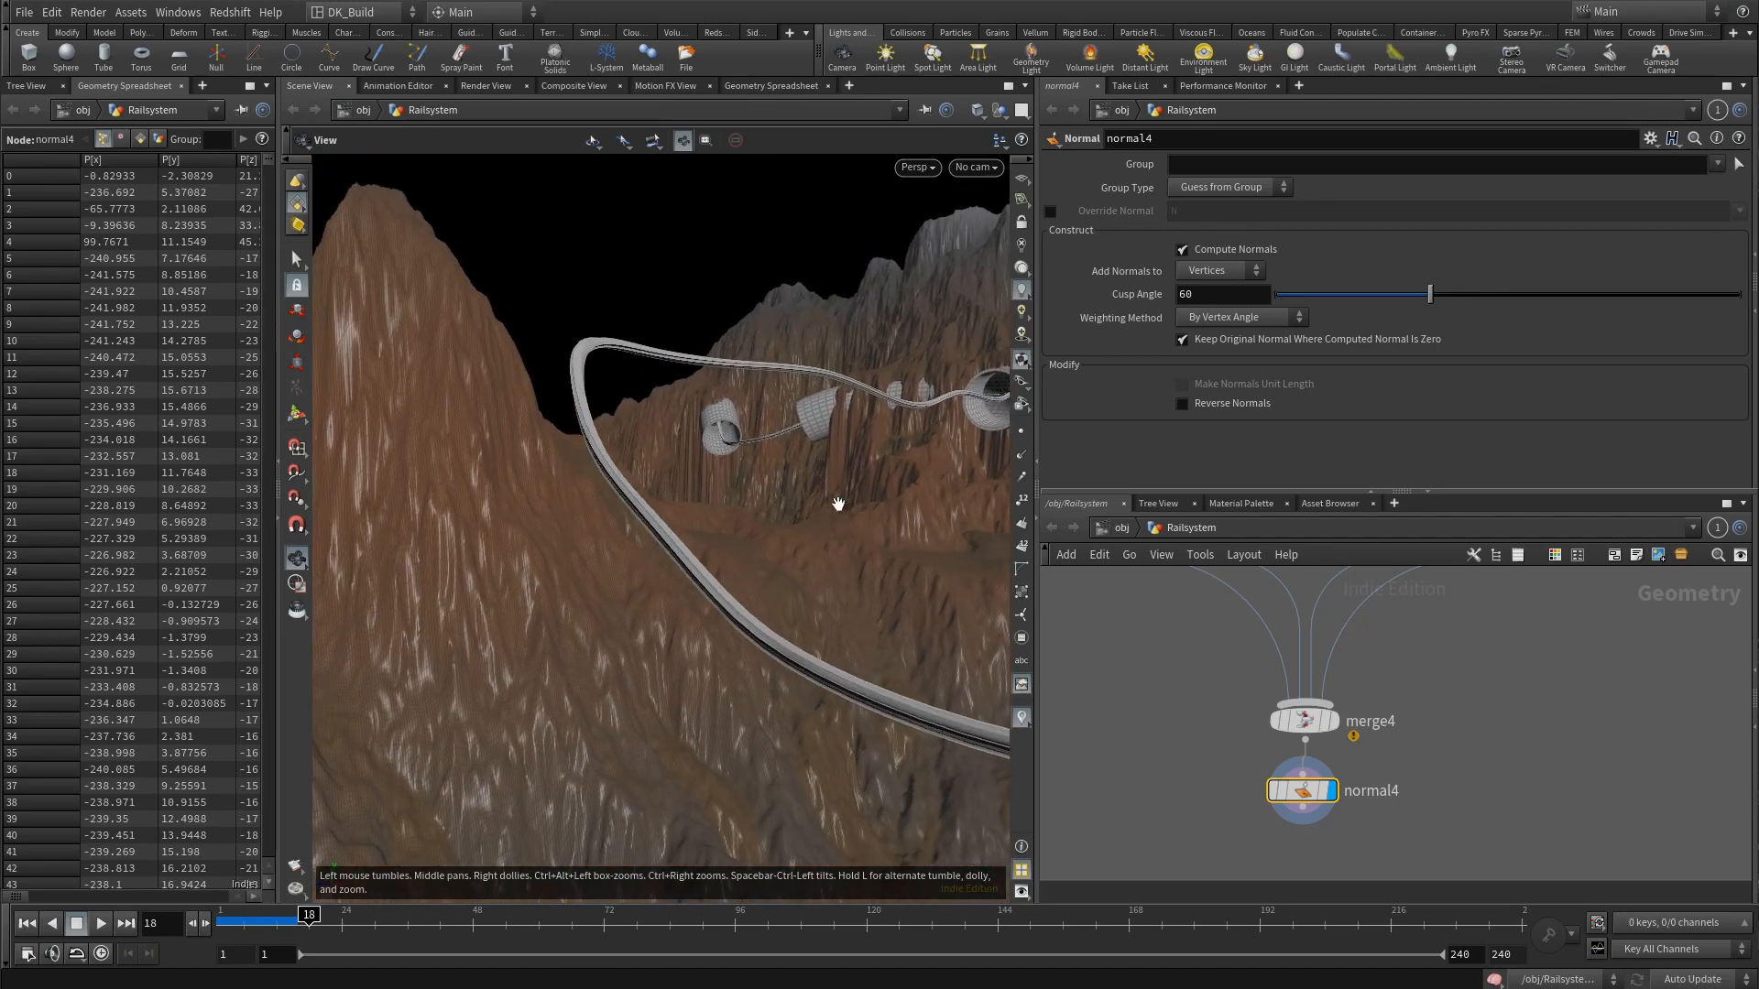